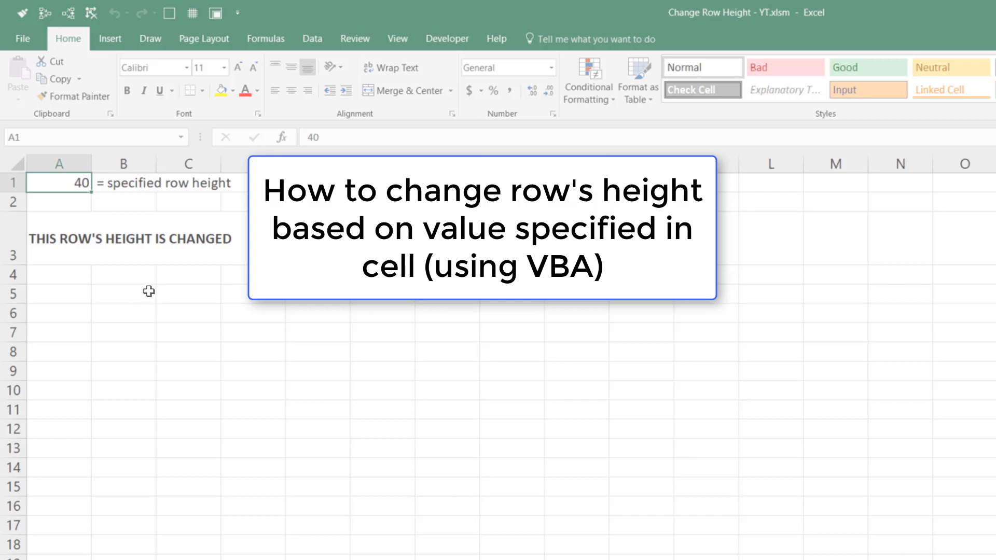
{"action": "mouse_move", "coordinate": [57, 239]}
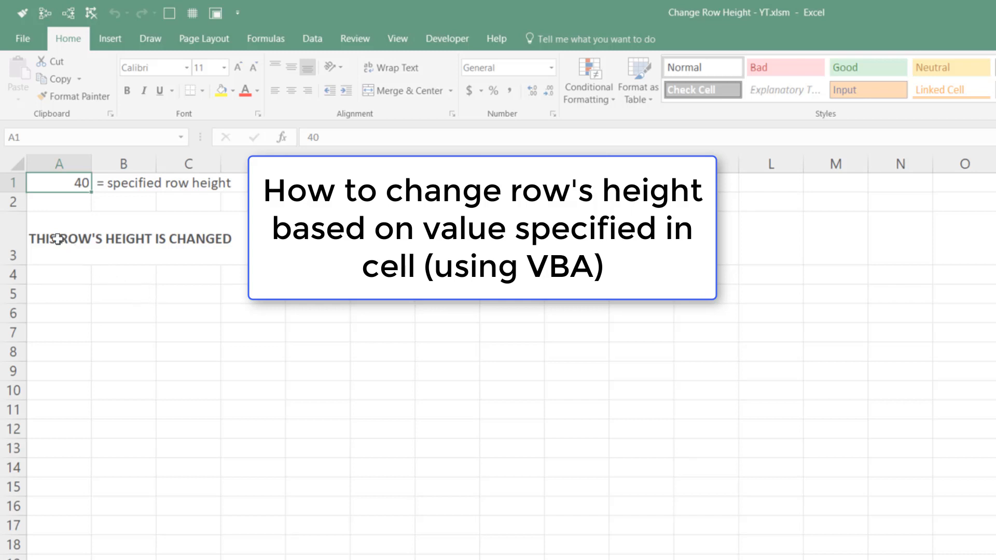
{"action": "mouse_move", "coordinate": [82, 195]}
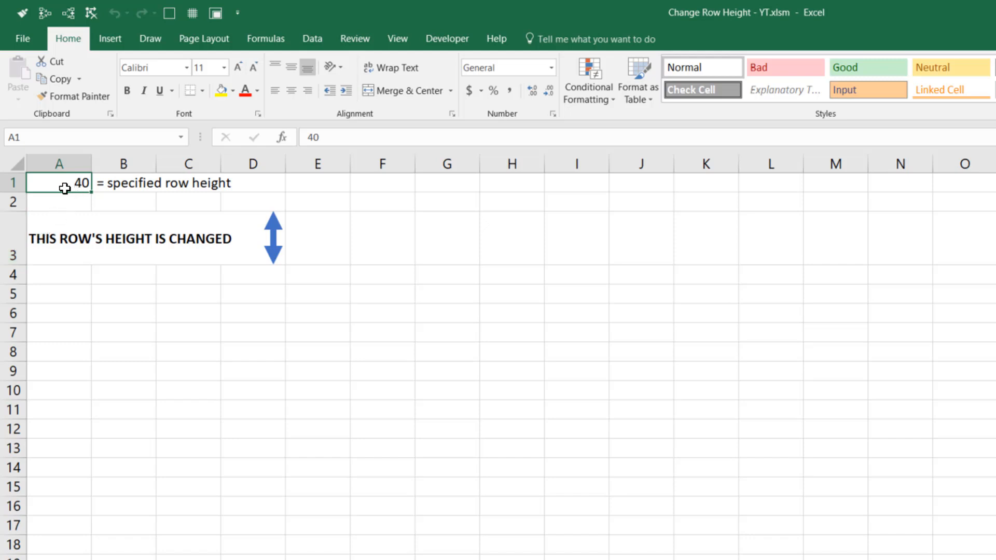
Enter 100 and then 40 in cell A1 to watch row 3's height follow.
{"action": "left_click", "coordinate": [58, 201]}
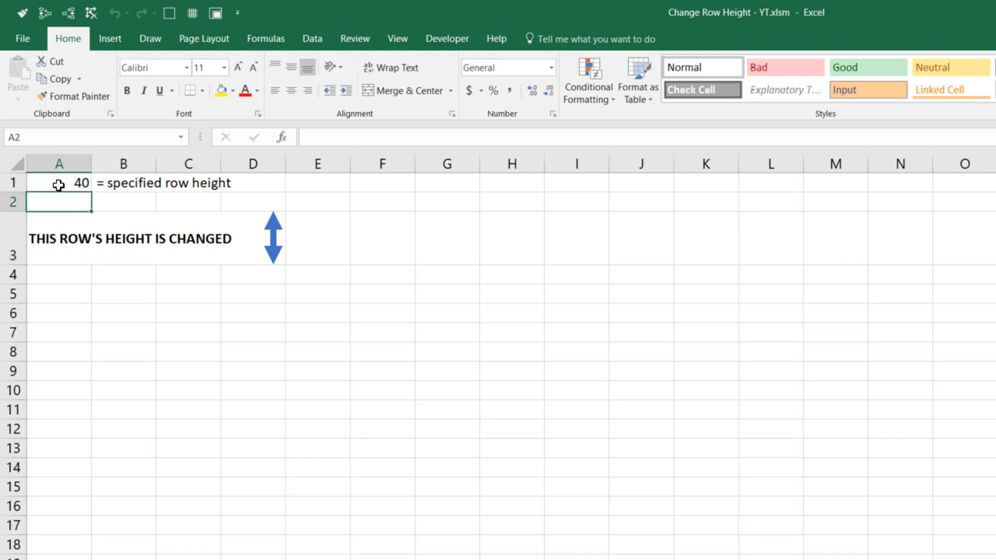
{"action": "left_click", "coordinate": [58, 183]}
{"action": "type", "text": "60"}
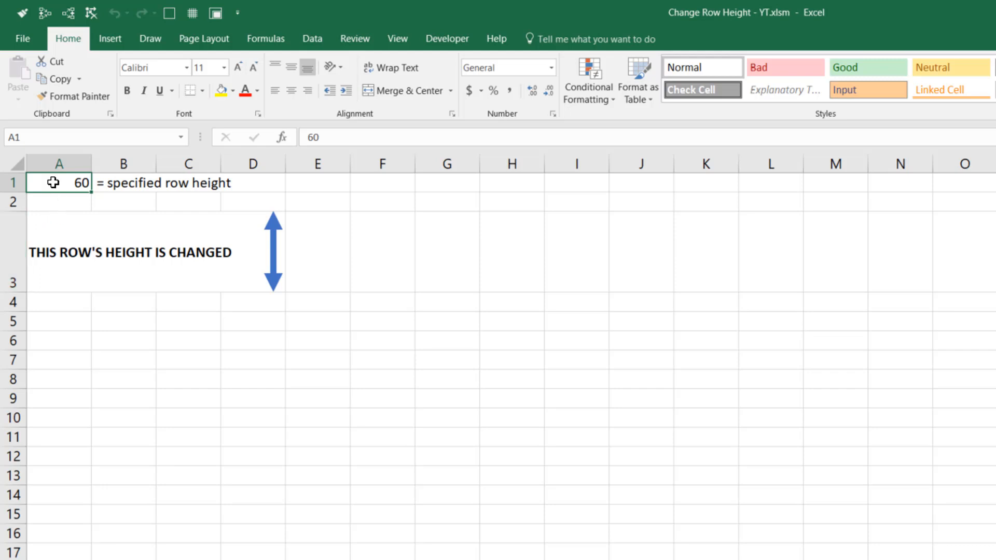
{"action": "type", "text": "100"}
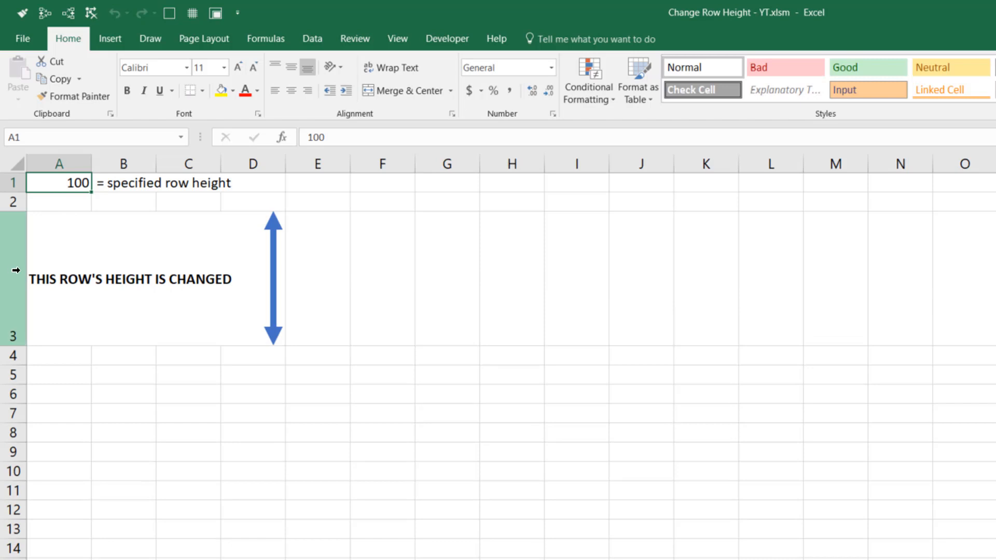
{"action": "type", "text": "40"}
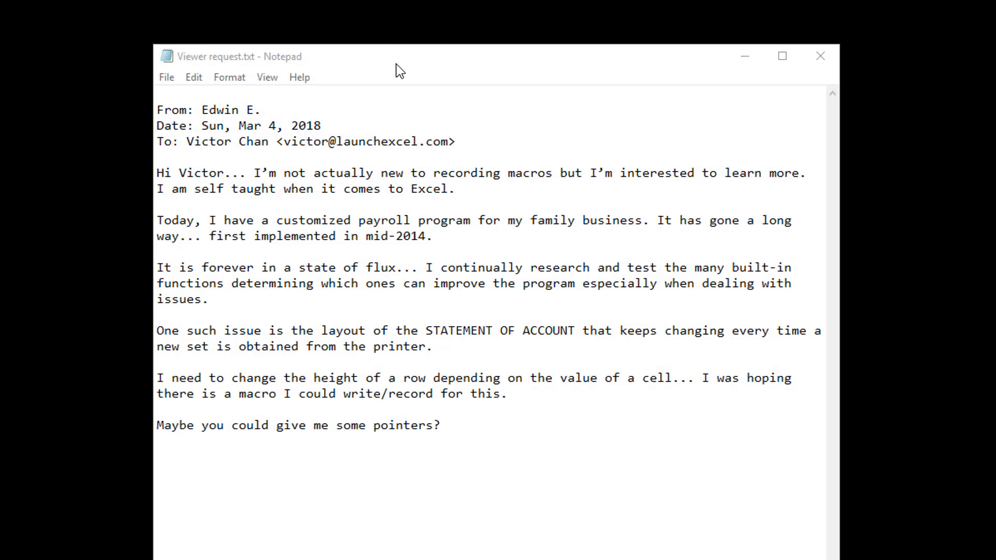
{"action": "mouse_move", "coordinate": [388, 77]}
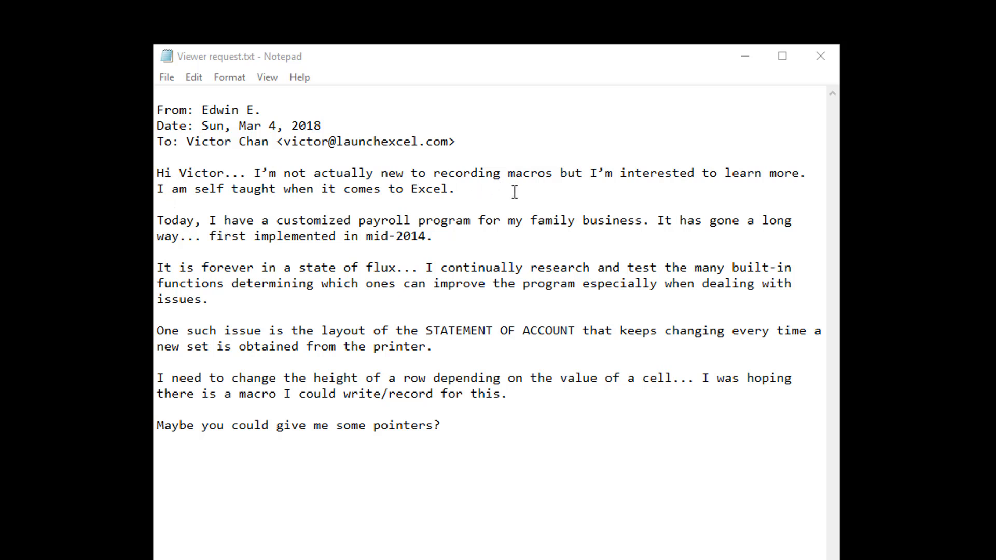
{"action": "mouse_move", "coordinate": [432, 192]}
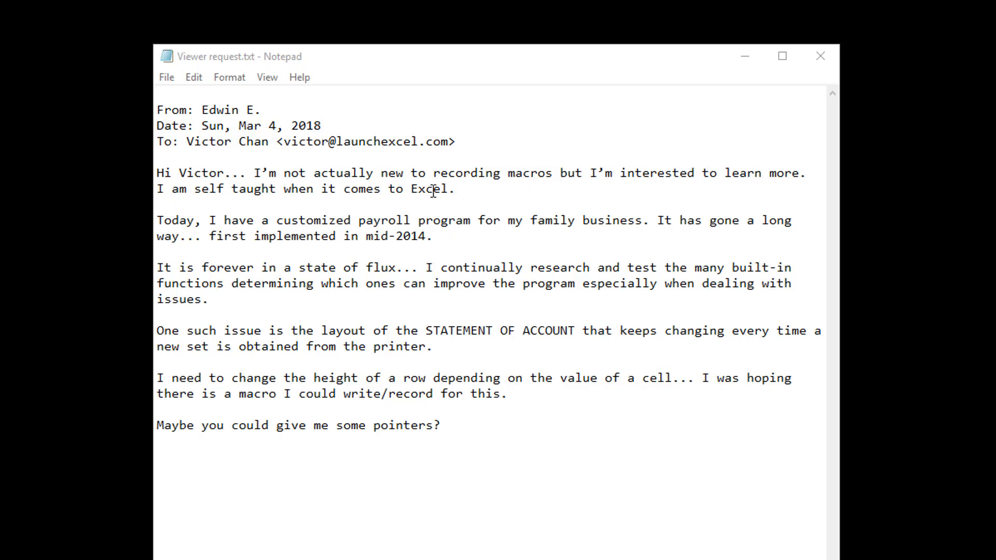
{"action": "mouse_move", "coordinate": [398, 209]}
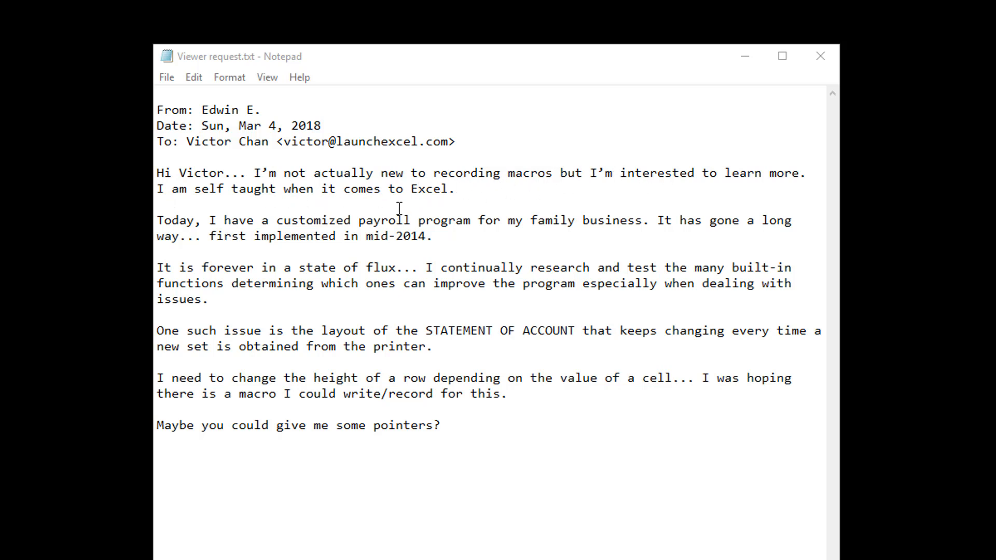
{"action": "mouse_move", "coordinate": [488, 230]}
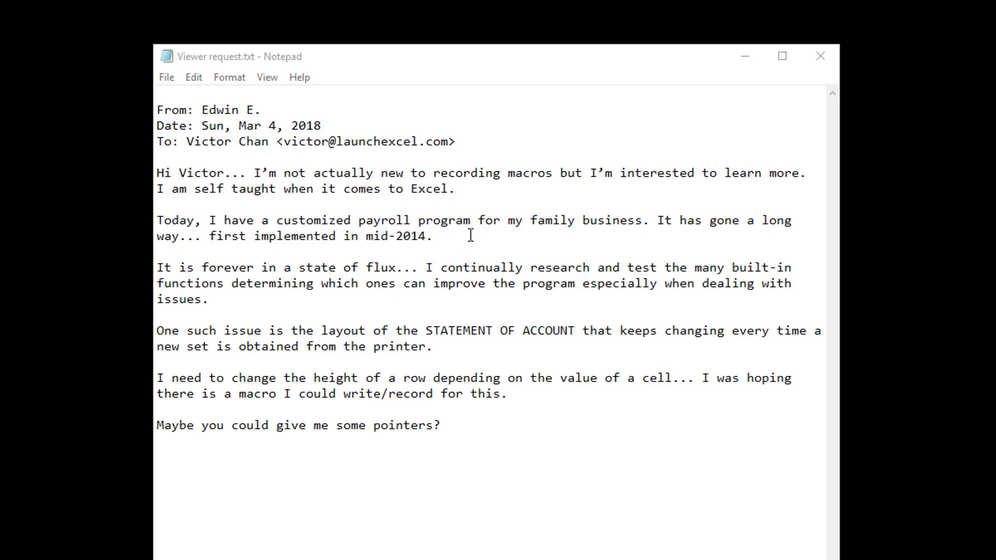
{"action": "mouse_move", "coordinate": [435, 218]}
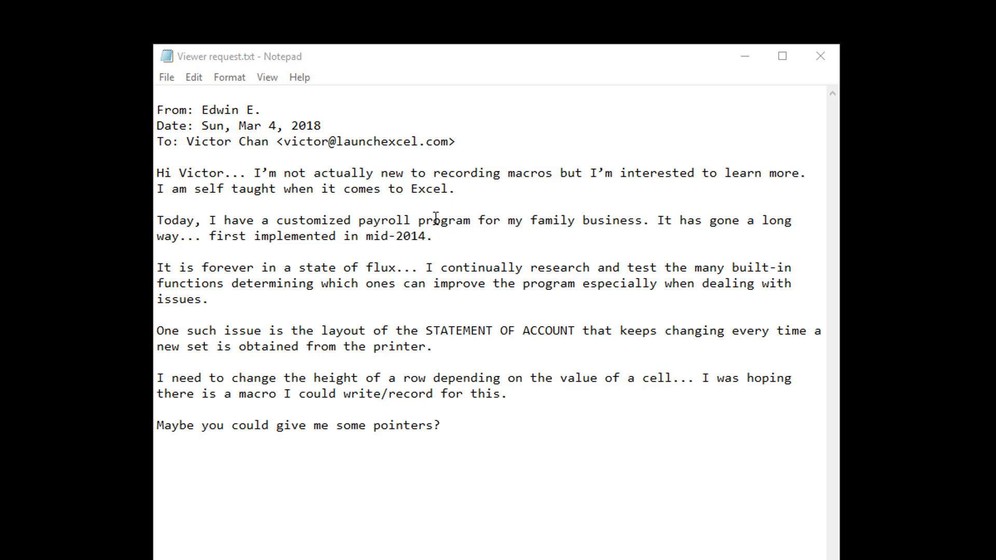
{"action": "mouse_move", "coordinate": [422, 254]}
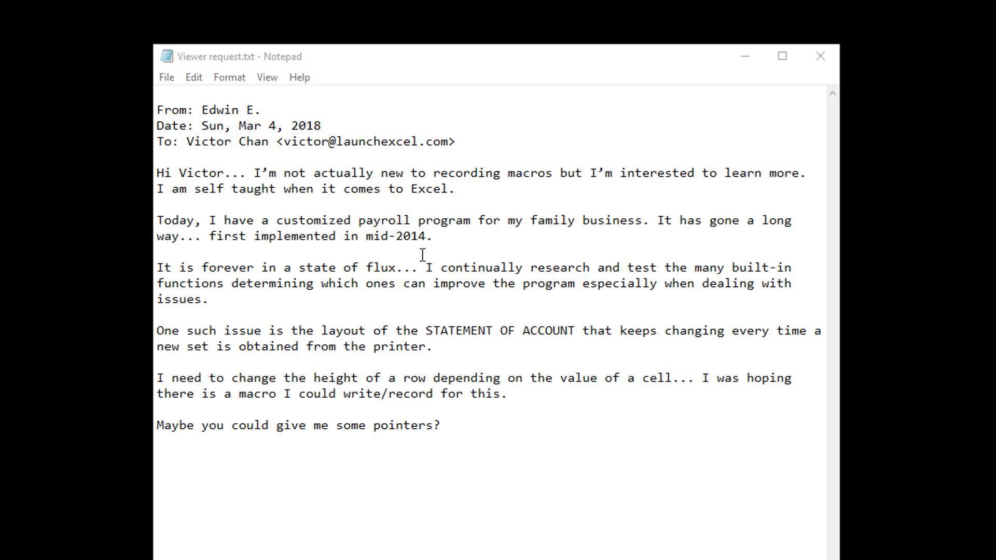
{"action": "mouse_move", "coordinate": [433, 280]}
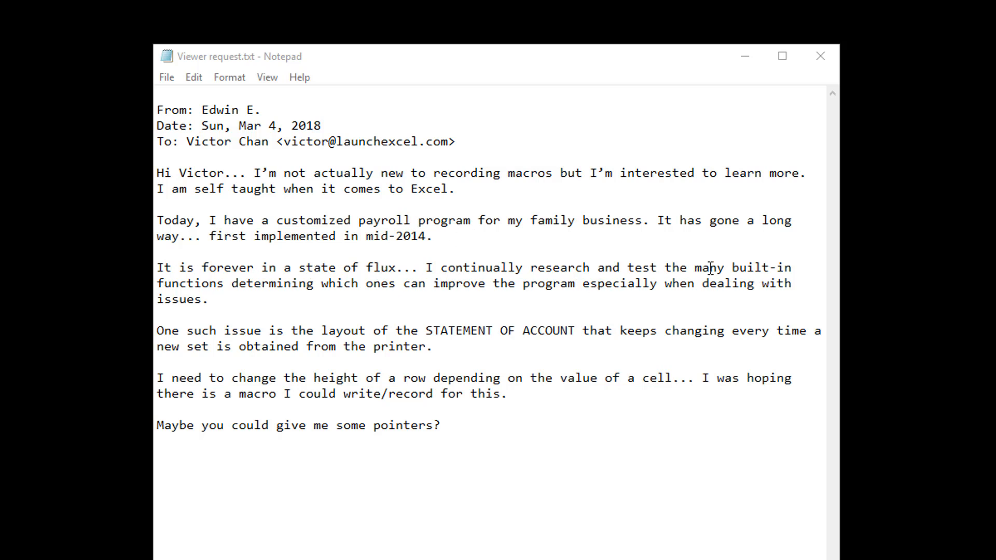
{"action": "mouse_move", "coordinate": [515, 303]}
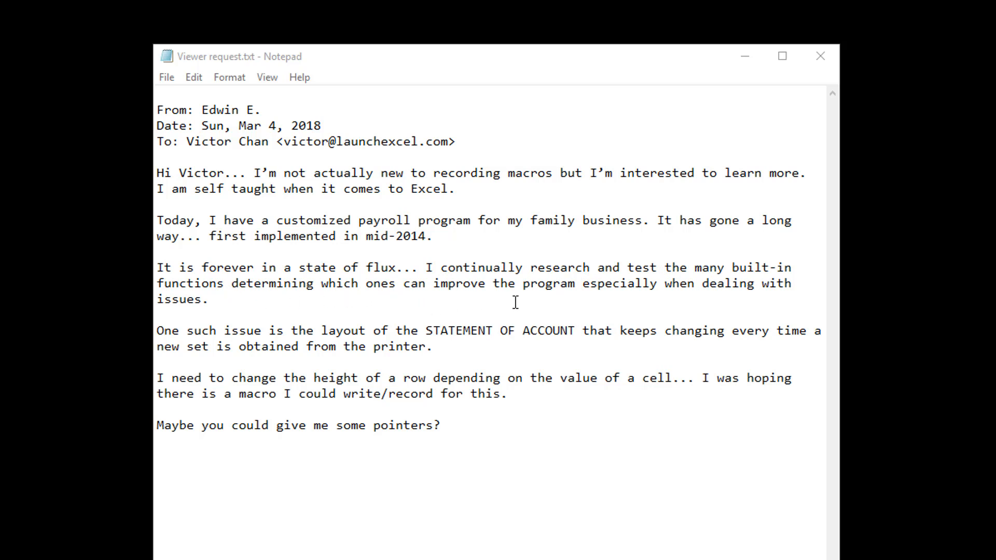
{"action": "mouse_move", "coordinate": [687, 290]}
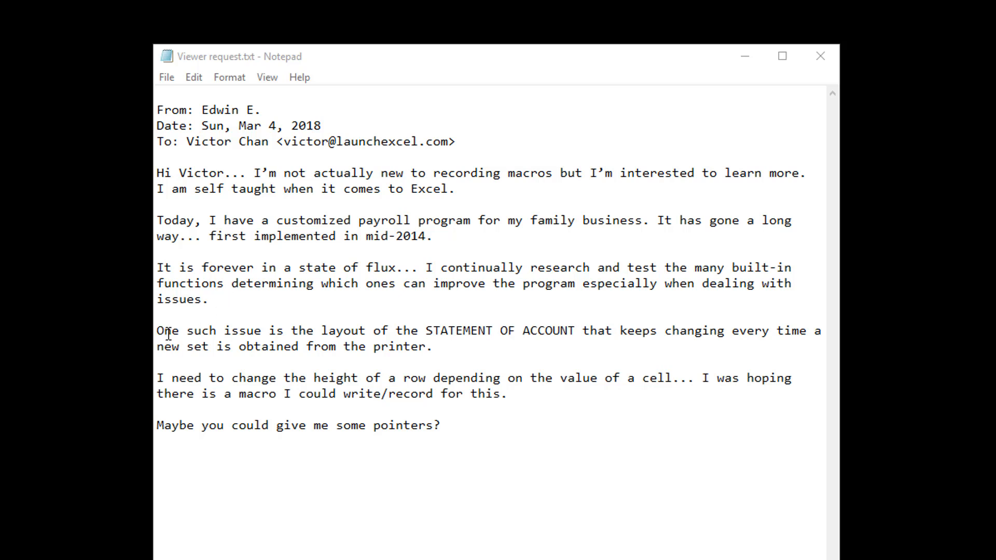
{"action": "mouse_move", "coordinate": [336, 323]}
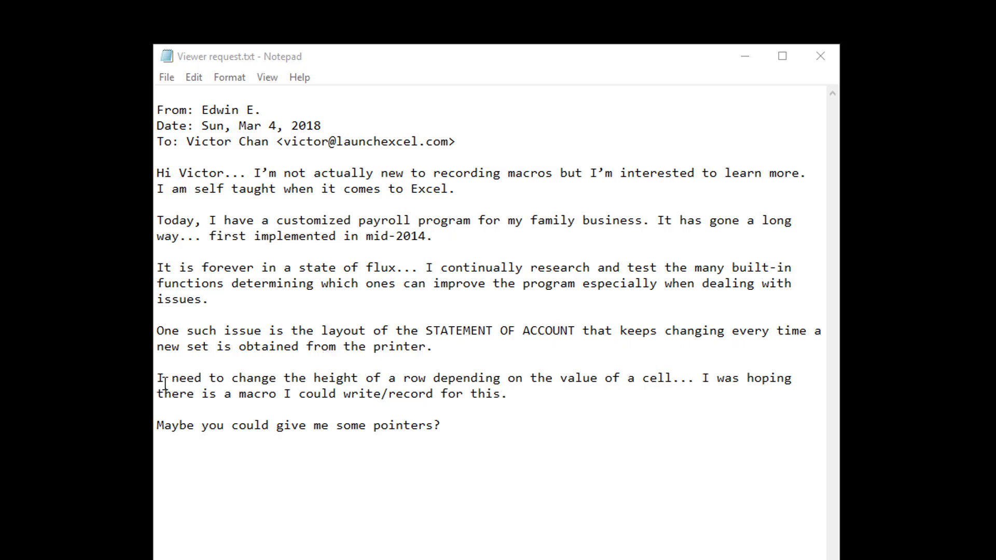
{"action": "mouse_move", "coordinate": [552, 382]}
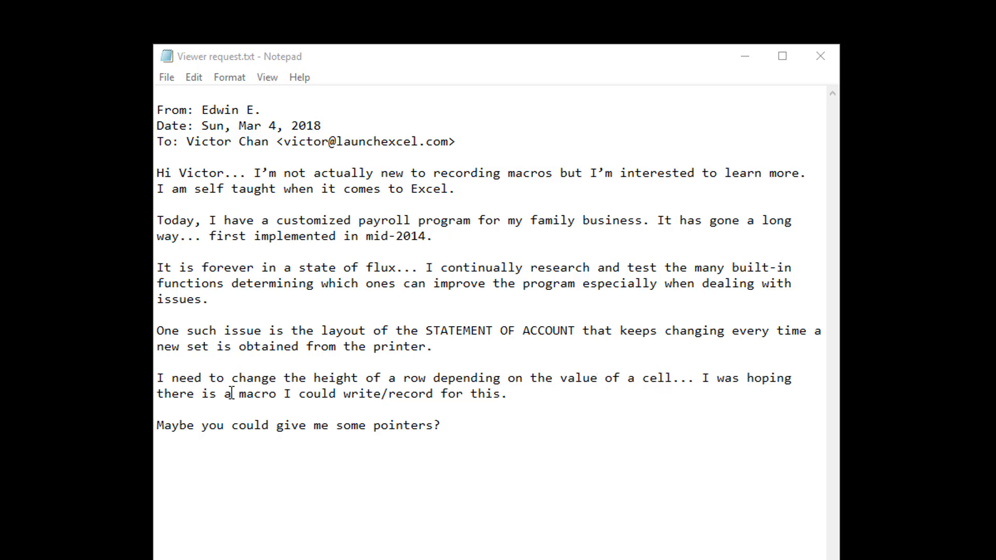
{"action": "mouse_move", "coordinate": [498, 397]}
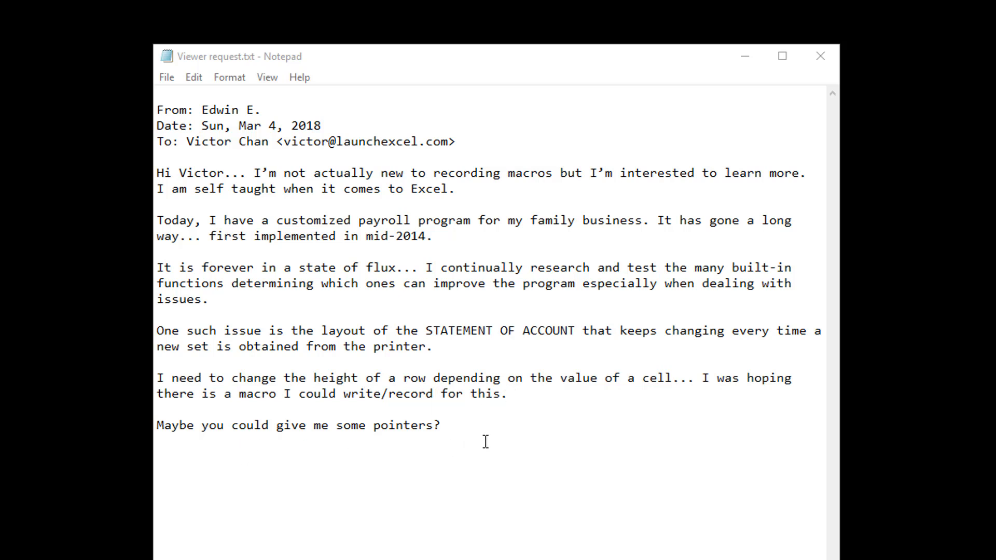
{"action": "mouse_move", "coordinate": [479, 433]}
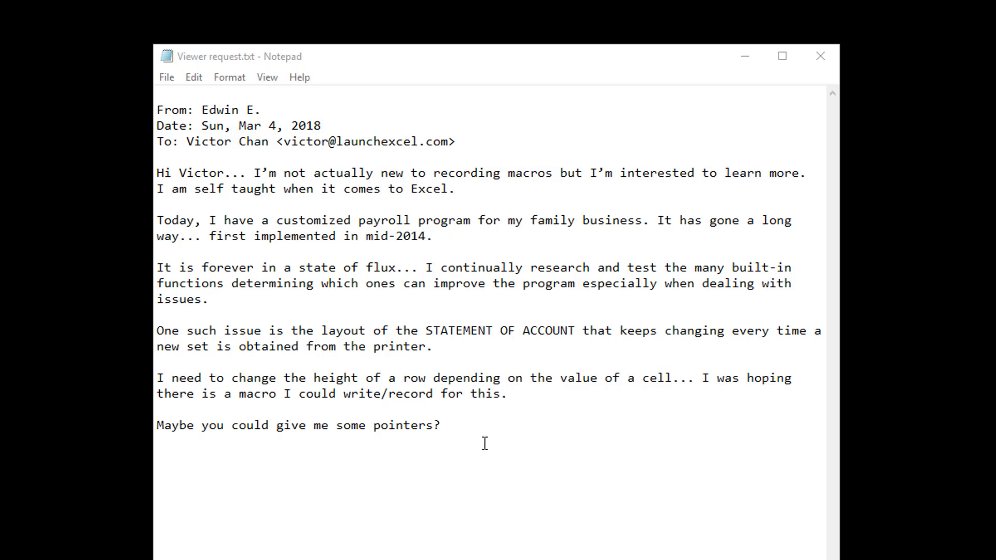
{"action": "mouse_move", "coordinate": [489, 433]}
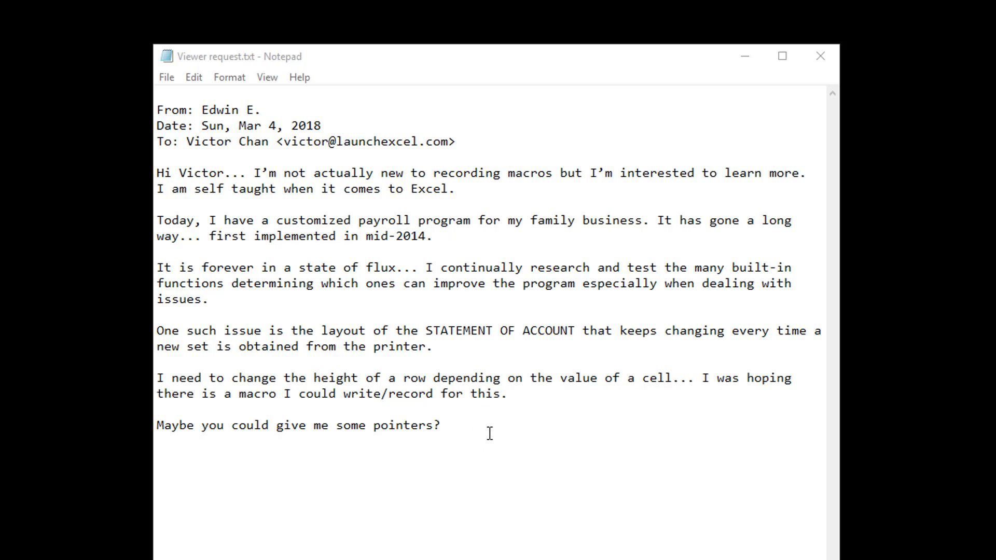
{"action": "mouse_move", "coordinate": [495, 425]}
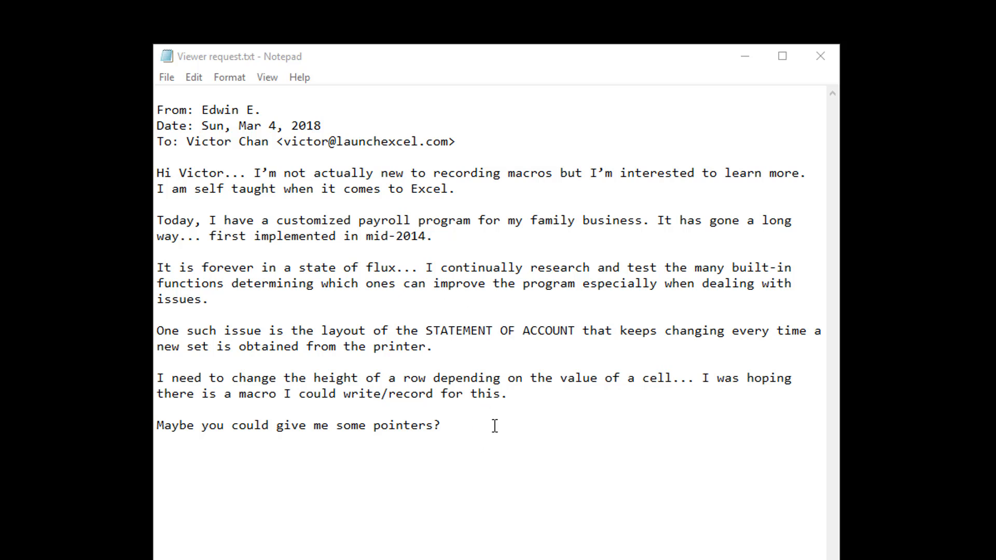
{"action": "mouse_move", "coordinate": [494, 428]}
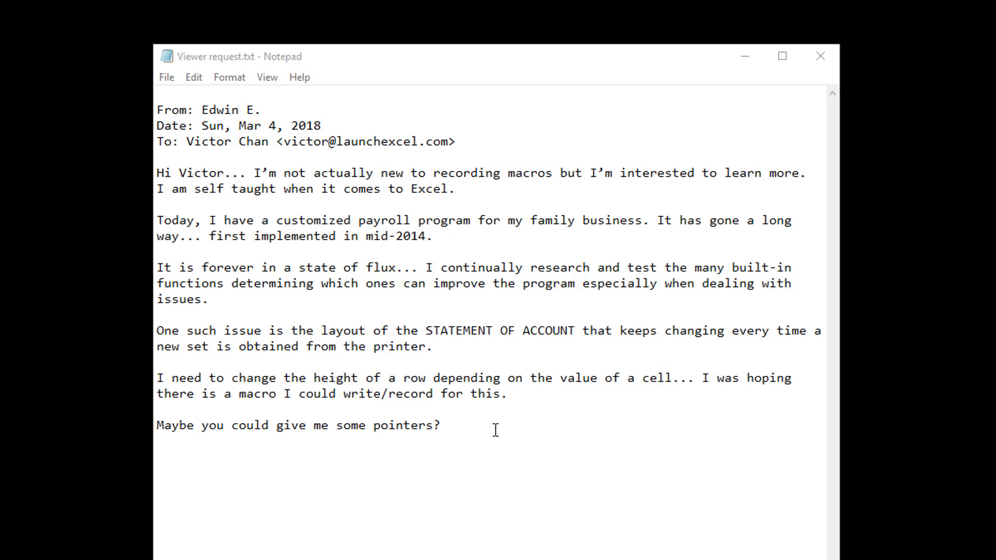
{"action": "mouse_move", "coordinate": [499, 434]}
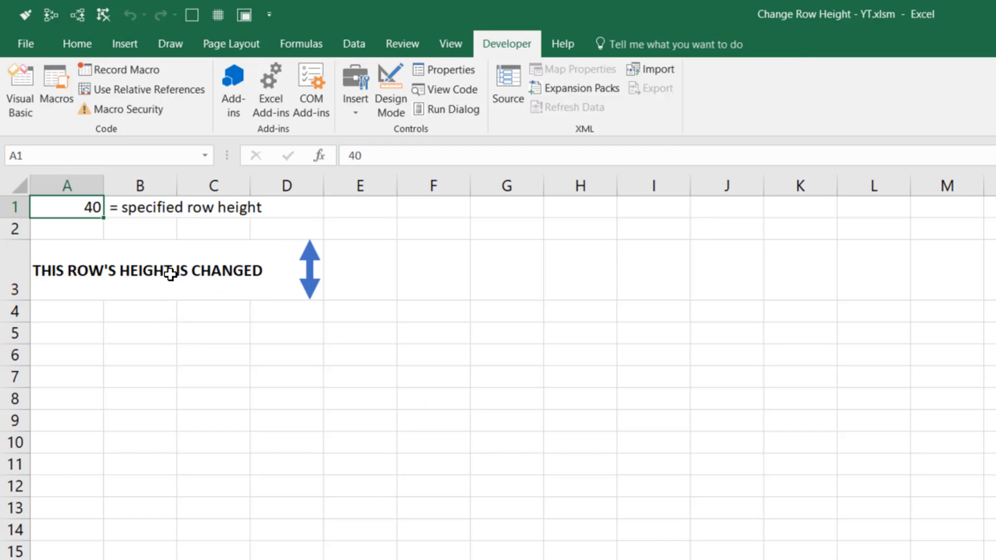
{"action": "mouse_move", "coordinate": [503, 57]}
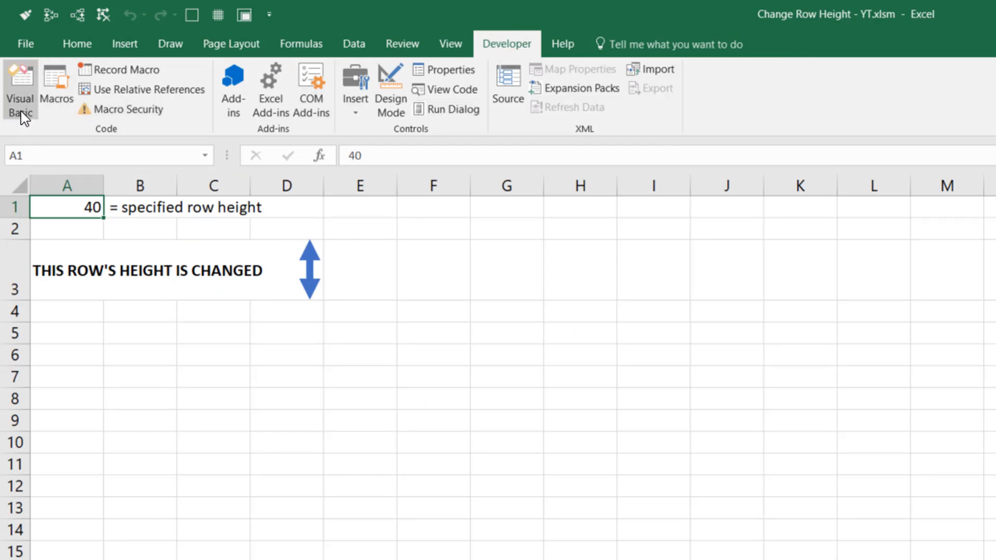
Launch the Visual Basic editor from the Developer tab.
{"action": "left_click", "coordinate": [19, 89]}
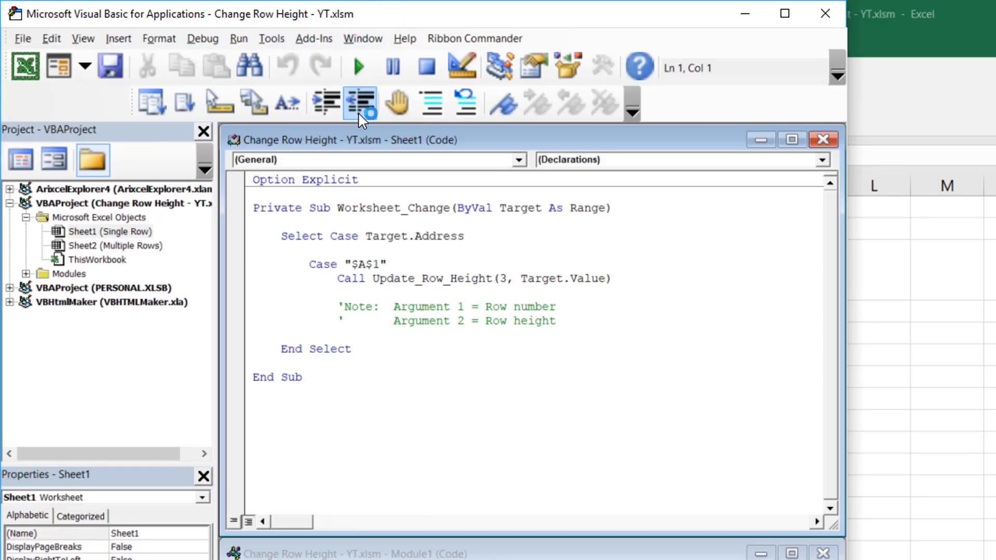
Expand the project's Modules folder to reveal Module1 under Sheet1.
{"action": "left_click", "coordinate": [25, 273]}
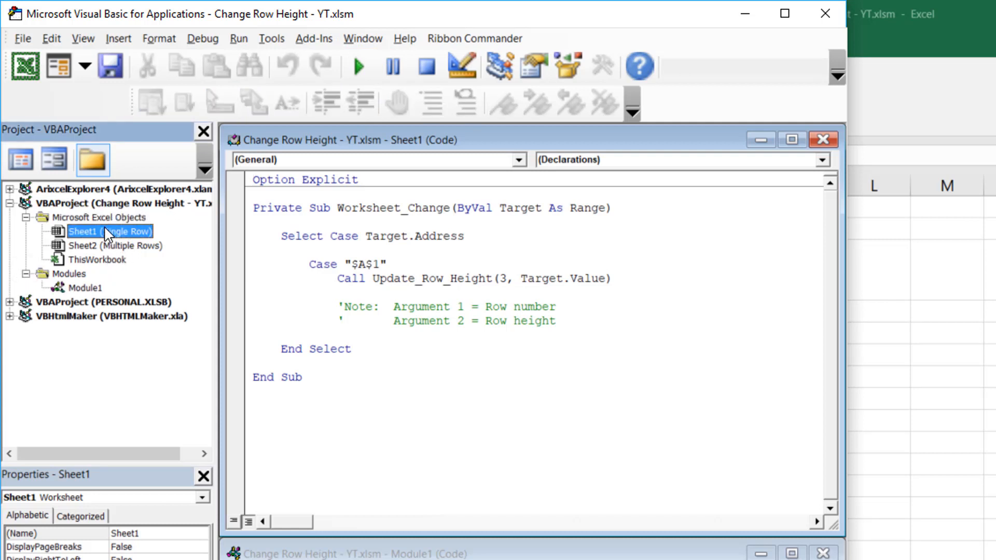
{"action": "mouse_move", "coordinate": [158, 238]}
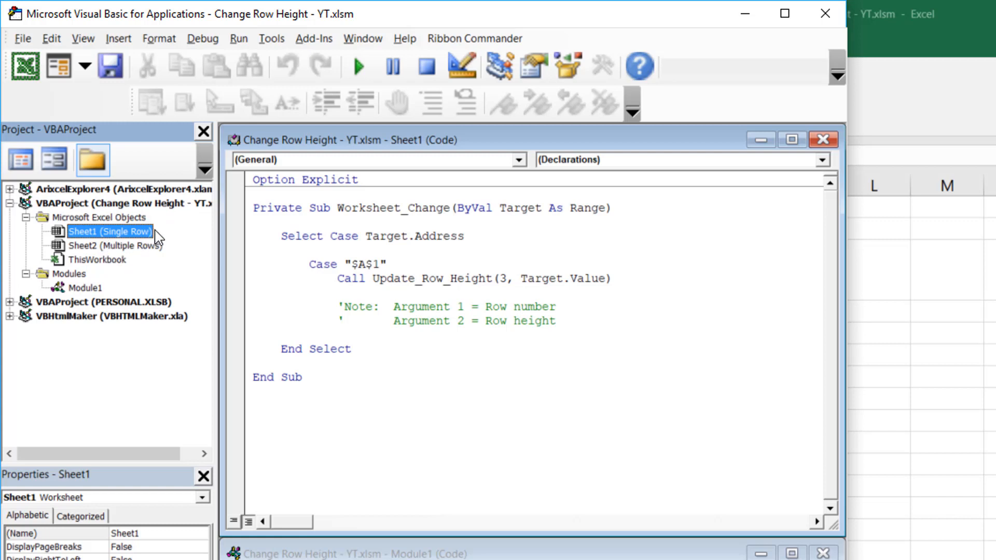
{"action": "mouse_move", "coordinate": [165, 256]}
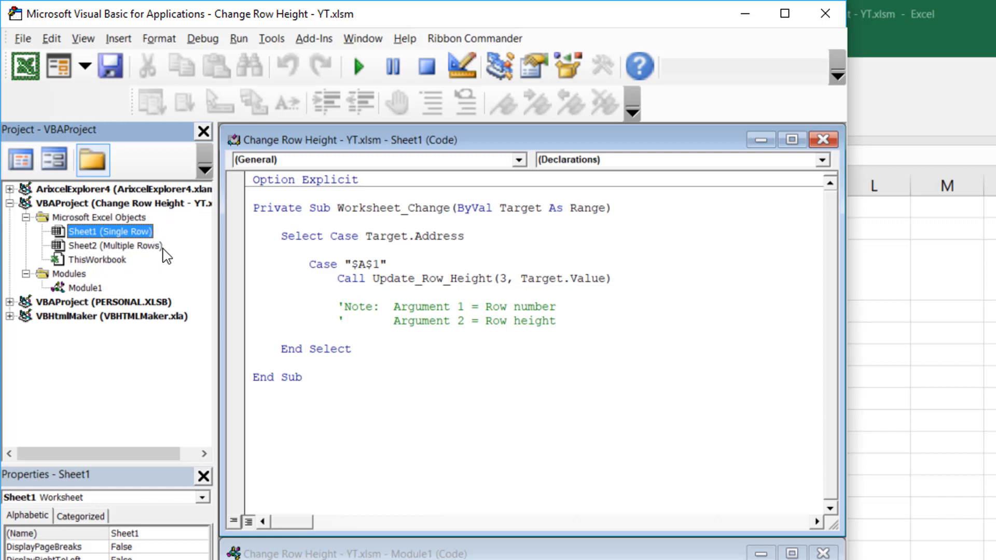
{"action": "mouse_move", "coordinate": [82, 299]}
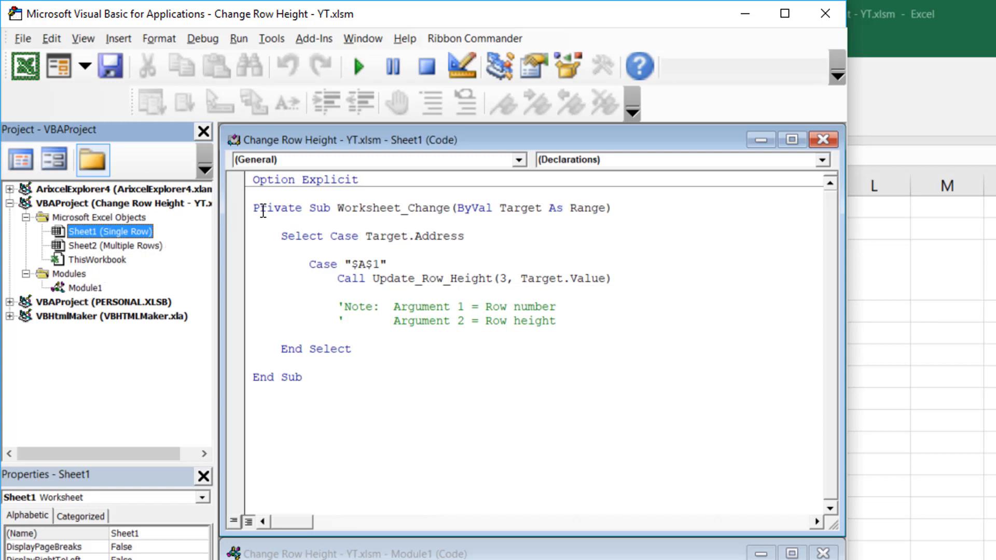
{"action": "mouse_move", "coordinate": [151, 244]}
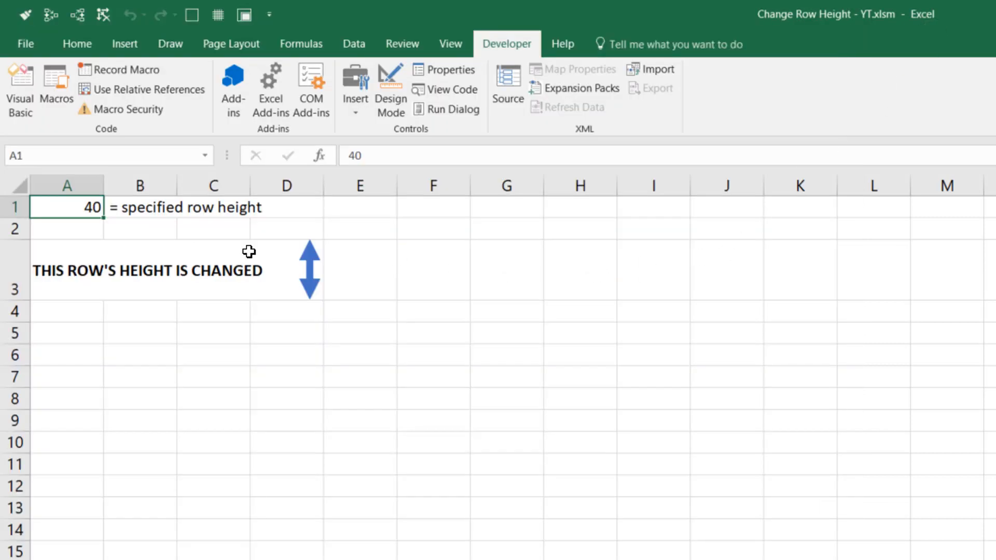
{"action": "mouse_move", "coordinate": [63, 212]}
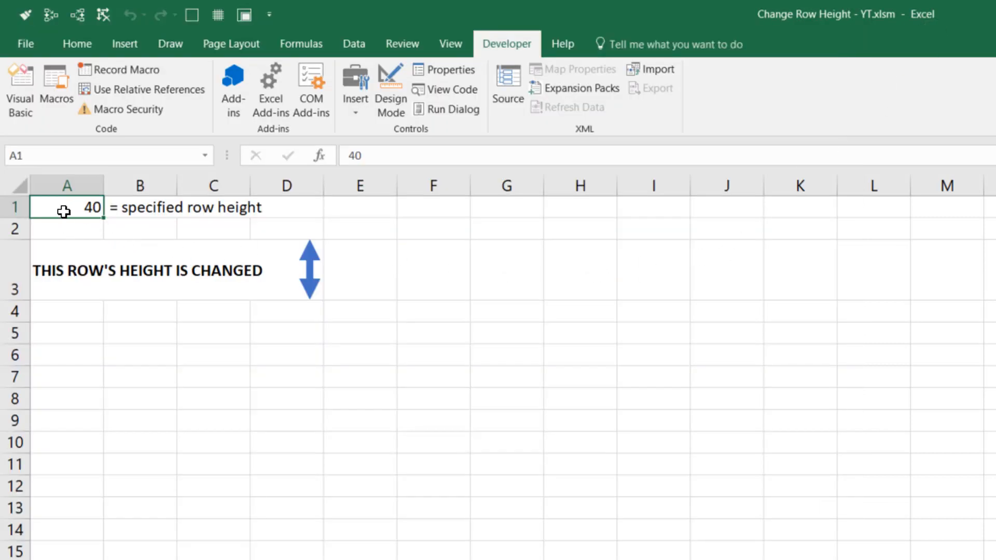
{"action": "mouse_move", "coordinate": [62, 266]}
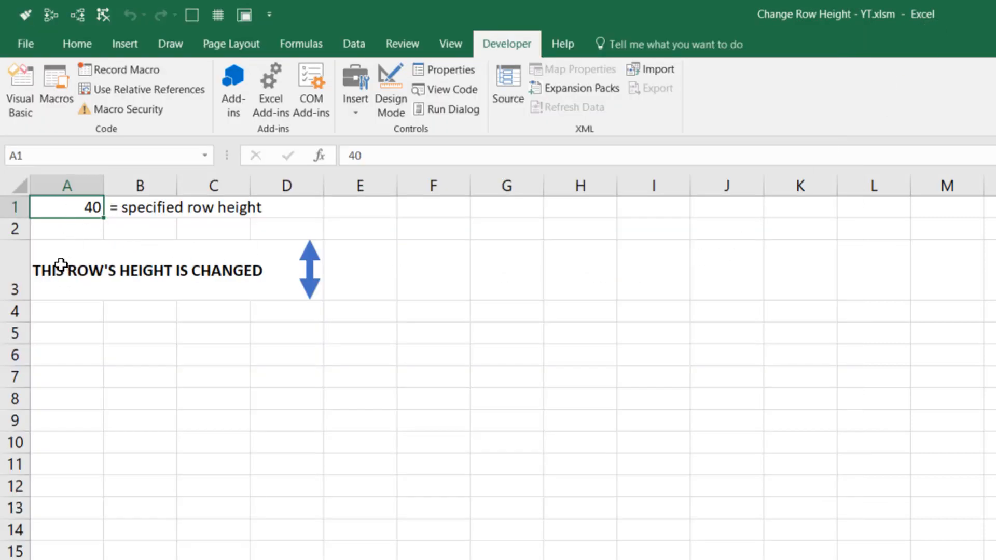
{"action": "mouse_move", "coordinate": [69, 282]}
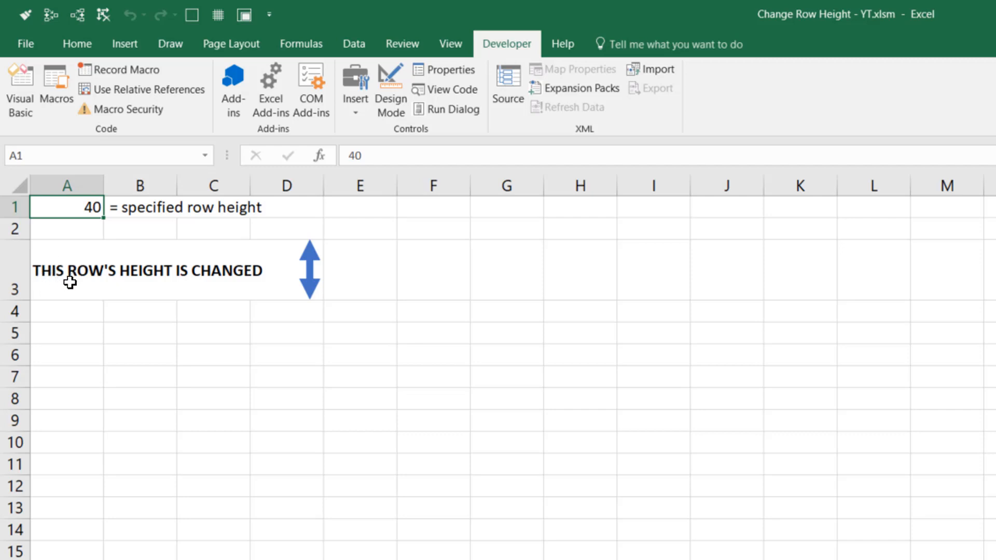
{"action": "mouse_move", "coordinate": [73, 310]}
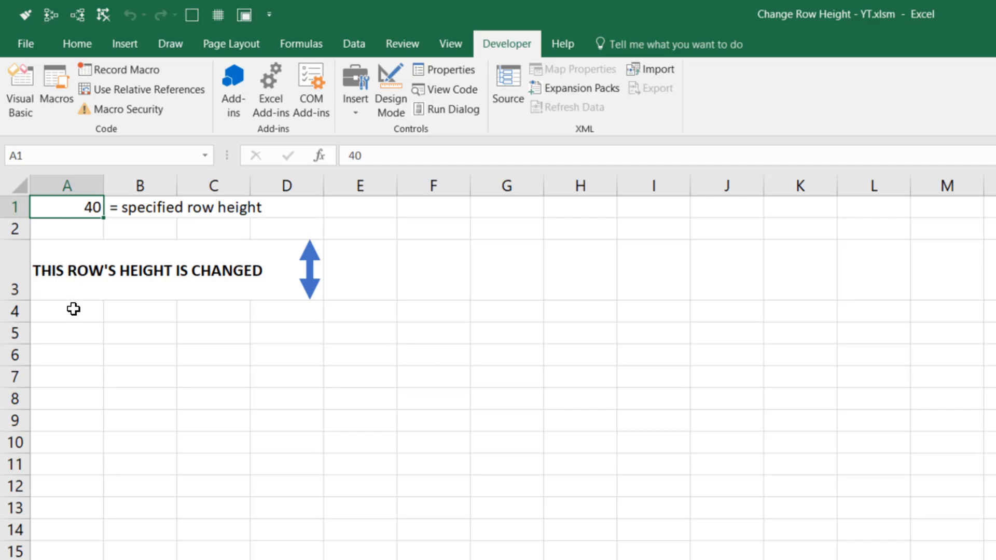
Toggle between Excel and the VBA editor with Alt+F11.
{"action": "key", "text": "alt+F11"}
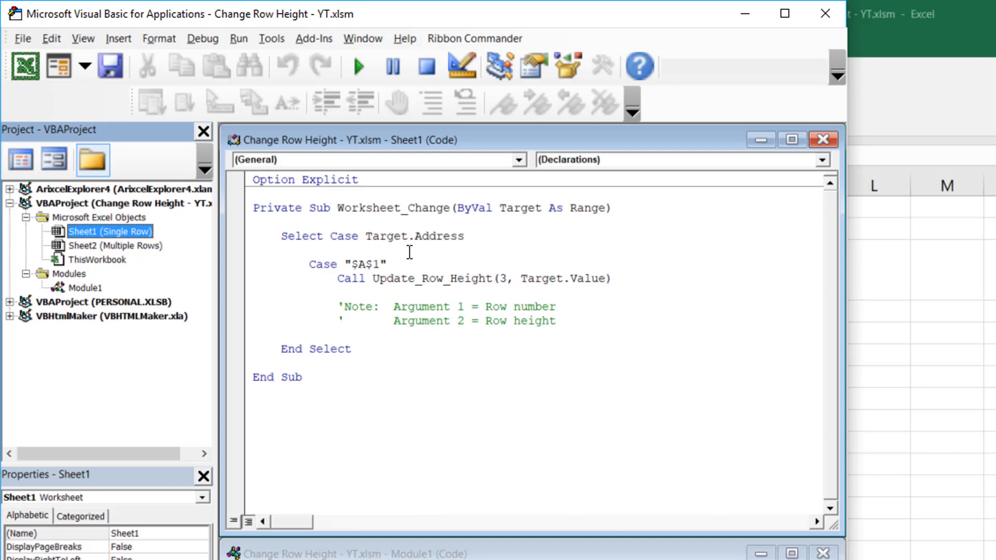
{"action": "mouse_move", "coordinate": [542, 214]}
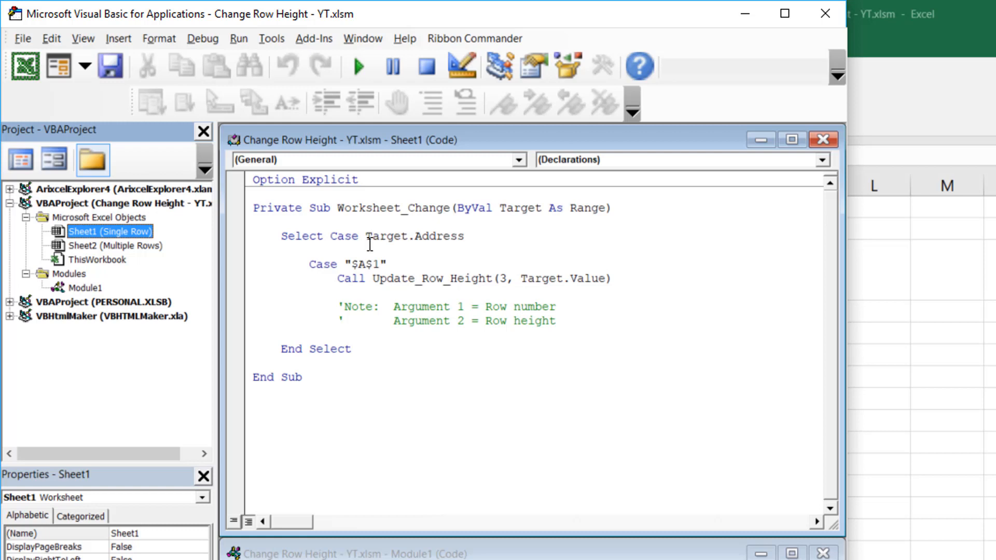
{"action": "mouse_move", "coordinate": [414, 243]}
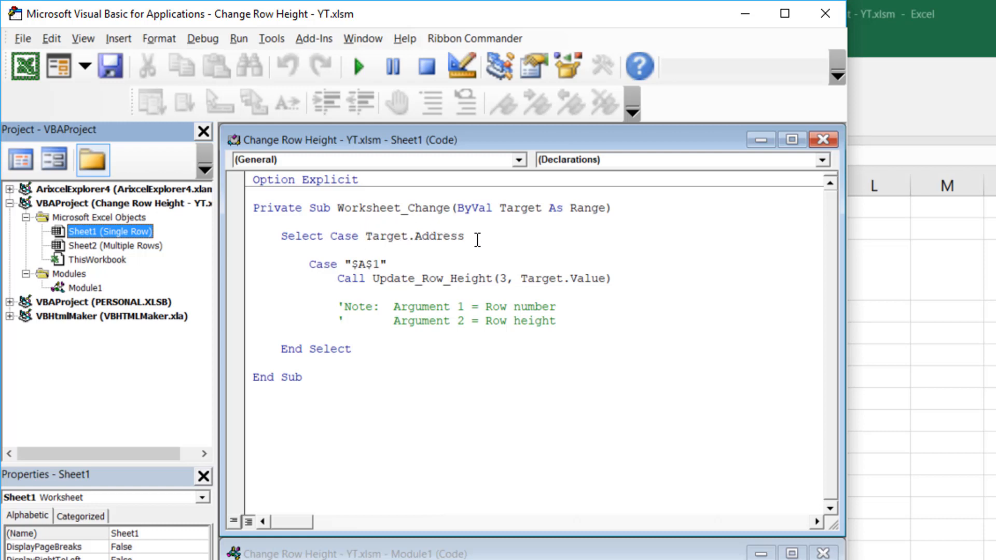
{"action": "mouse_move", "coordinate": [453, 229]}
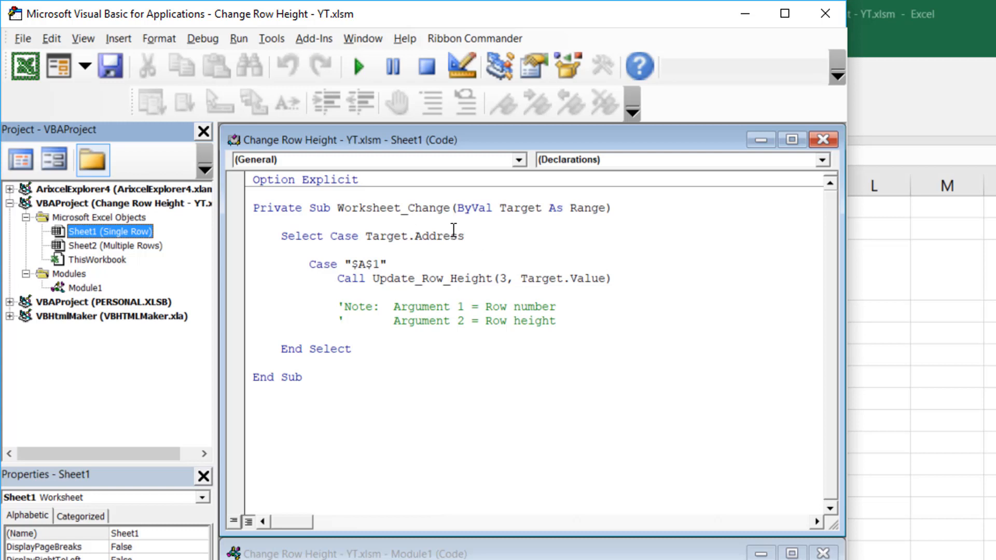
{"action": "mouse_move", "coordinate": [306, 273]}
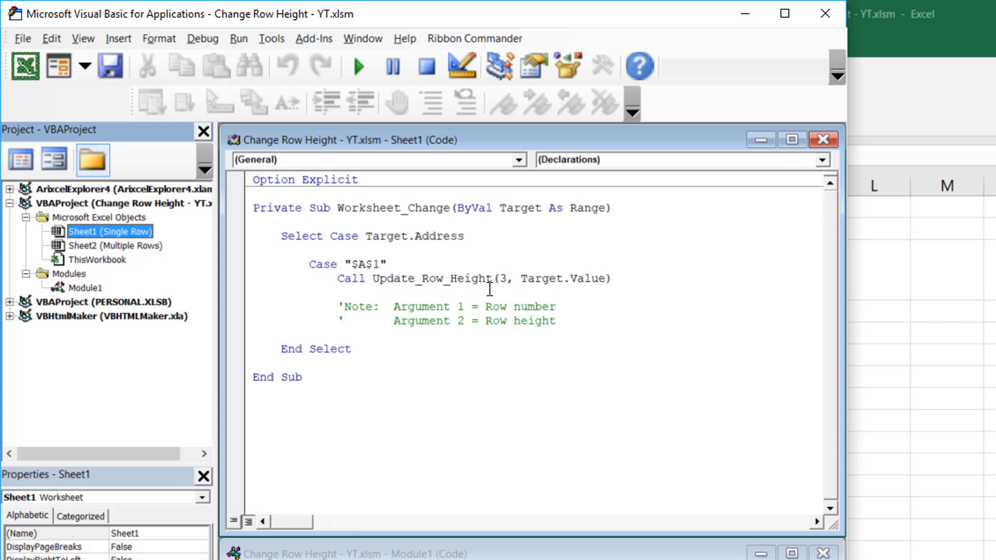
{"action": "mouse_move", "coordinate": [506, 294]}
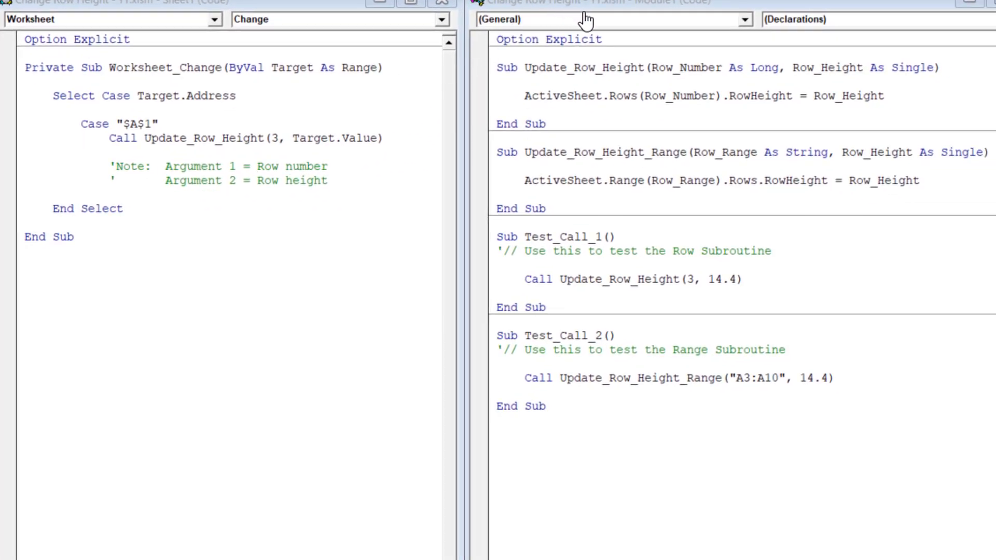
{"action": "mouse_move", "coordinate": [590, 68]}
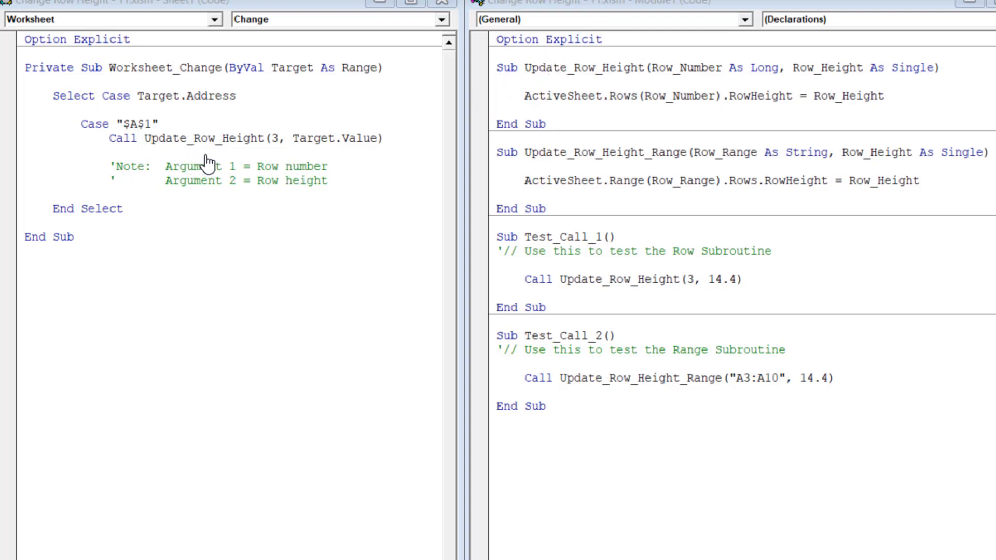
{"action": "mouse_move", "coordinate": [489, 79]}
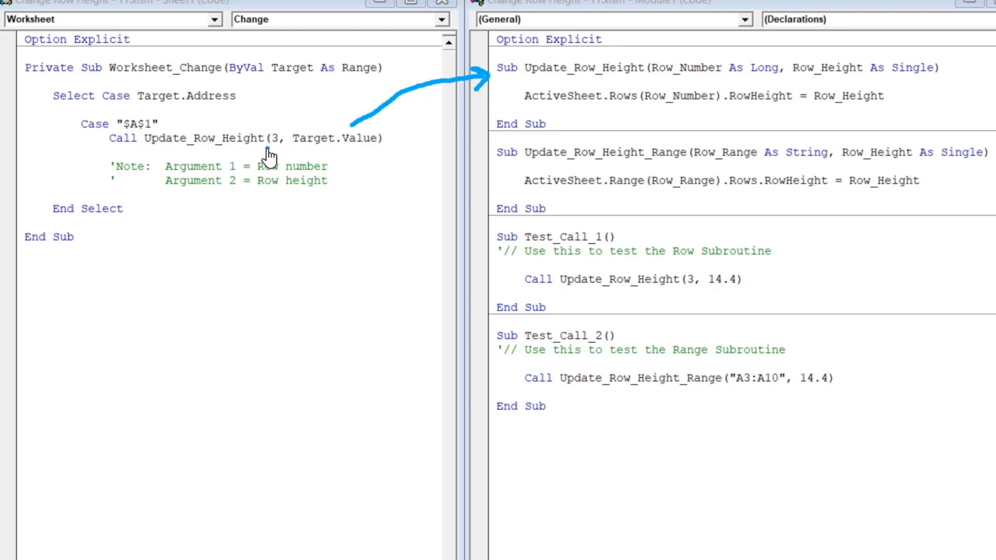
{"action": "mouse_move", "coordinate": [299, 156]}
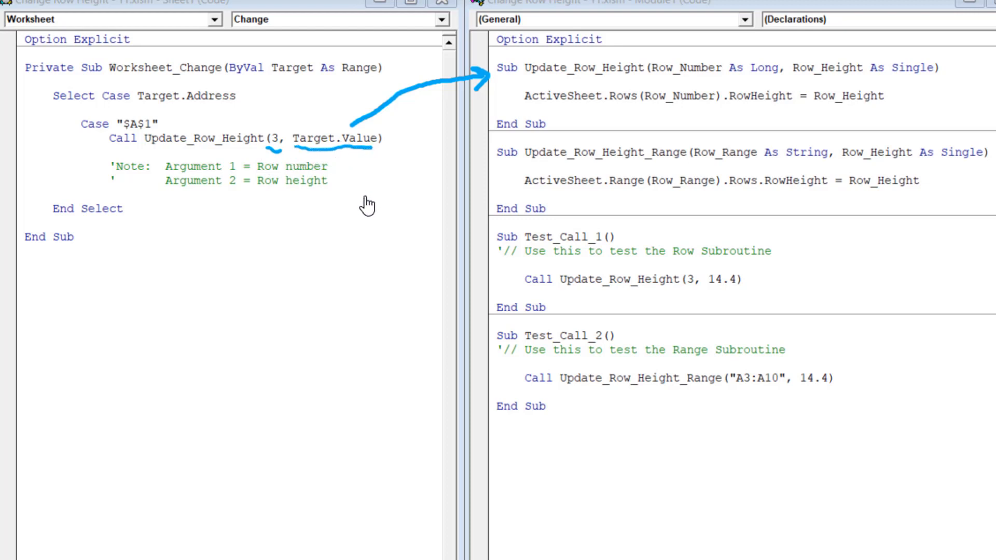
{"action": "mouse_move", "coordinate": [662, 86]}
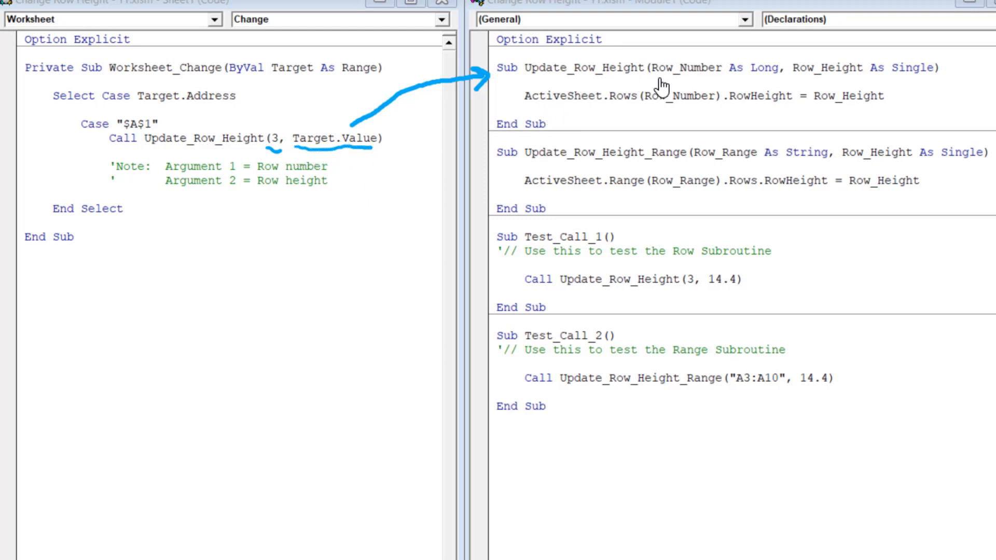
{"action": "mouse_move", "coordinate": [719, 67]}
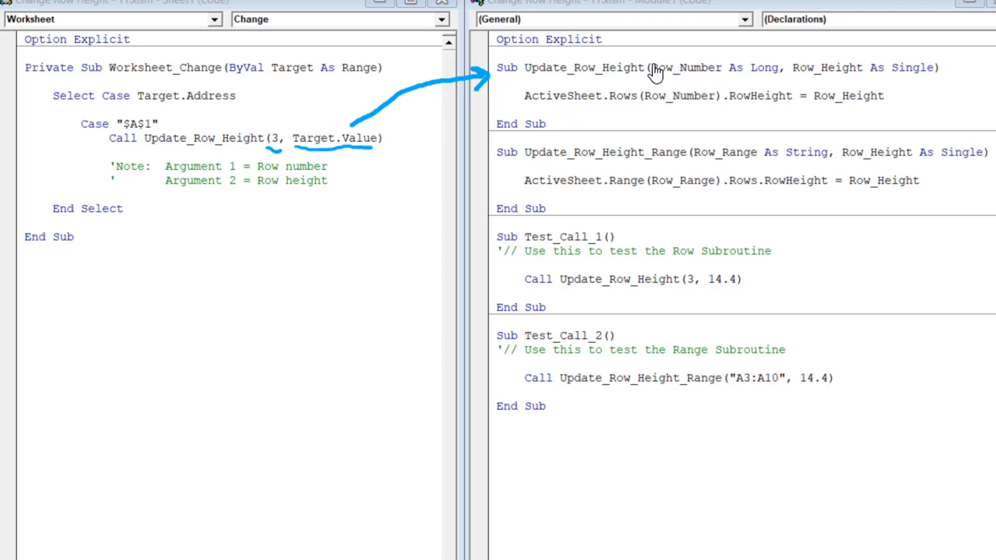
{"action": "mouse_move", "coordinate": [726, 83]}
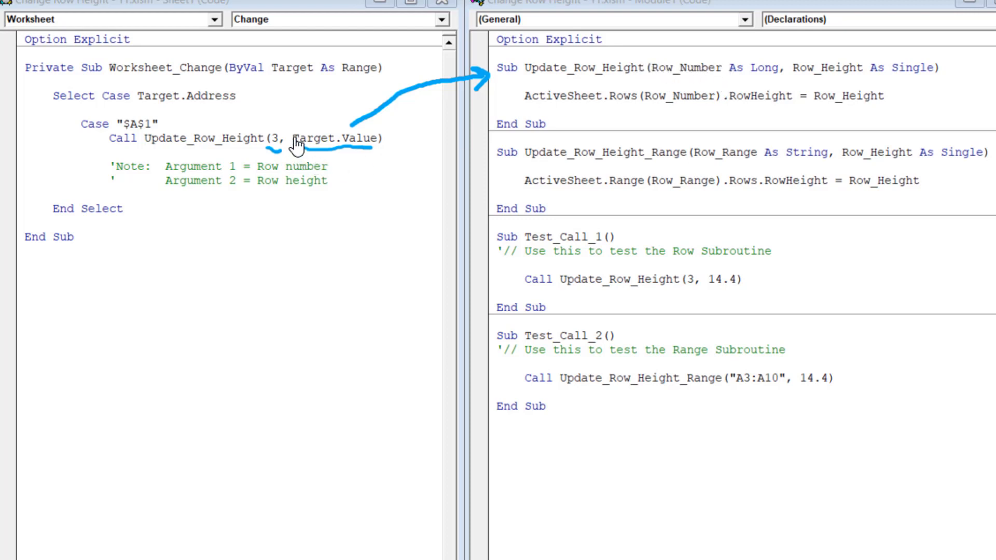
{"action": "mouse_move", "coordinate": [672, 68]}
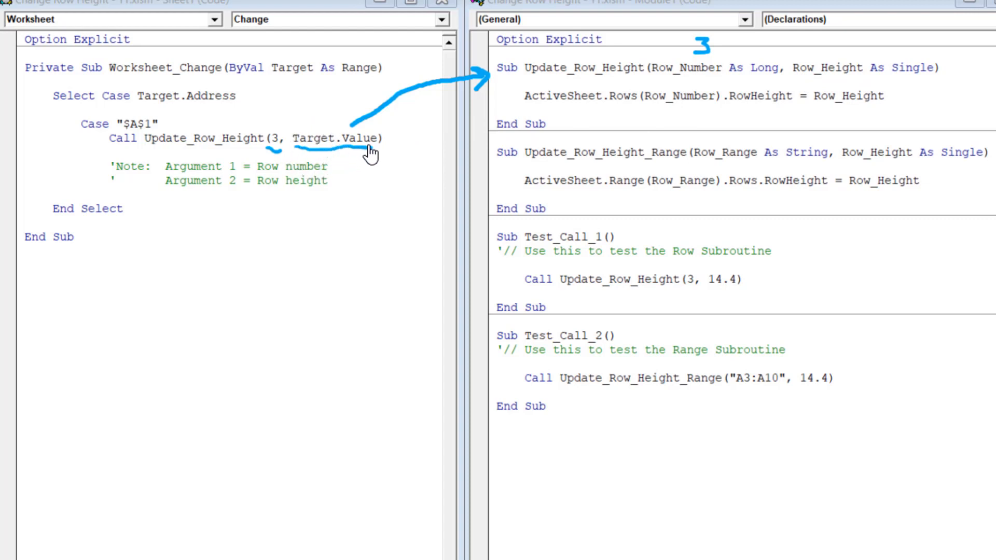
{"action": "mouse_move", "coordinate": [393, 151]}
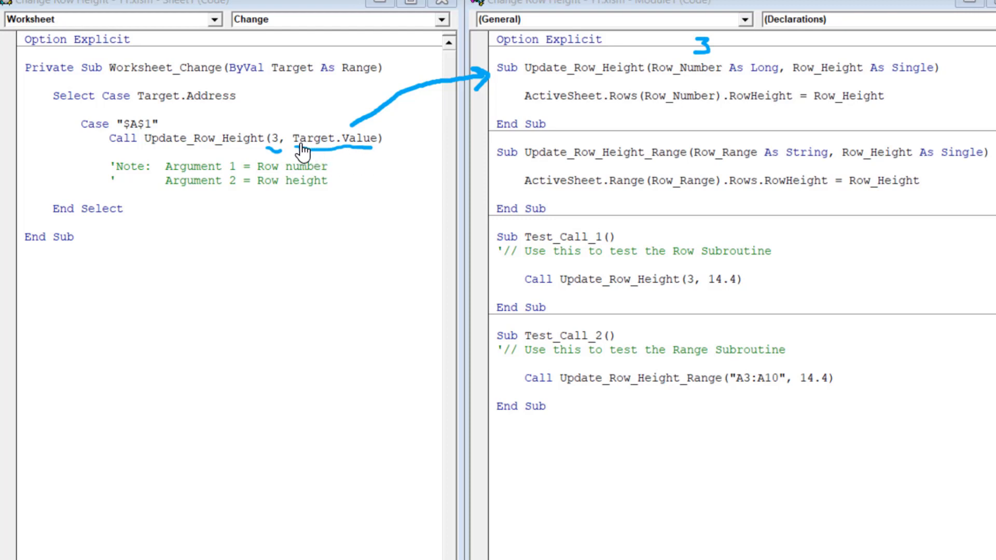
{"action": "mouse_move", "coordinate": [827, 56]}
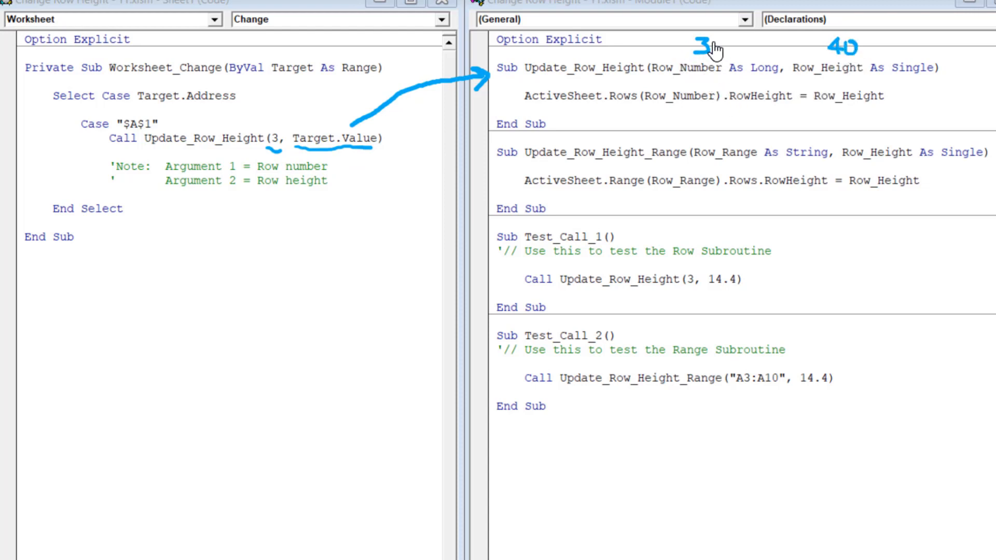
{"action": "mouse_move", "coordinate": [682, 89]}
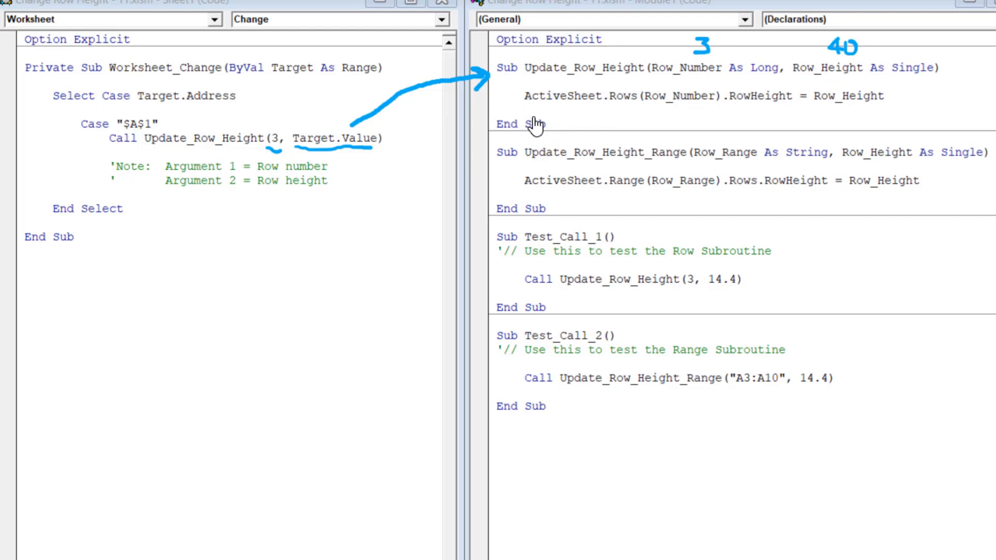
{"action": "mouse_move", "coordinate": [569, 113]}
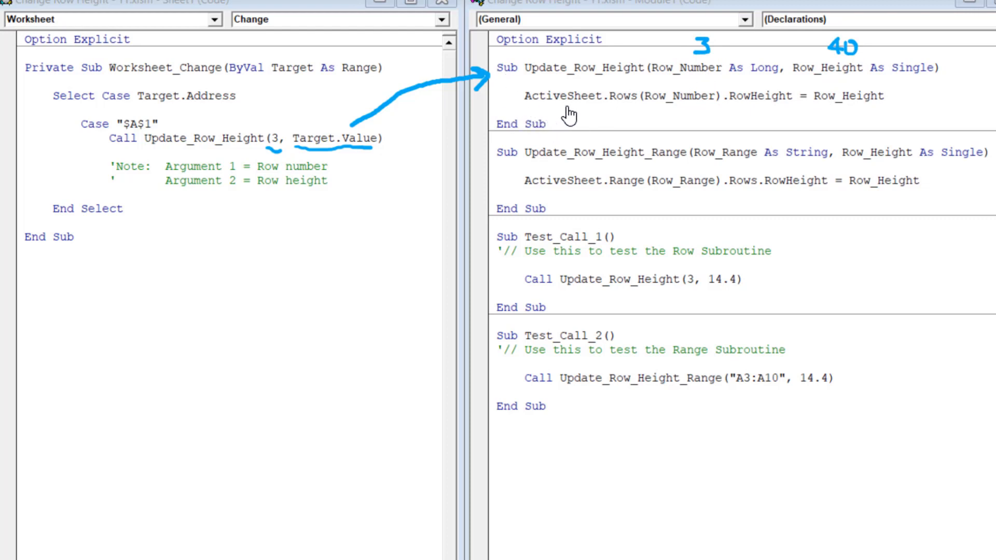
{"action": "mouse_move", "coordinate": [663, 105]}
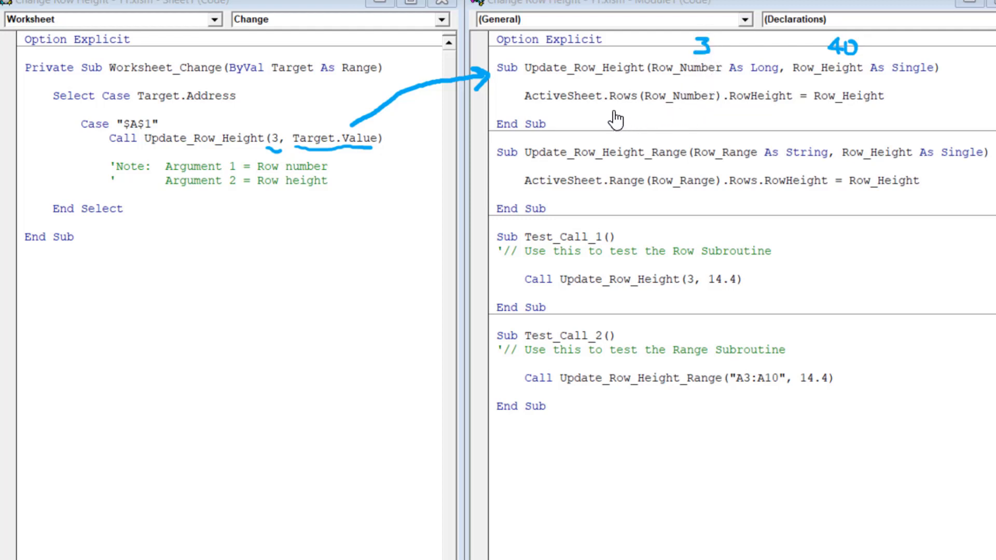
{"action": "mouse_move", "coordinate": [722, 118]}
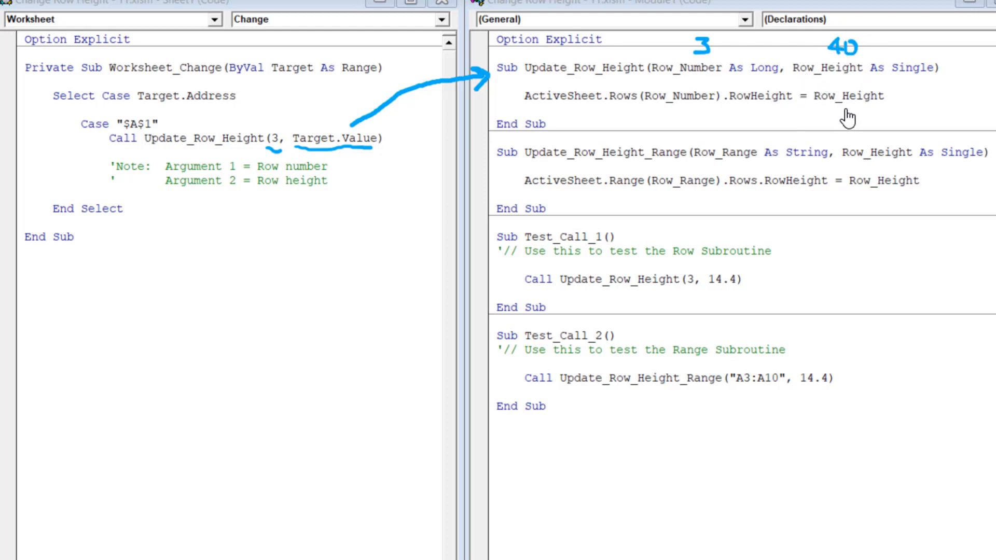
{"action": "mouse_move", "coordinate": [244, 90]}
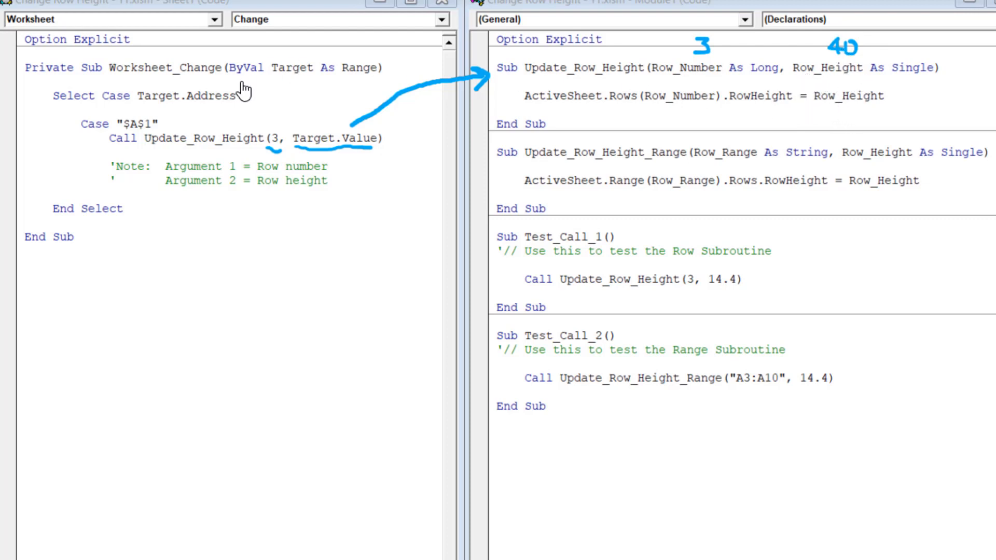
{"action": "mouse_move", "coordinate": [278, 118]}
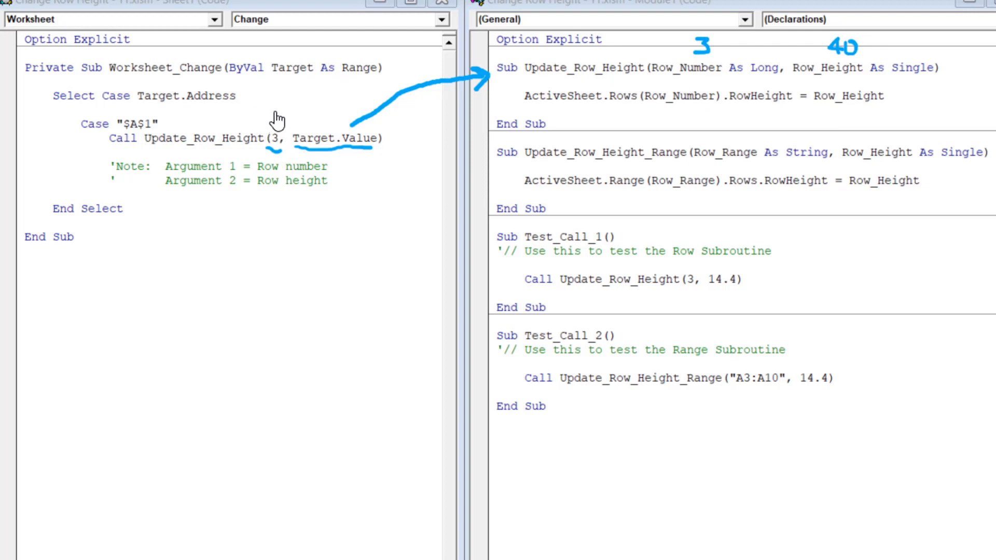
{"action": "mouse_move", "coordinate": [264, 101]}
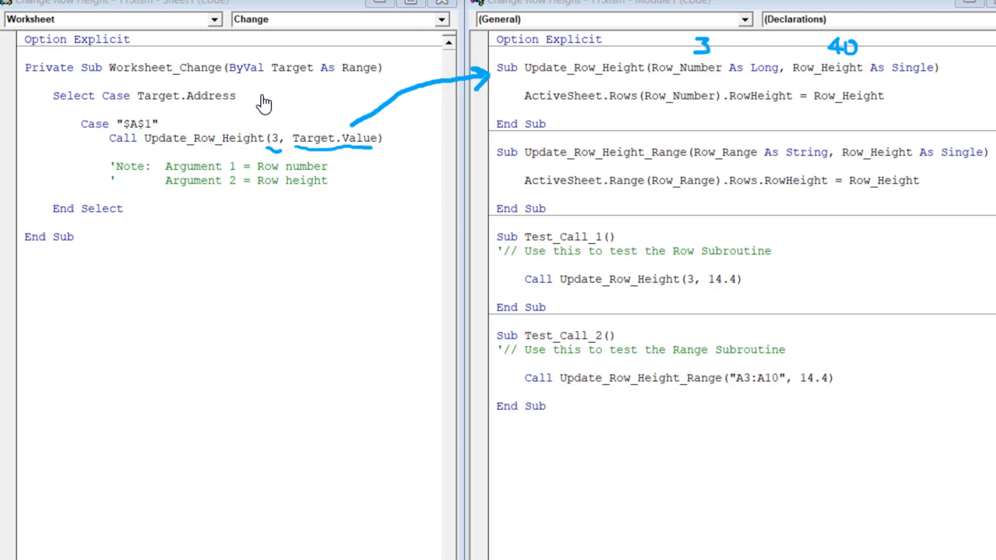
{"action": "mouse_move", "coordinate": [104, 122]}
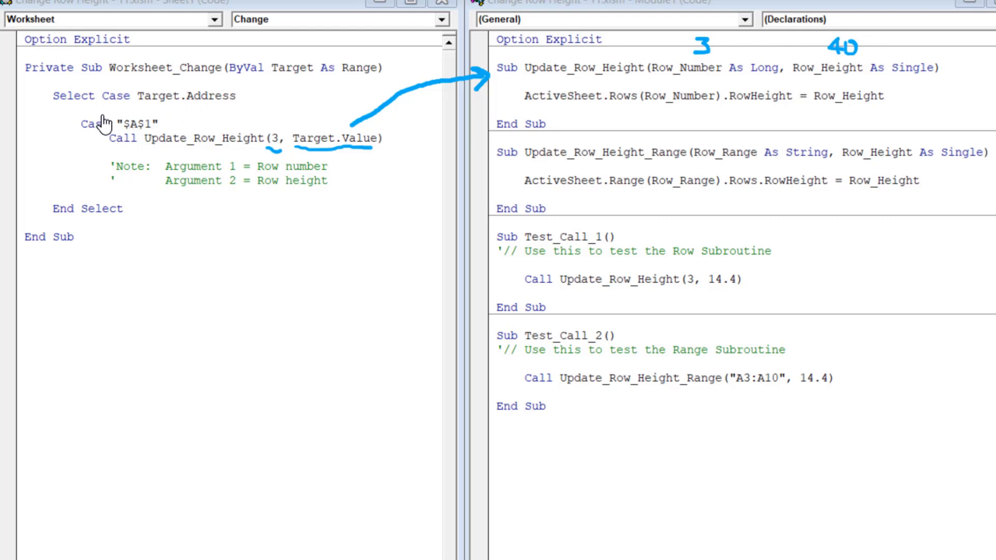
{"action": "mouse_move", "coordinate": [127, 82]}
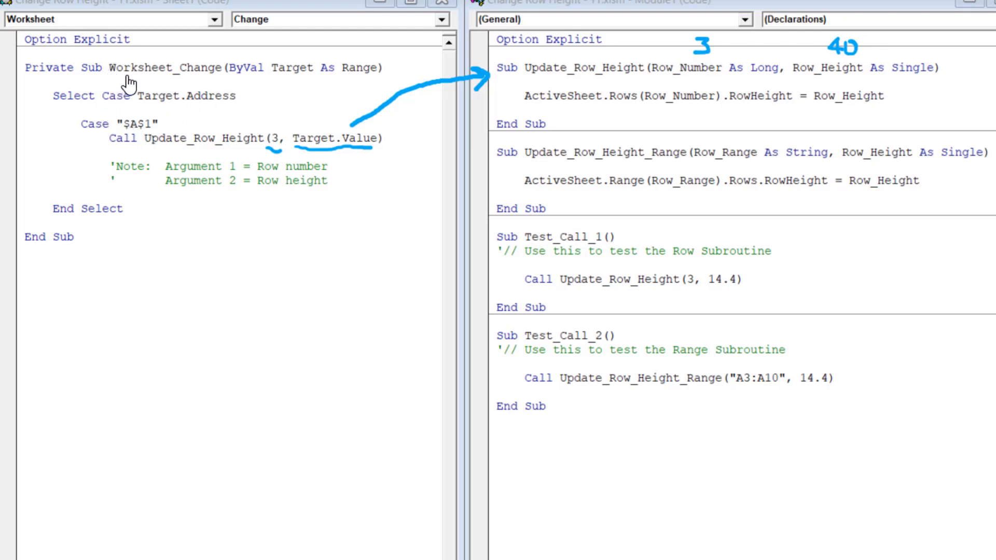
{"action": "mouse_move", "coordinate": [219, 89]}
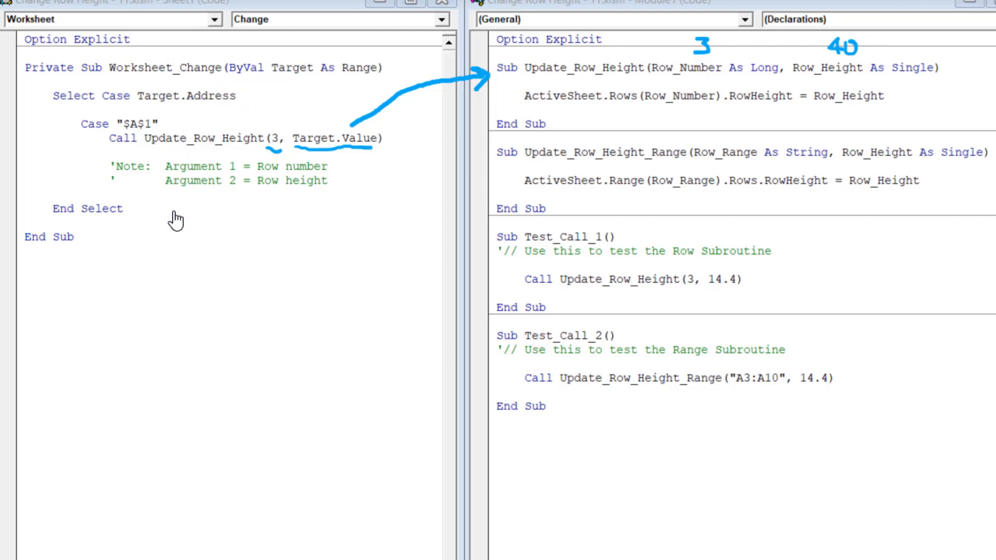
{"action": "mouse_move", "coordinate": [288, 98]}
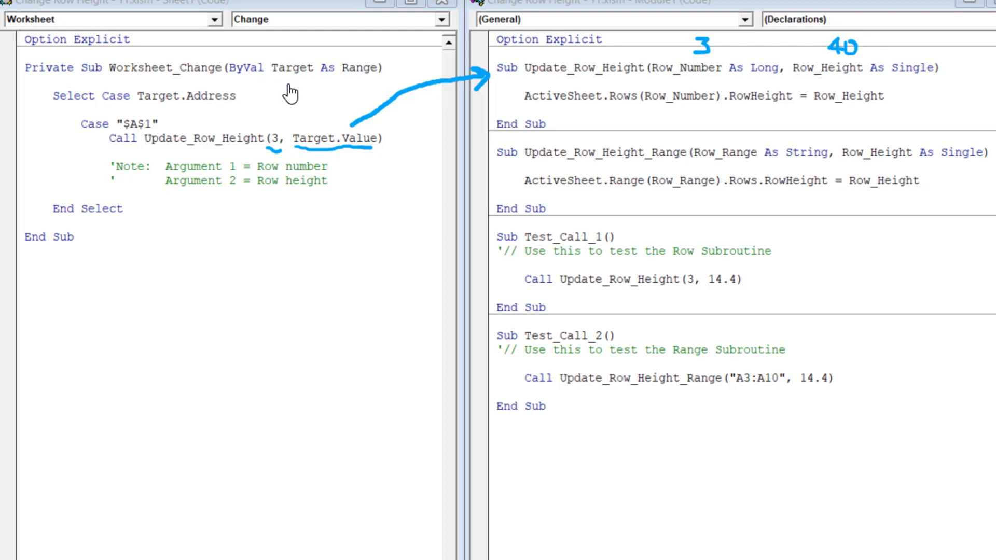
{"action": "mouse_move", "coordinate": [94, 82]}
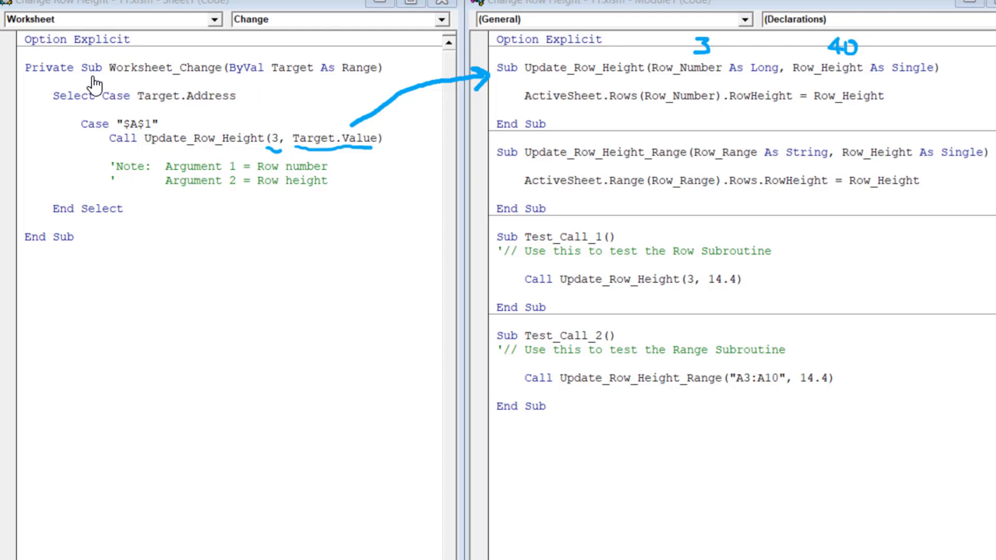
{"action": "mouse_move", "coordinate": [133, 114]}
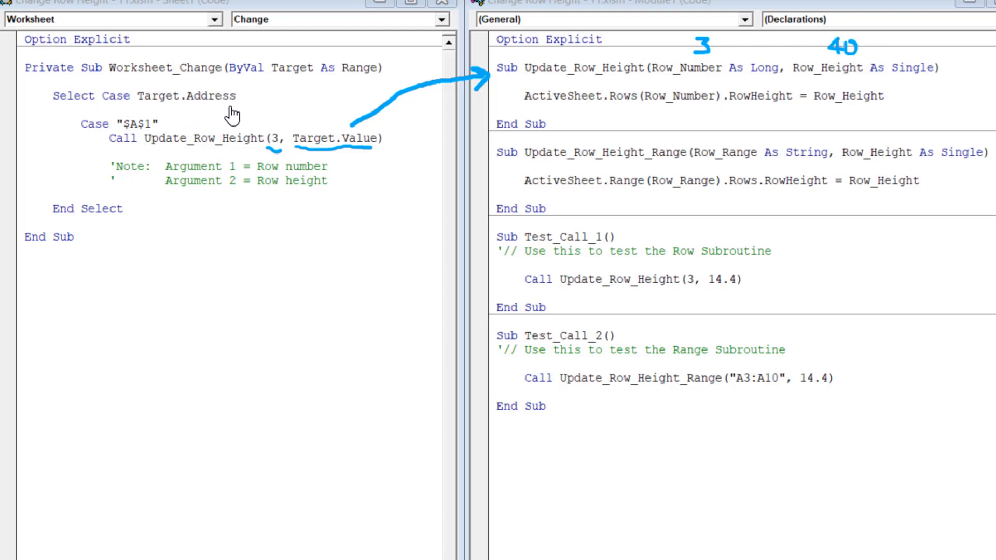
{"action": "mouse_move", "coordinate": [111, 134]}
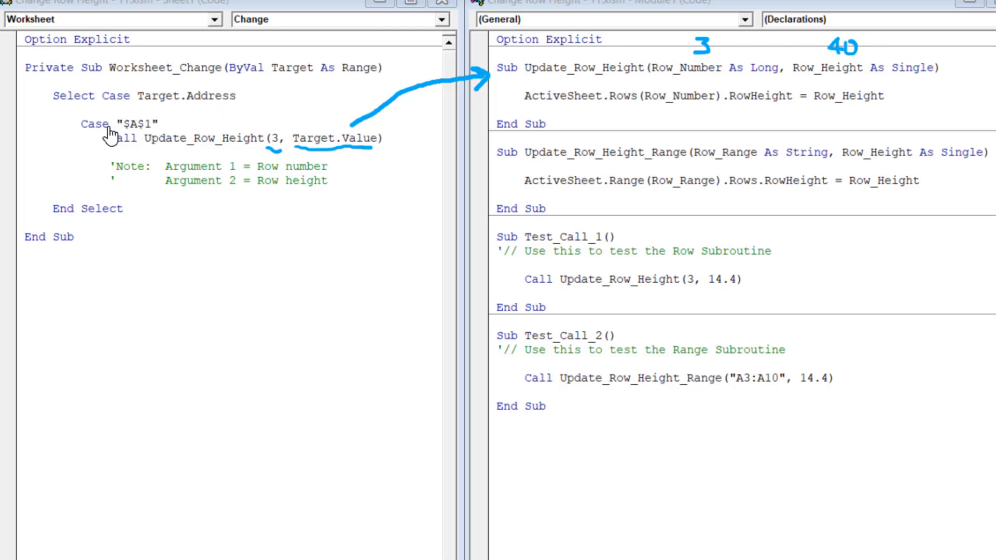
{"action": "mouse_move", "coordinate": [157, 138]}
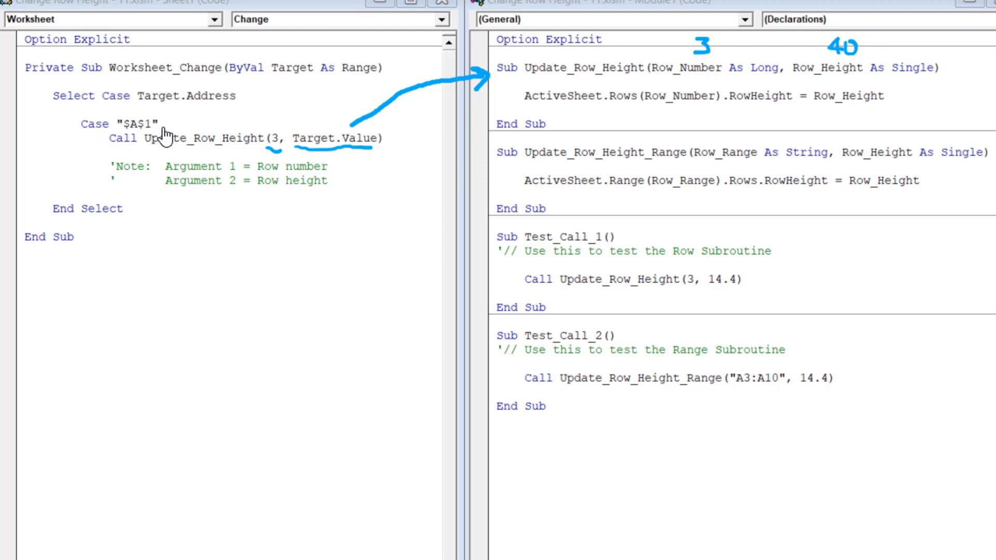
{"action": "mouse_move", "coordinate": [165, 138]}
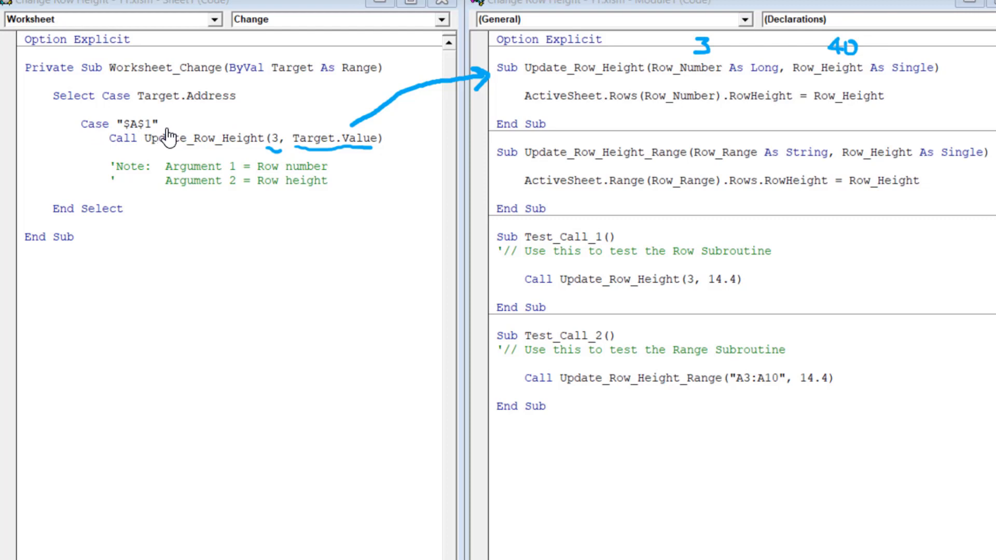
{"action": "mouse_move", "coordinate": [45, 355]}
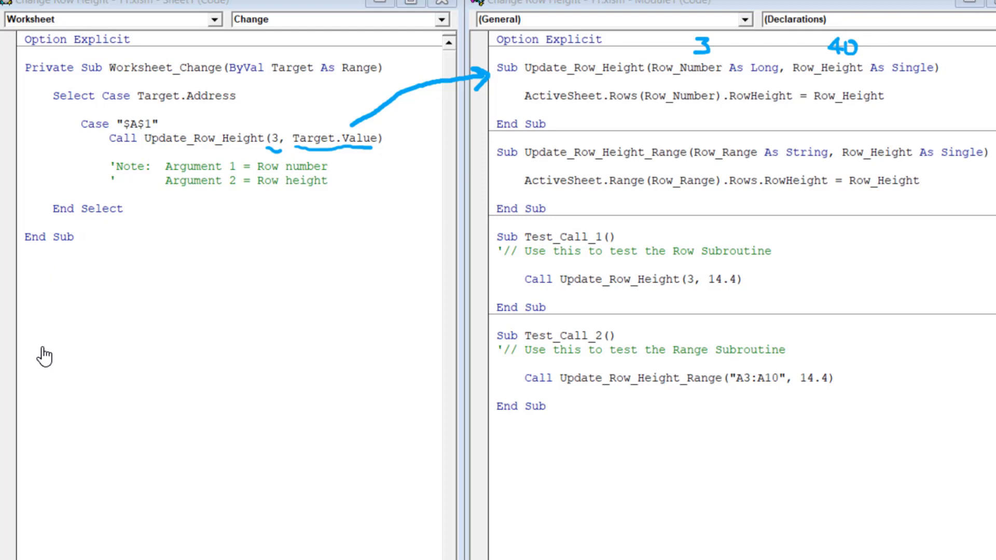
{"action": "mouse_move", "coordinate": [127, 136]}
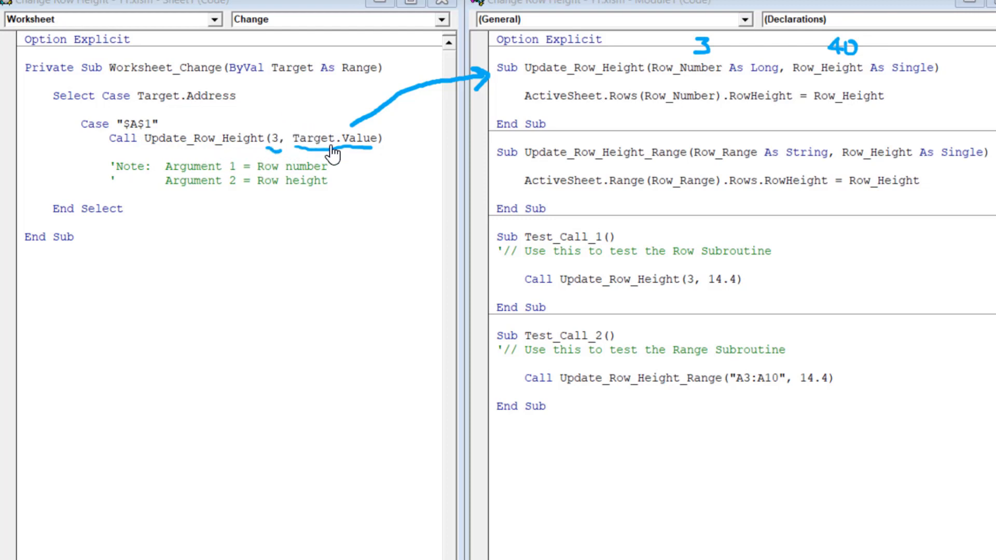
{"action": "mouse_move", "coordinate": [287, 152]}
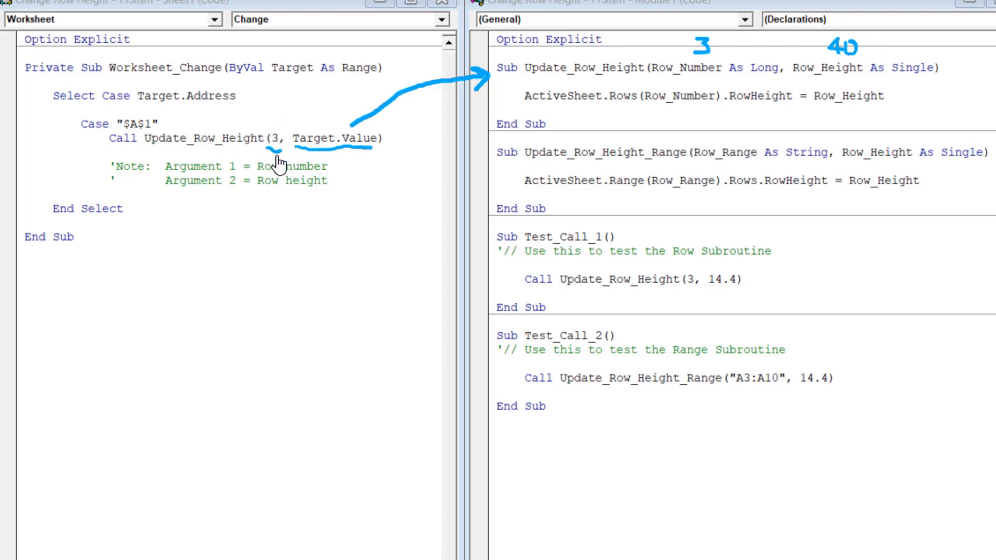
{"action": "mouse_move", "coordinate": [289, 183]}
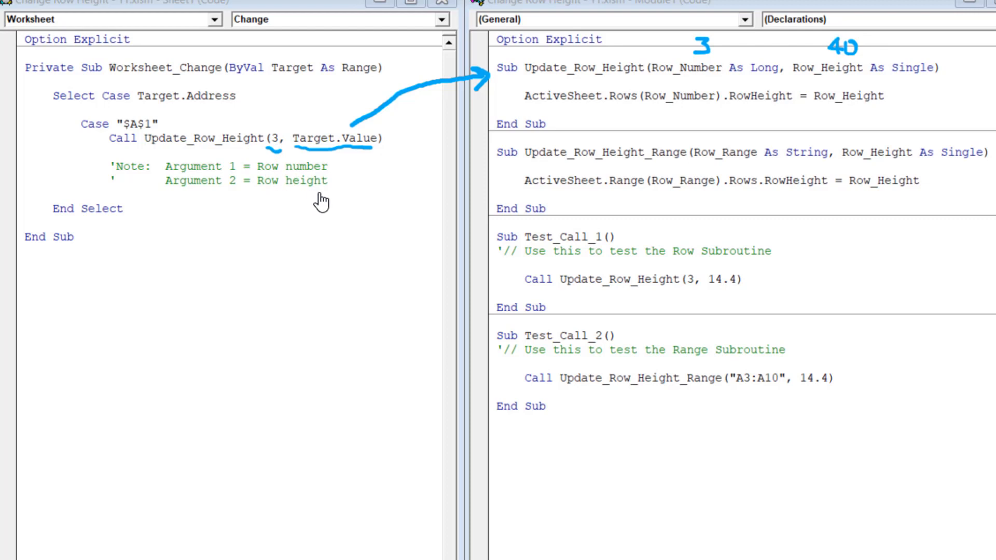
{"action": "mouse_move", "coordinate": [504, 85]}
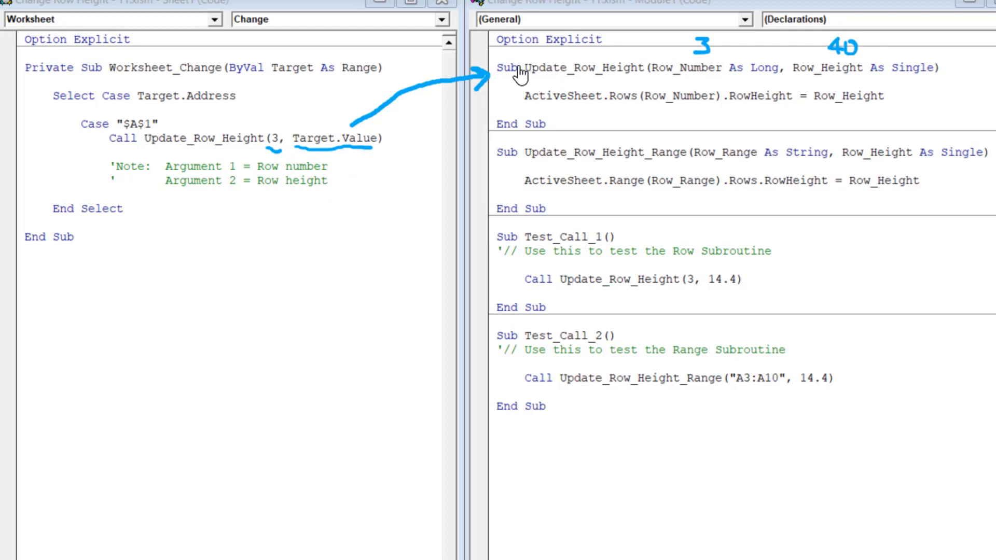
{"action": "mouse_move", "coordinate": [583, 84]}
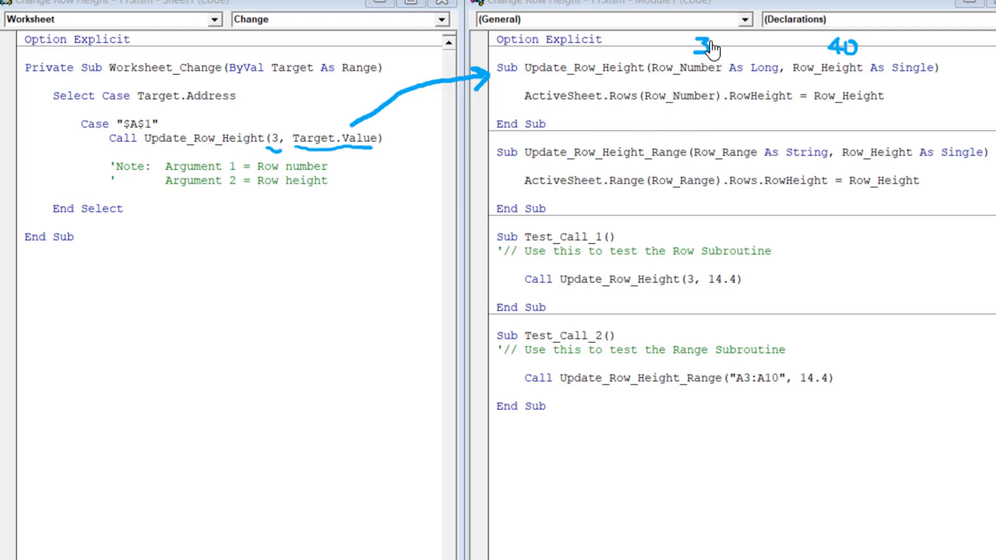
{"action": "mouse_move", "coordinate": [727, 121]}
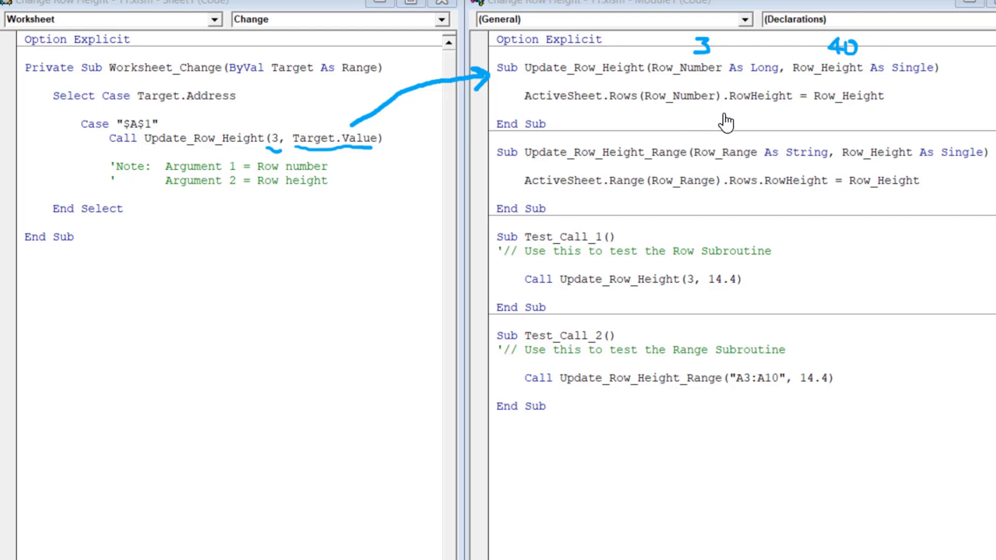
{"action": "mouse_move", "coordinate": [813, 118]}
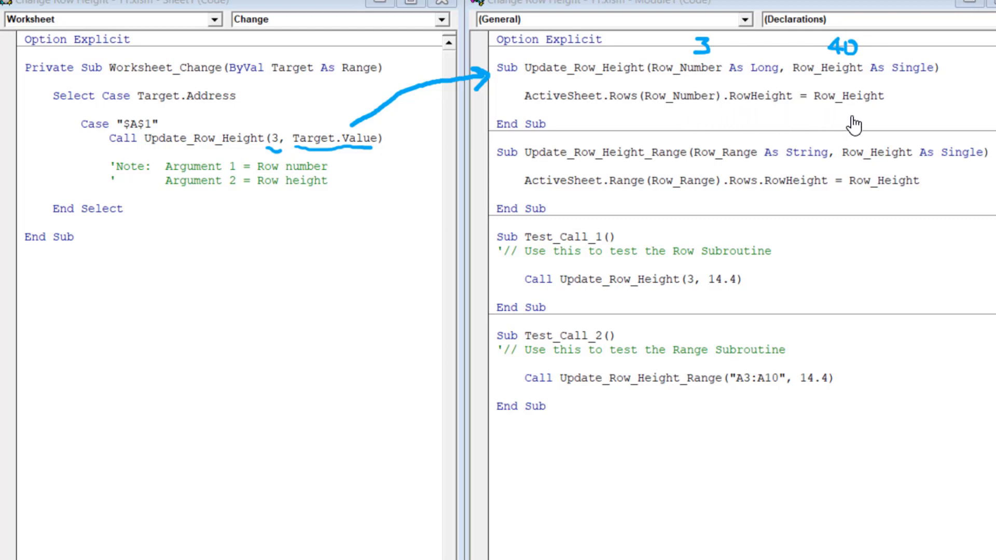
{"action": "mouse_move", "coordinate": [835, 51]}
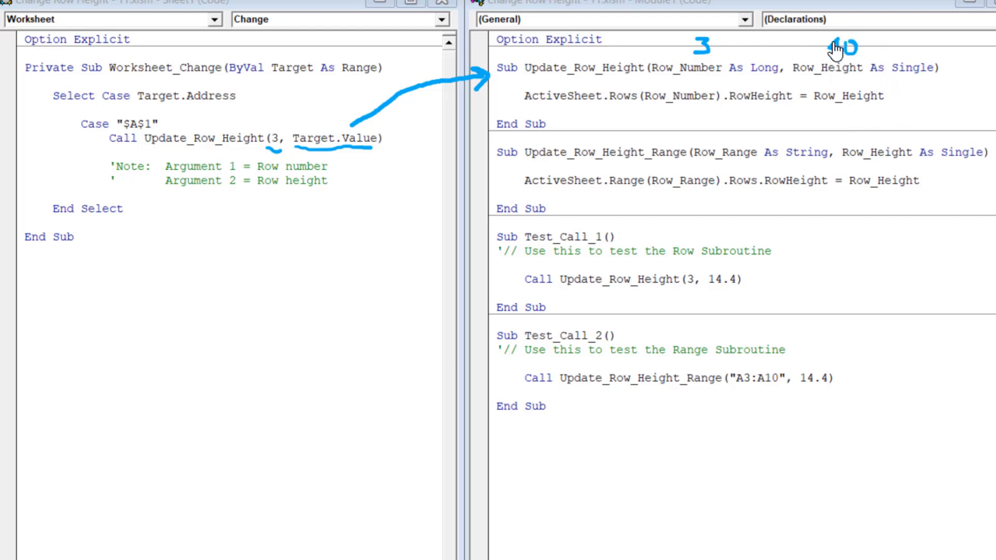
{"action": "mouse_move", "coordinate": [854, 70]}
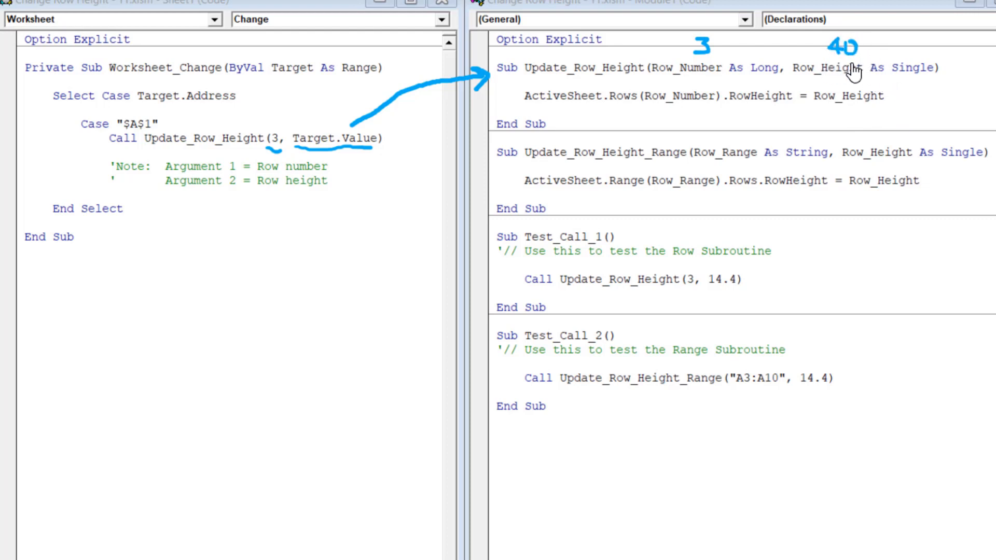
{"action": "mouse_move", "coordinate": [617, 113]}
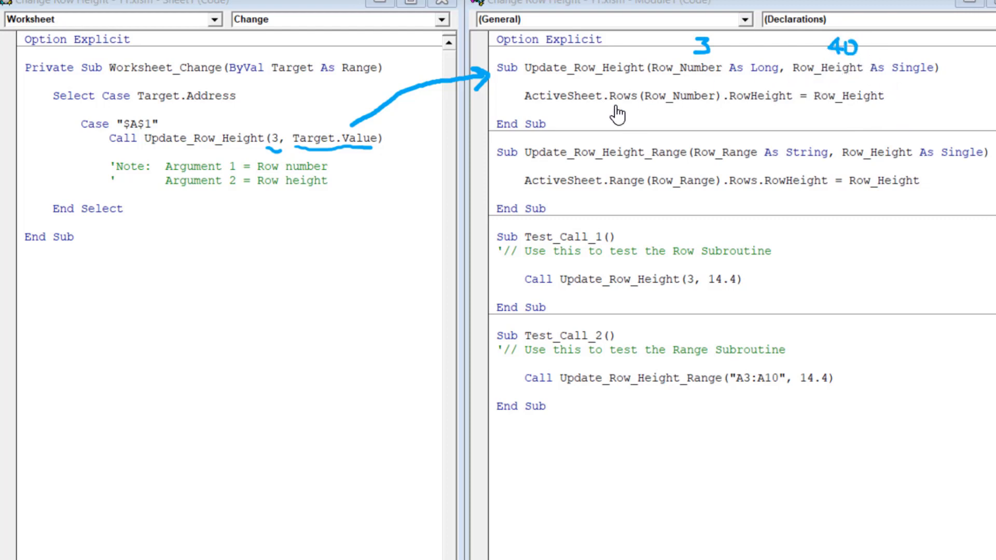
{"action": "mouse_move", "coordinate": [556, 118]}
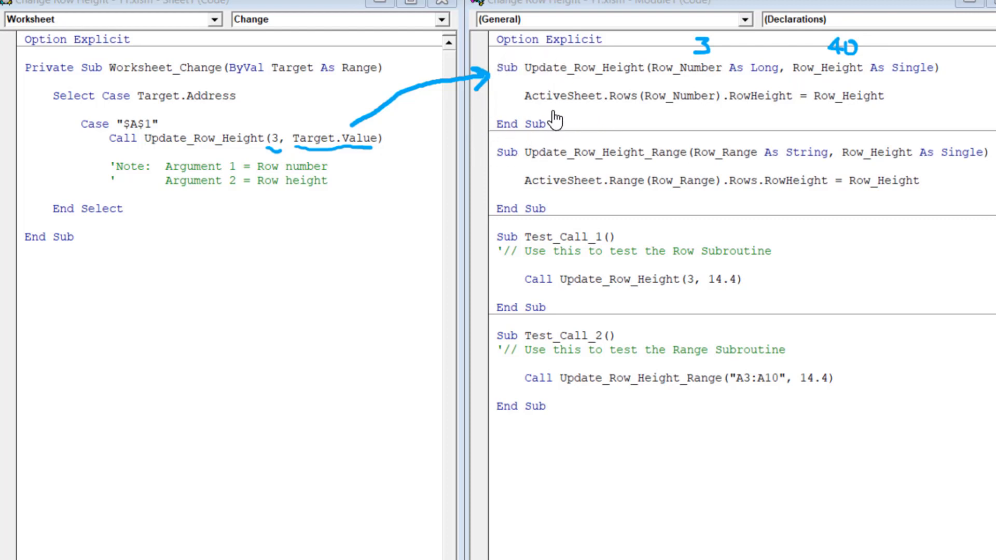
{"action": "mouse_move", "coordinate": [249, 110]}
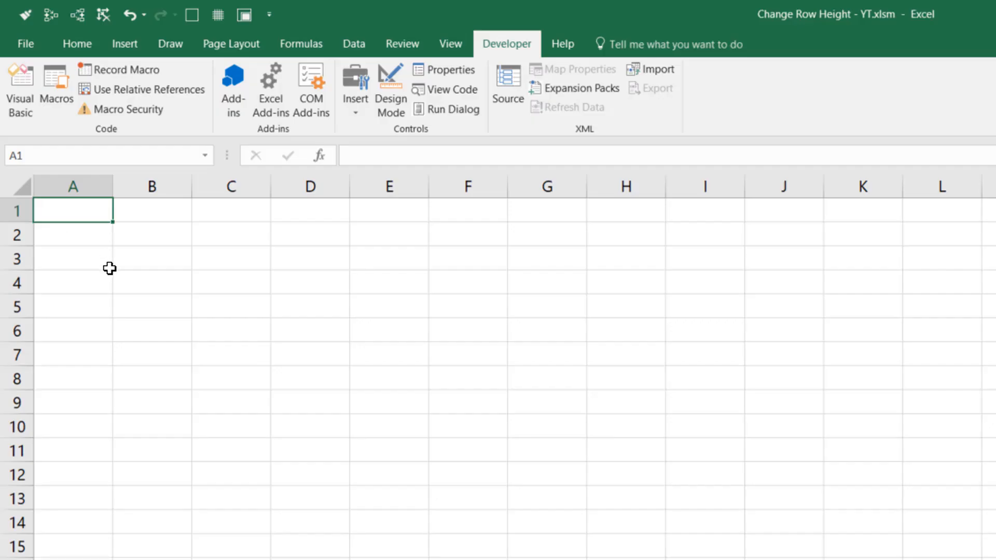
{"action": "mouse_move", "coordinate": [129, 273]}
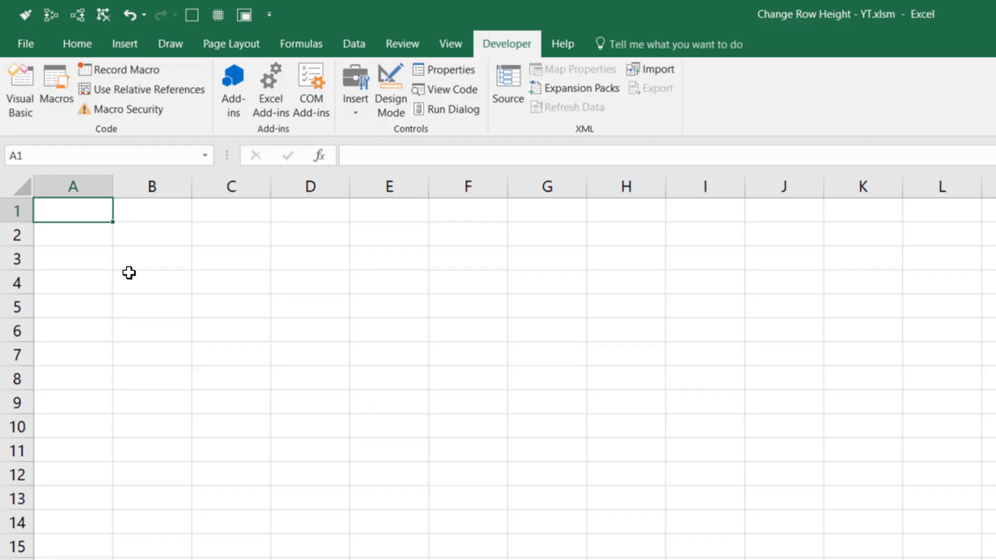
{"action": "mouse_move", "coordinate": [137, 279]}
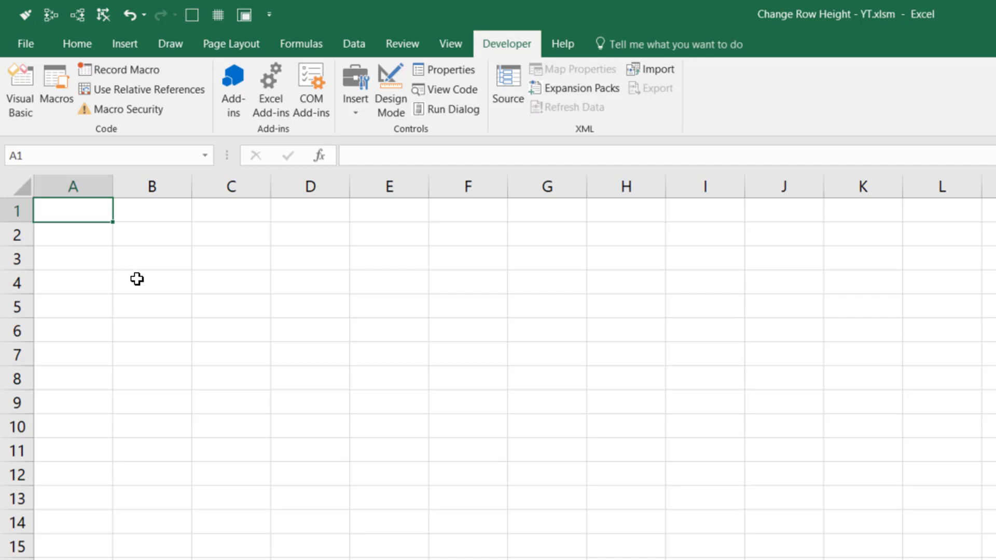
{"action": "mouse_move", "coordinate": [158, 295]}
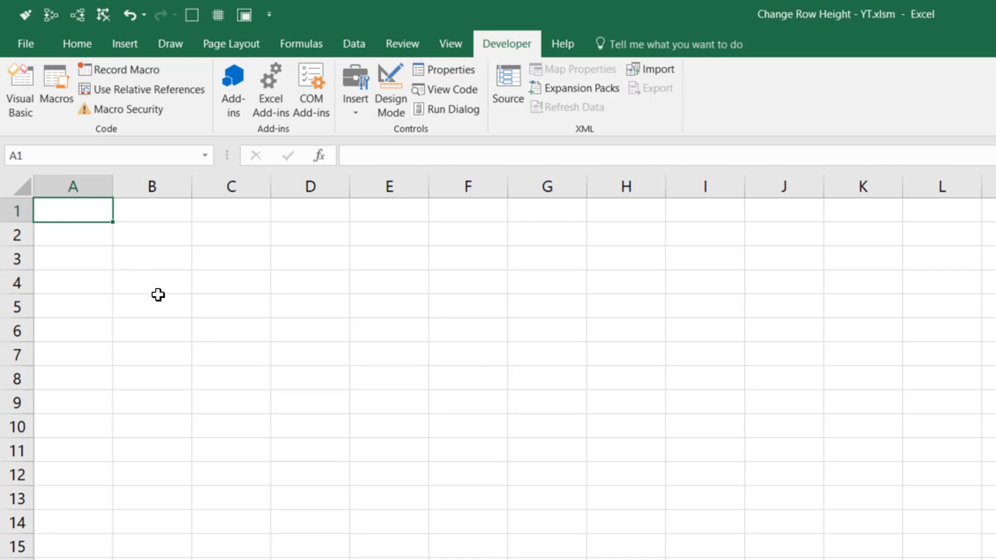
{"action": "mouse_move", "coordinate": [196, 288]}
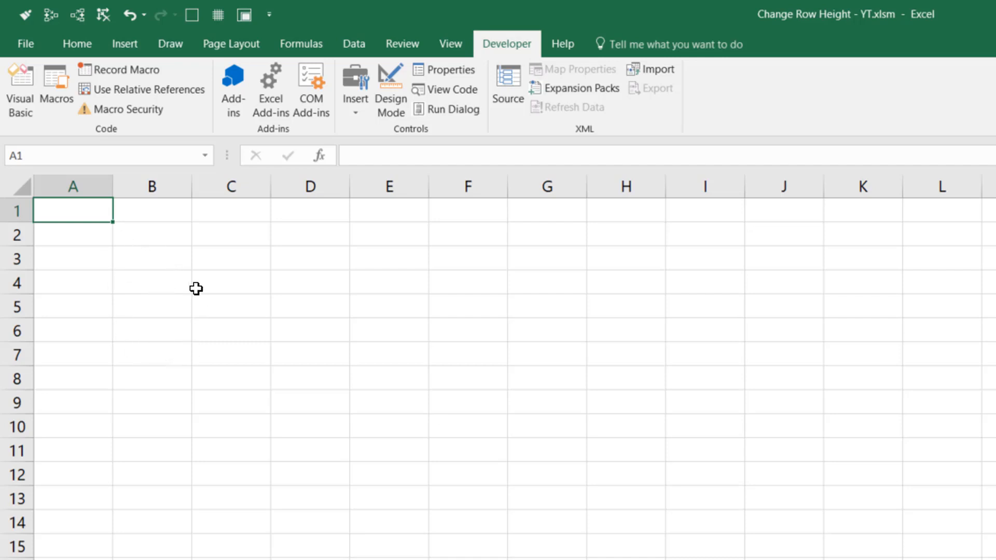
{"action": "mouse_move", "coordinate": [152, 279]}
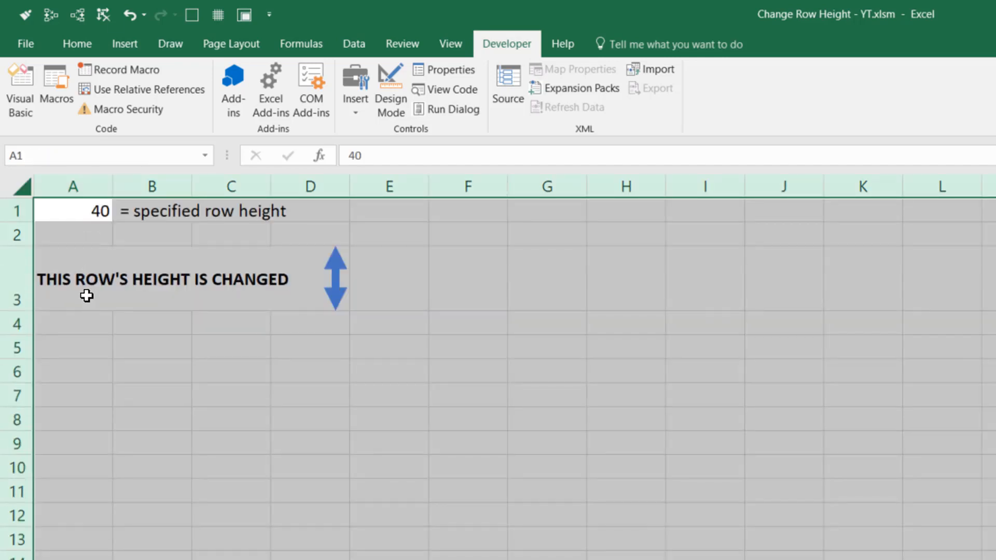
Select cell A1 holding 40 to confirm row 3's taller height.
{"action": "left_click", "coordinate": [73, 210]}
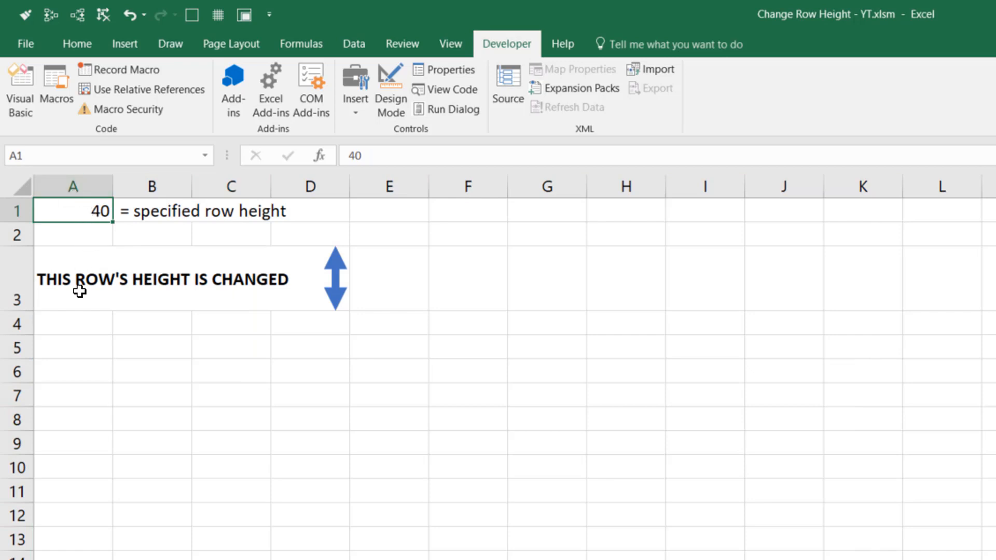
{"action": "mouse_move", "coordinate": [82, 281]}
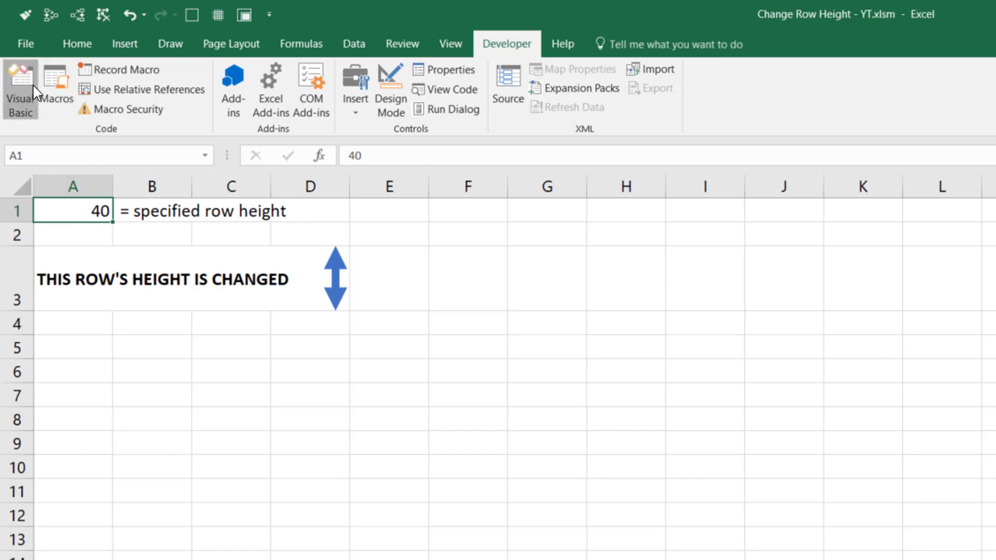
Open the VBA editor and the New_Sheet (Sheet3) code module.
{"action": "left_click", "coordinate": [19, 89]}
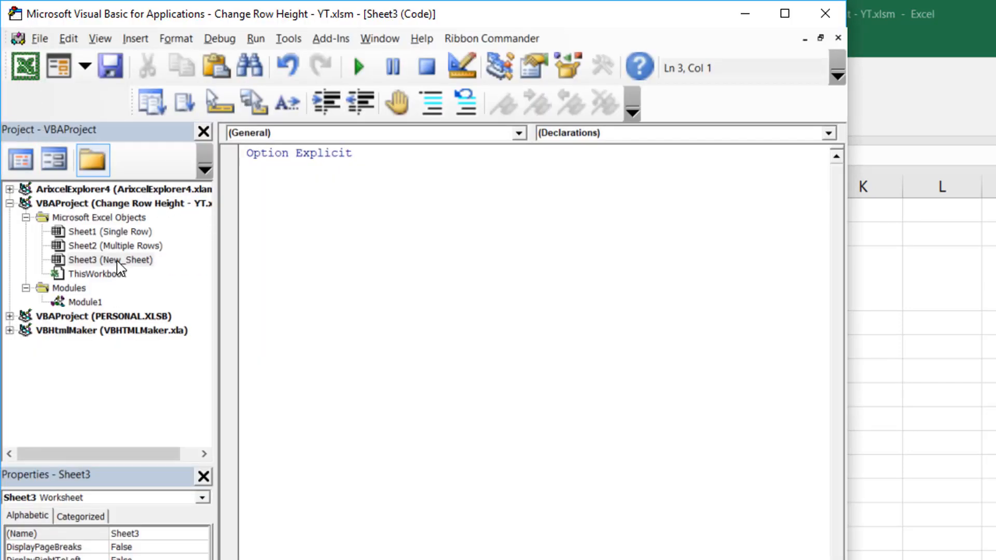
{"action": "left_click", "coordinate": [110, 259]}
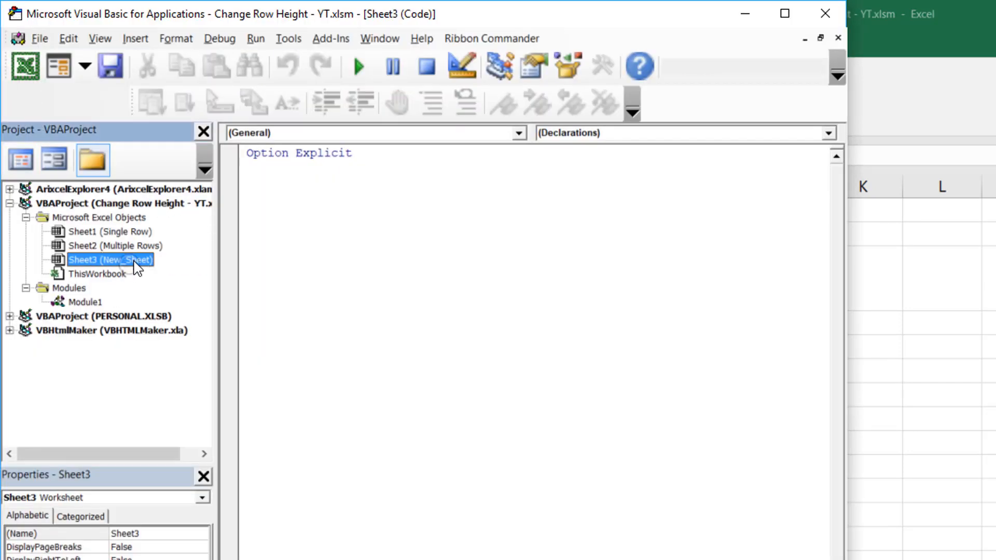
{"action": "left_click", "coordinate": [319, 181]}
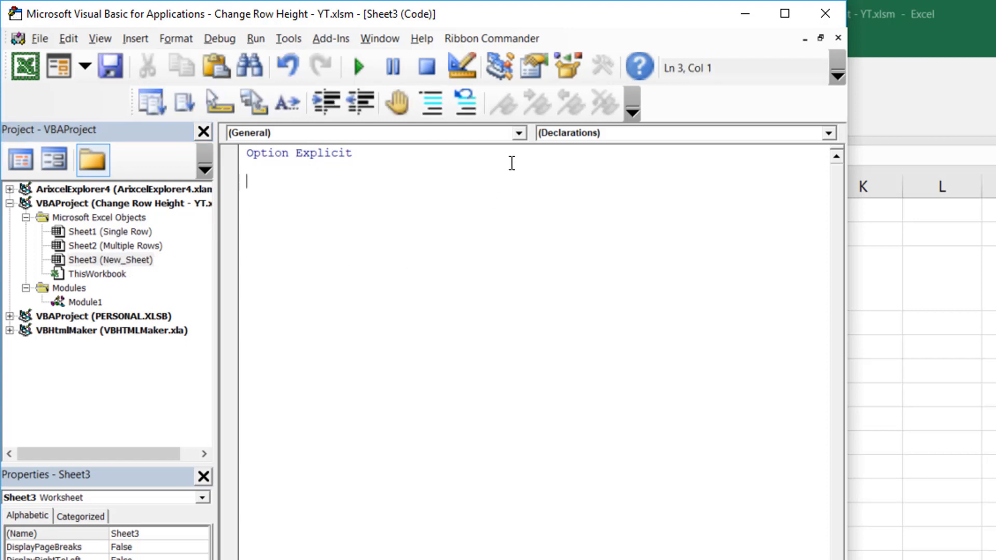
Pick Worksheet in the Object list and Change in the Procedure list.
{"action": "left_click", "coordinate": [518, 133]}
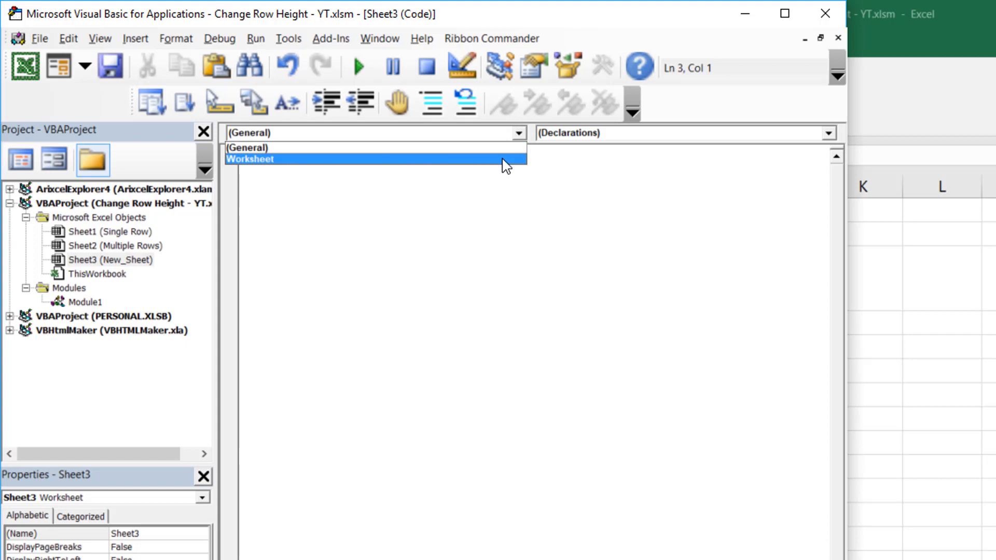
{"action": "left_click", "coordinate": [249, 159]}
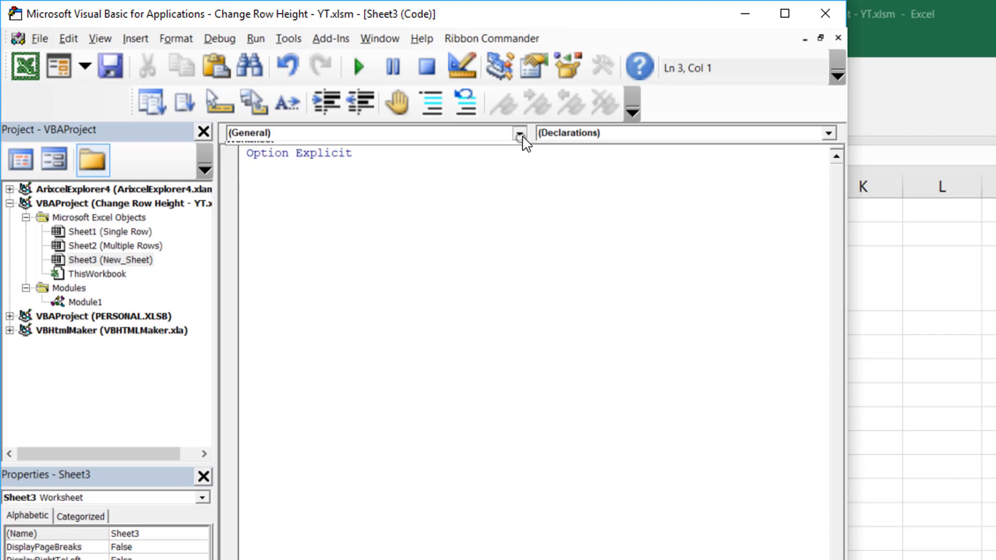
{"action": "left_click", "coordinate": [520, 132]}
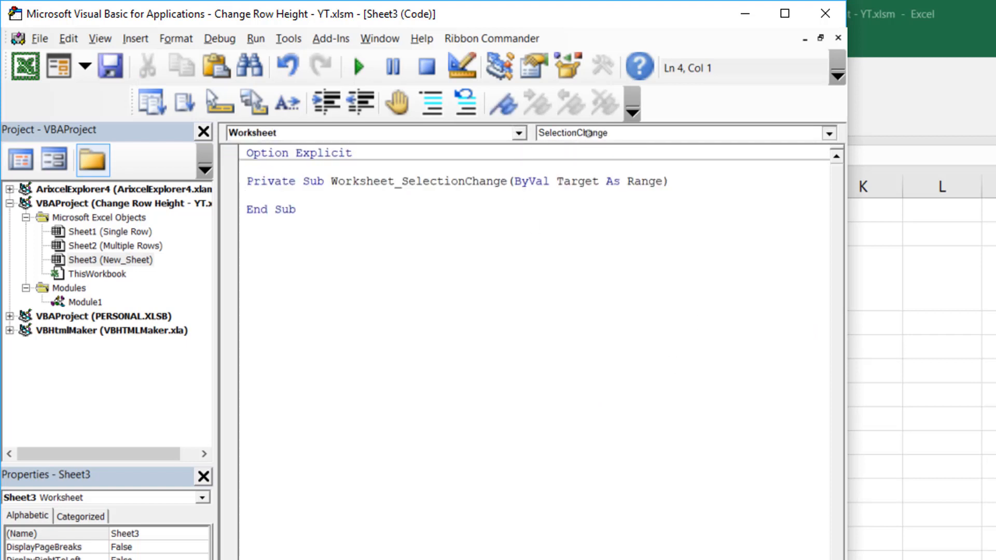
{"action": "left_click", "coordinate": [683, 133]}
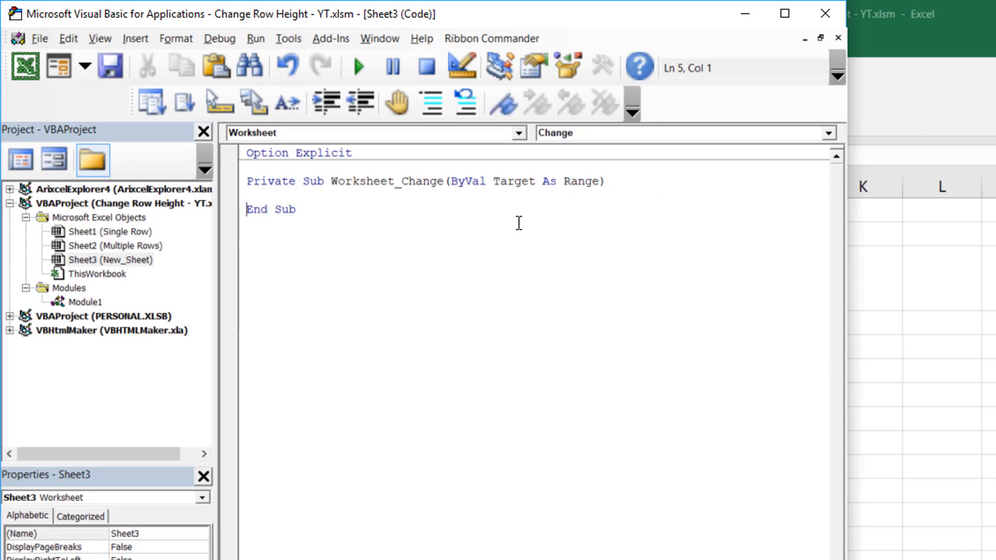
{"action": "left_click", "coordinate": [424, 181]}
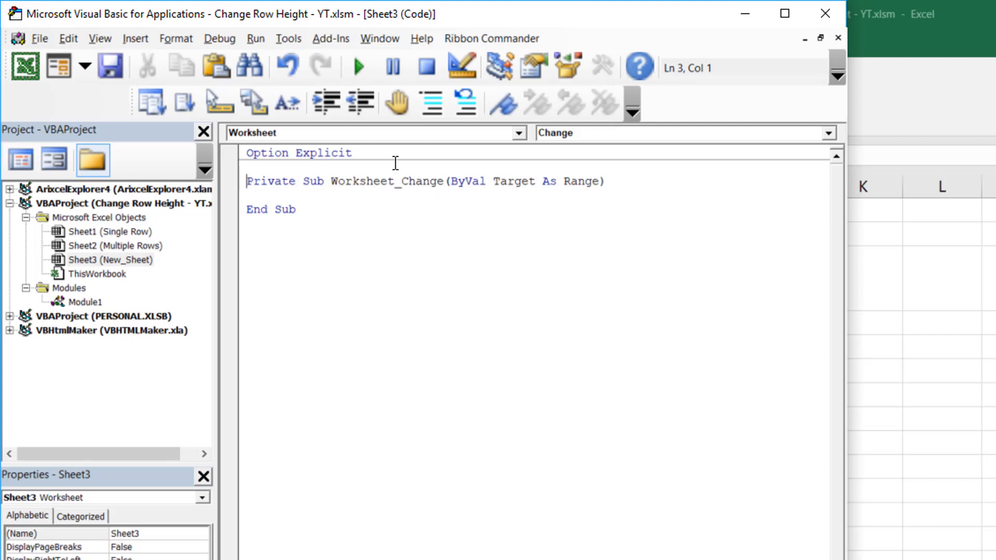
{"action": "mouse_move", "coordinate": [511, 168]}
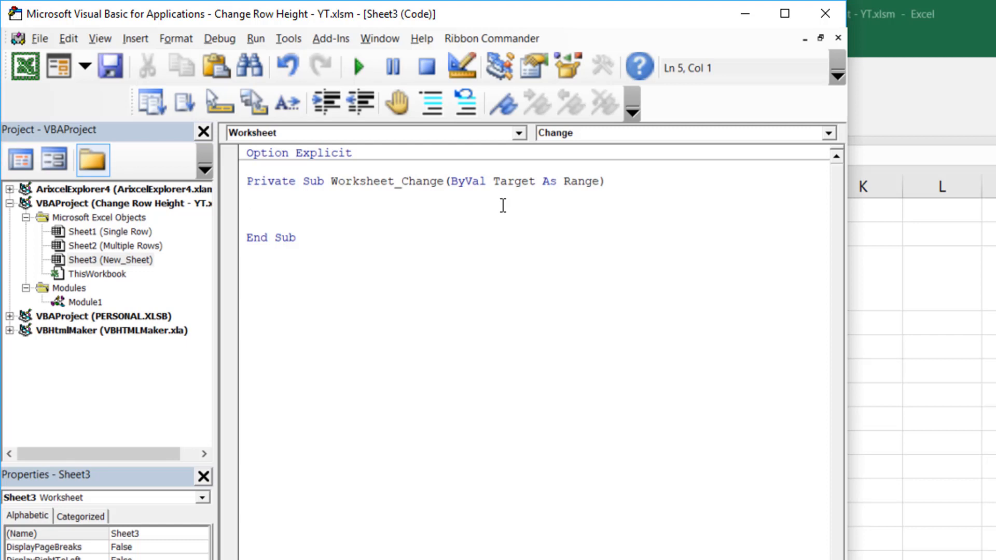
Type Select Case Target.Address with a Case "$A$1" branch.
{"action": "type", "text": "Select"}
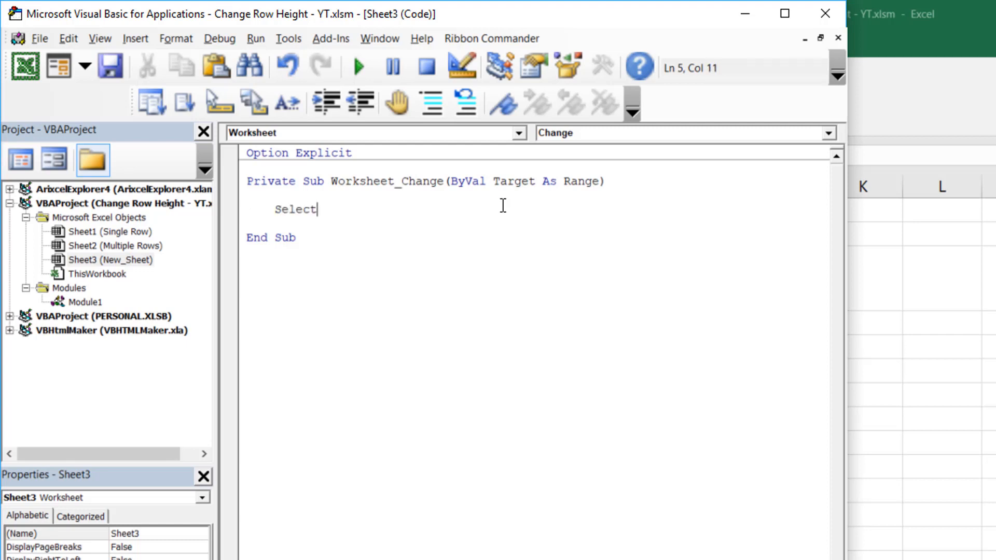
{"action": "type", "text": "Cs"}
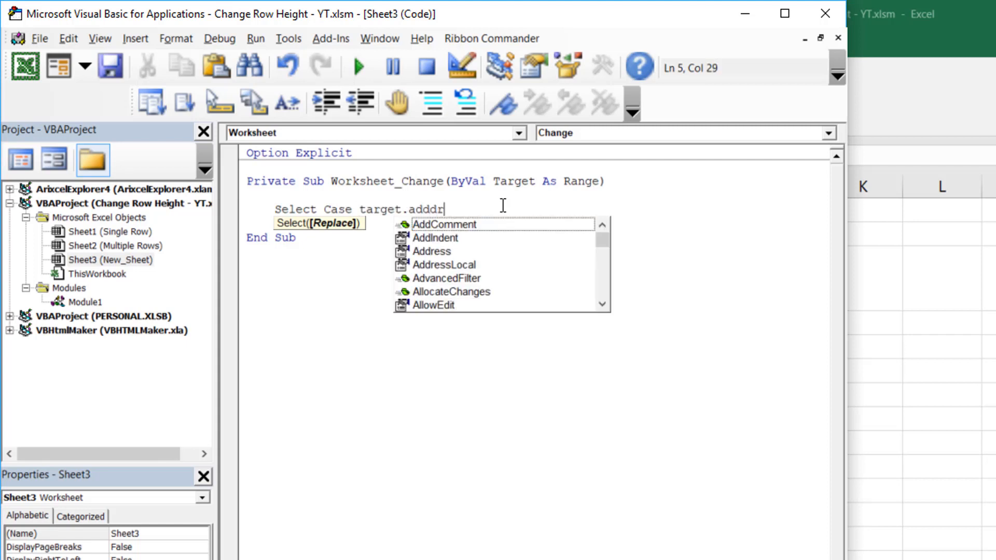
{"action": "key", "text": "Backspace"}
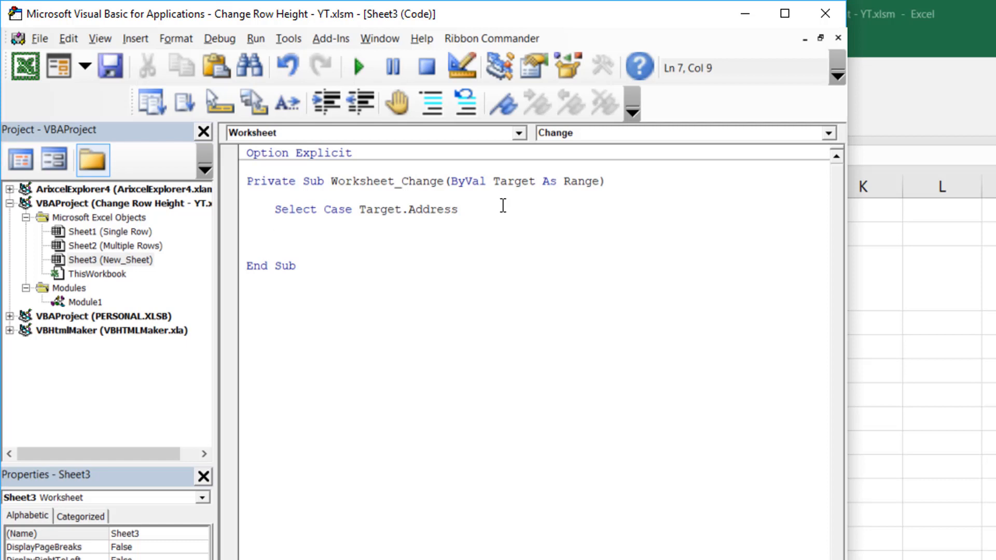
{"action": "type", "text": "Cas"}
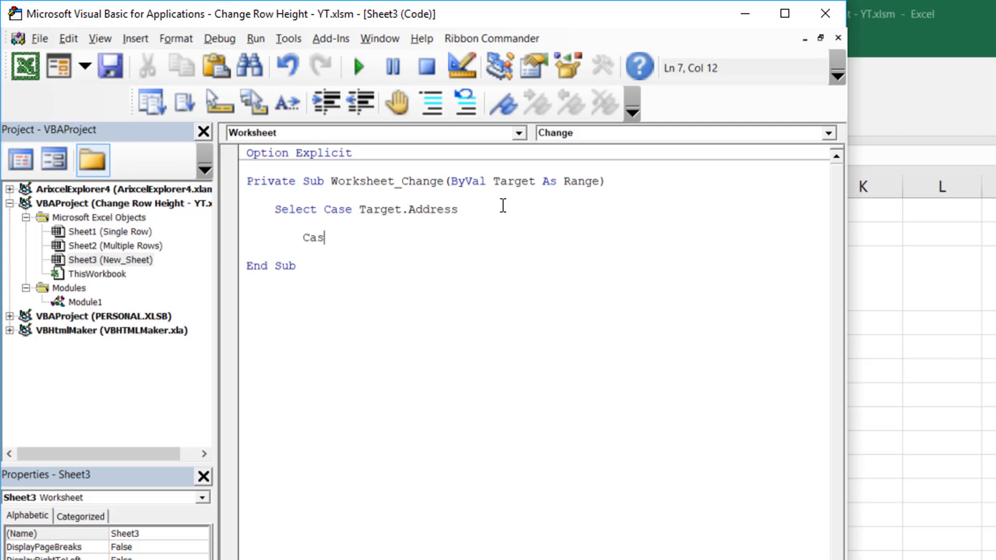
{"action": "type", "text": "e"}
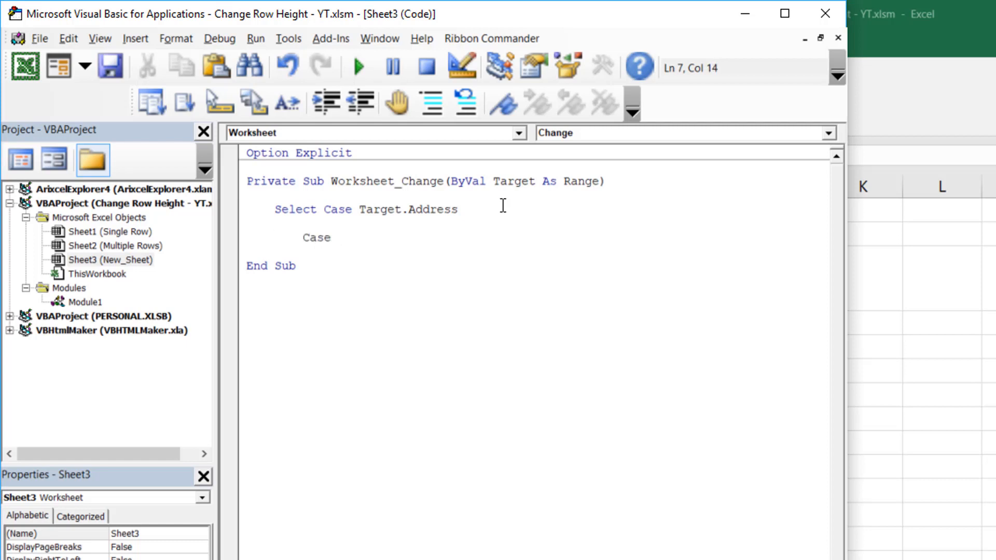
{"action": "type", "text": "\""}
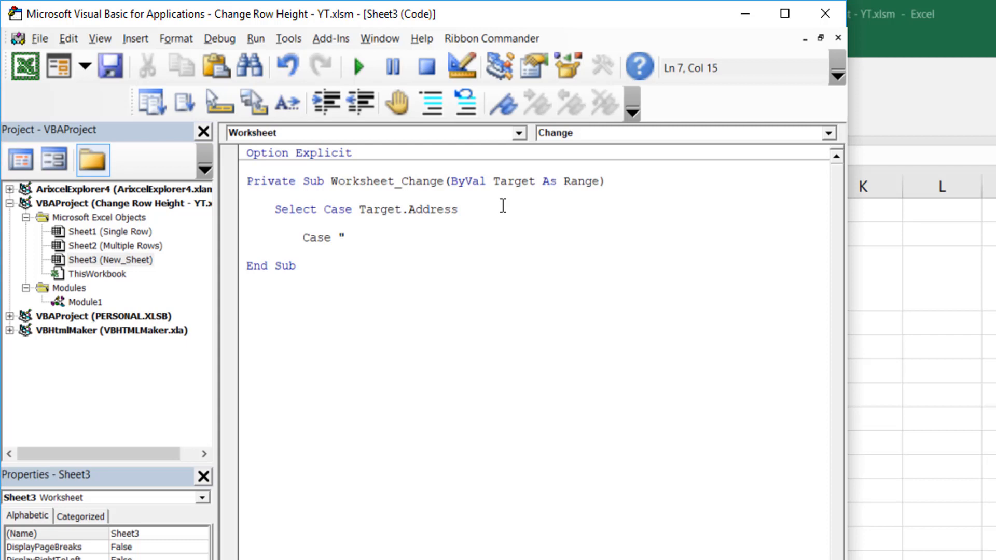
{"action": "type", "text": "$A$"}
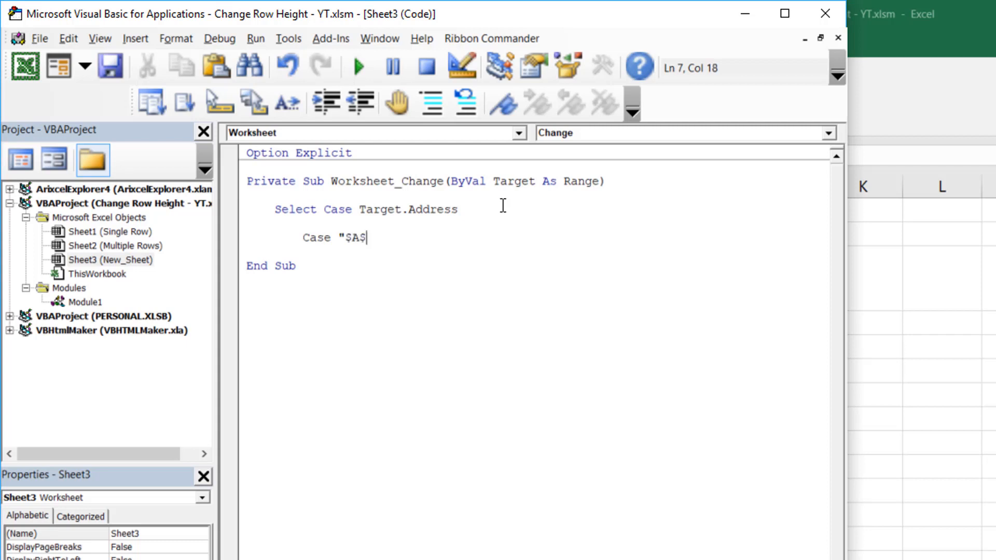
{"action": "type", "text": "1\""}
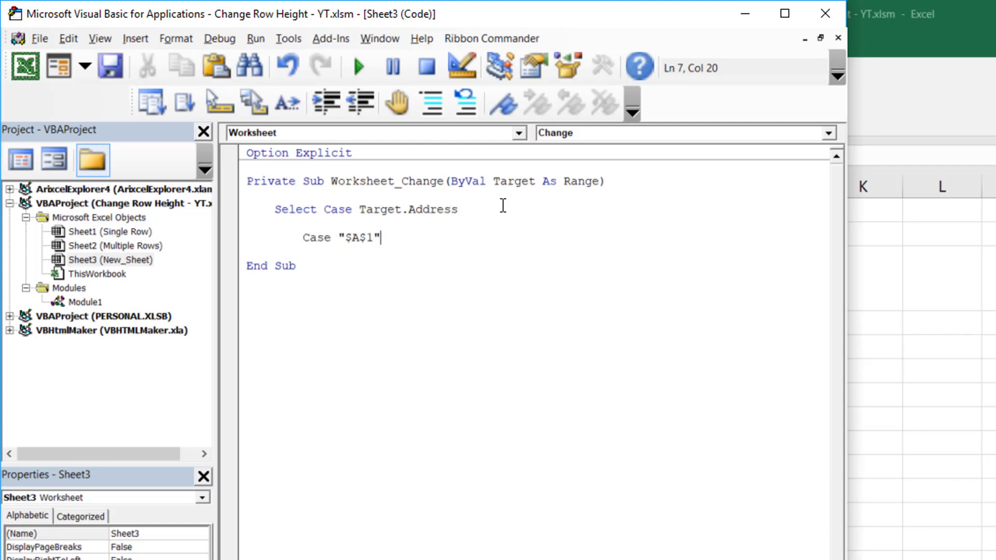
Add Call Update_Row_Height(3, Target.Value) and close with End Select.
{"action": "type", "text": "Call"}
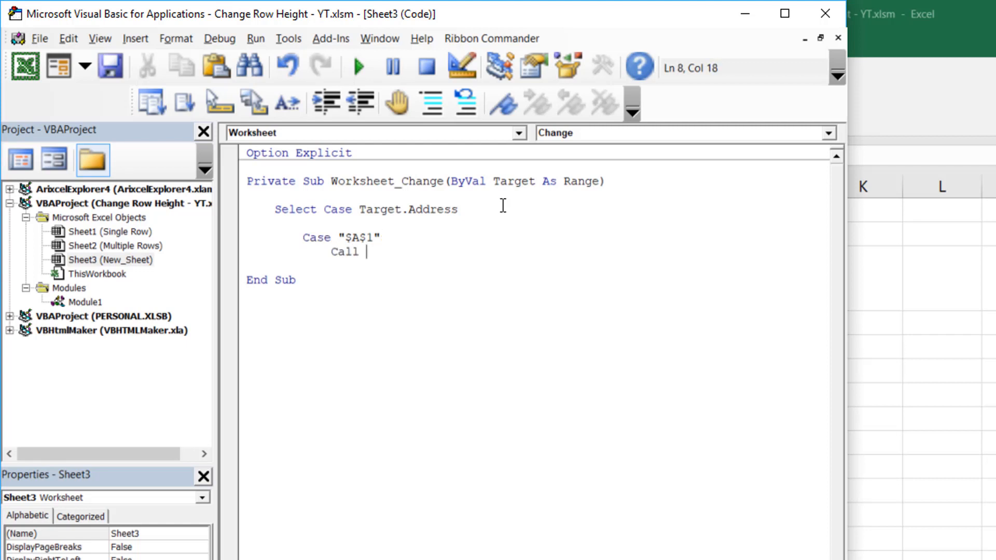
{"action": "type", "text": "Update_Row"}
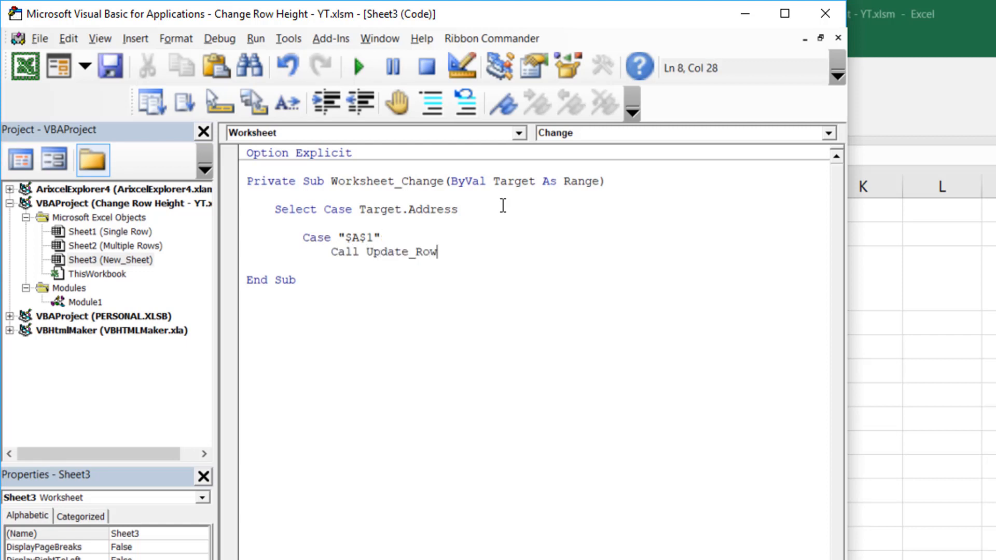
{"action": "type", "text": "_He"}
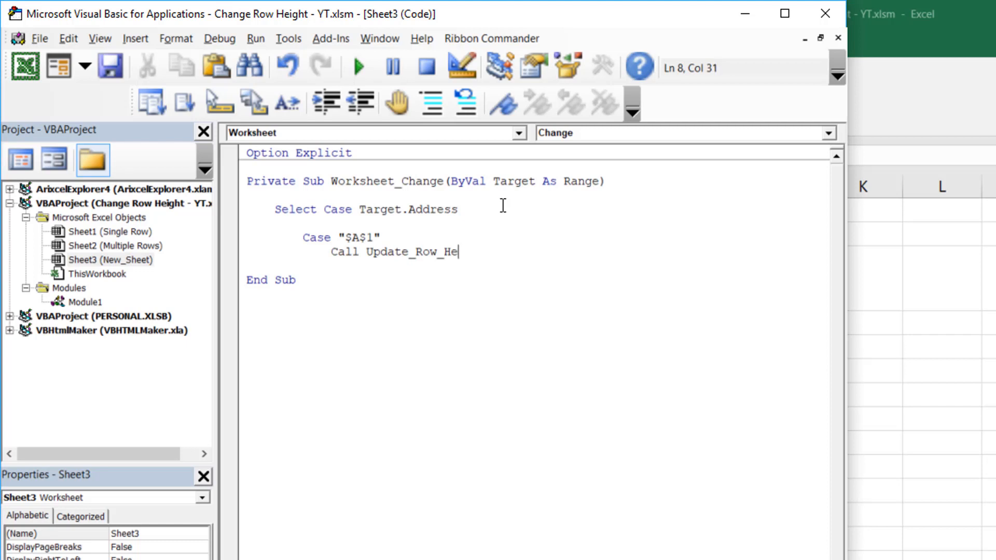
{"action": "type", "text": "ight("}
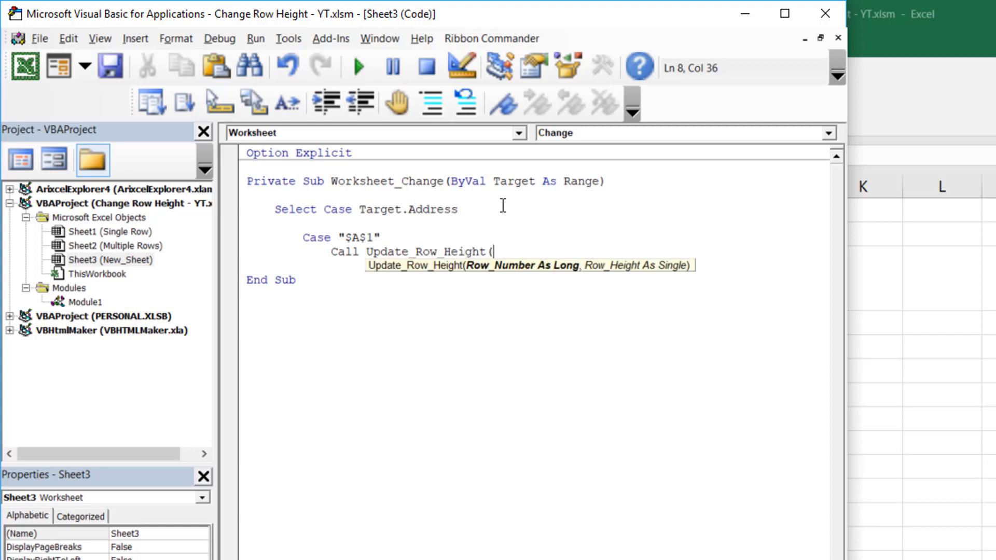
{"action": "mouse_move", "coordinate": [515, 276]}
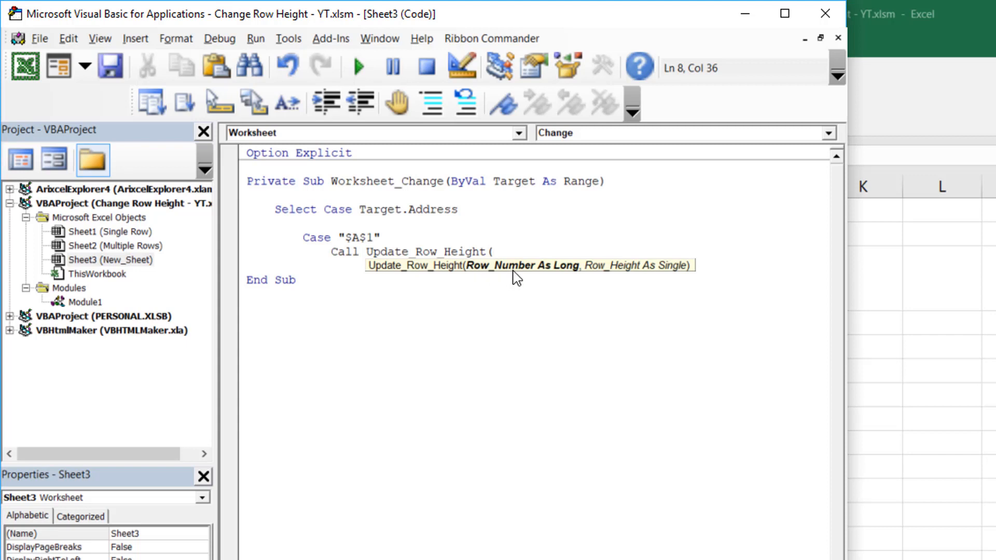
{"action": "left_click", "coordinate": [492, 252]}
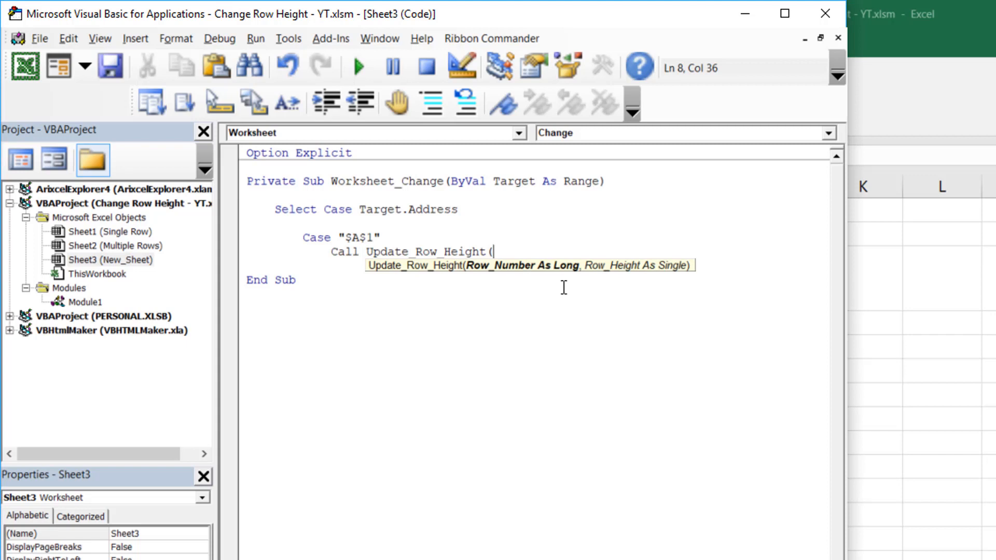
{"action": "type", "text": "3,"}
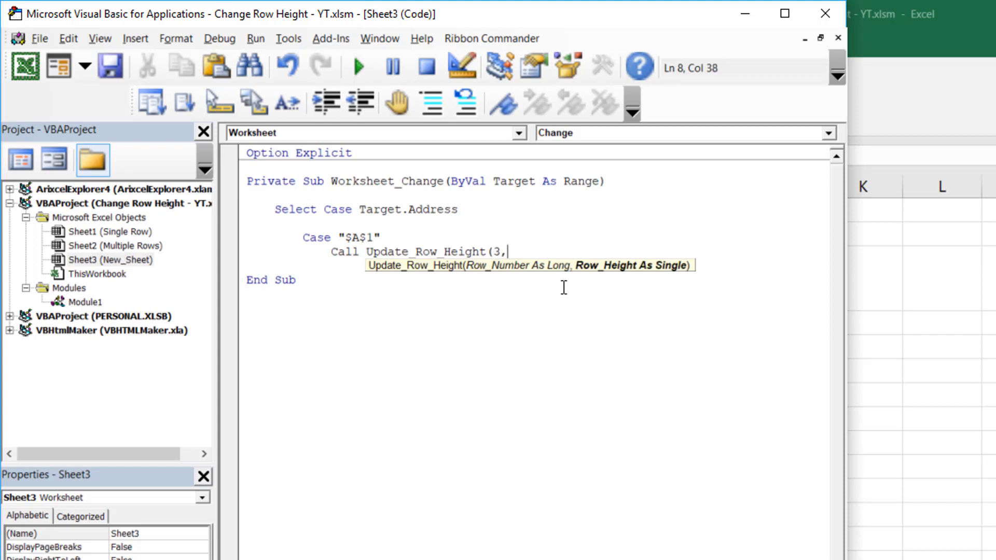
{"action": "type", "text": "t"}
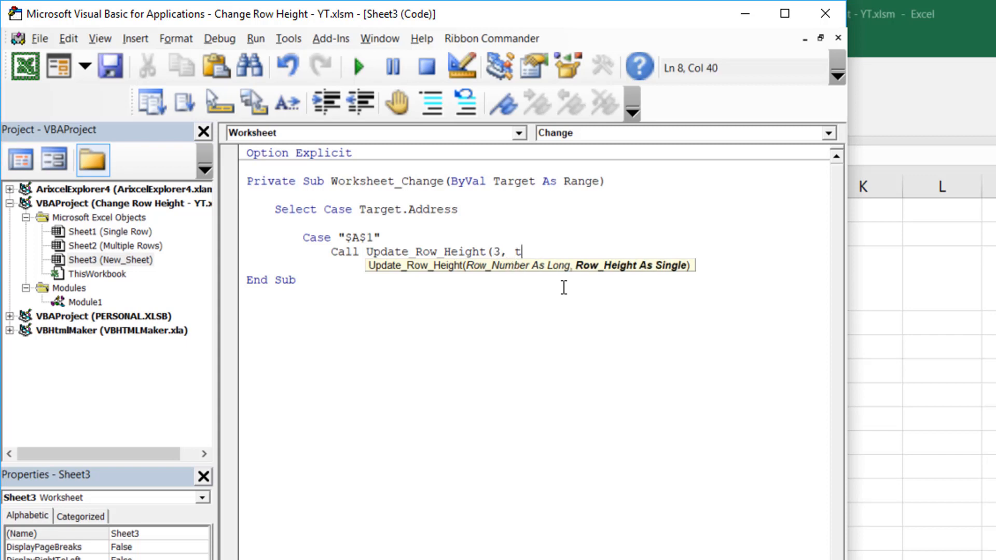
{"action": "type", "text": "arget.value)"}
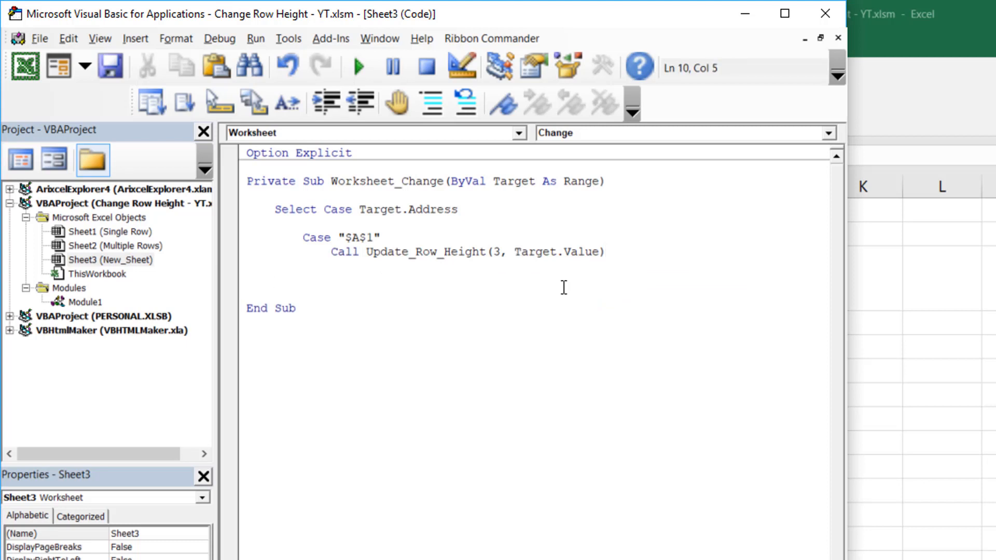
{"action": "type", "text": "End sl"}
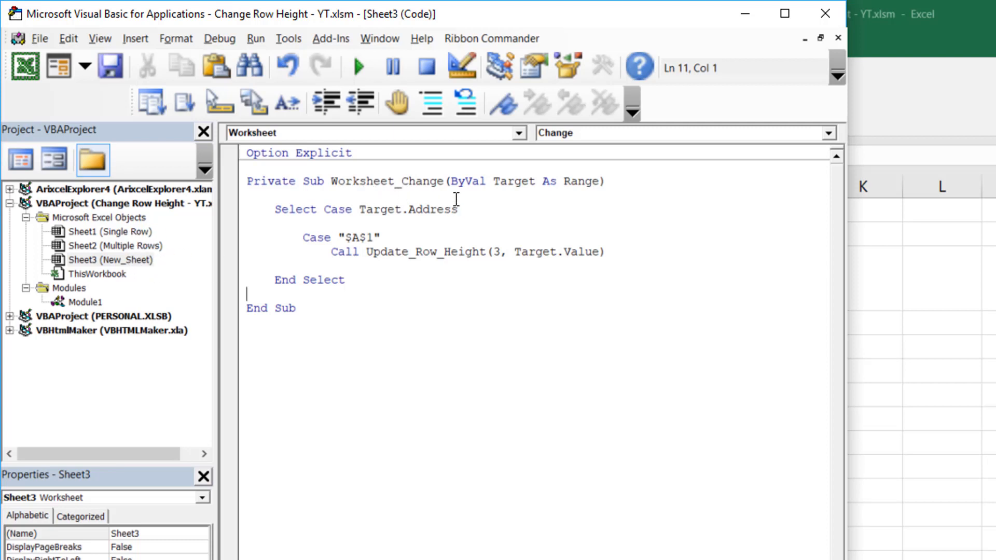
{"action": "mouse_move", "coordinate": [449, 195]}
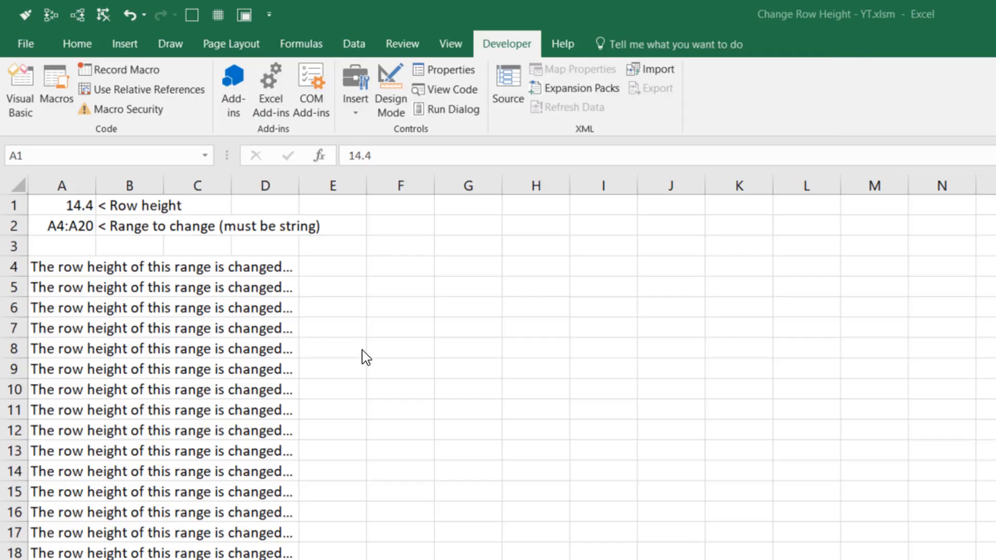
{"action": "mouse_move", "coordinate": [365, 327]}
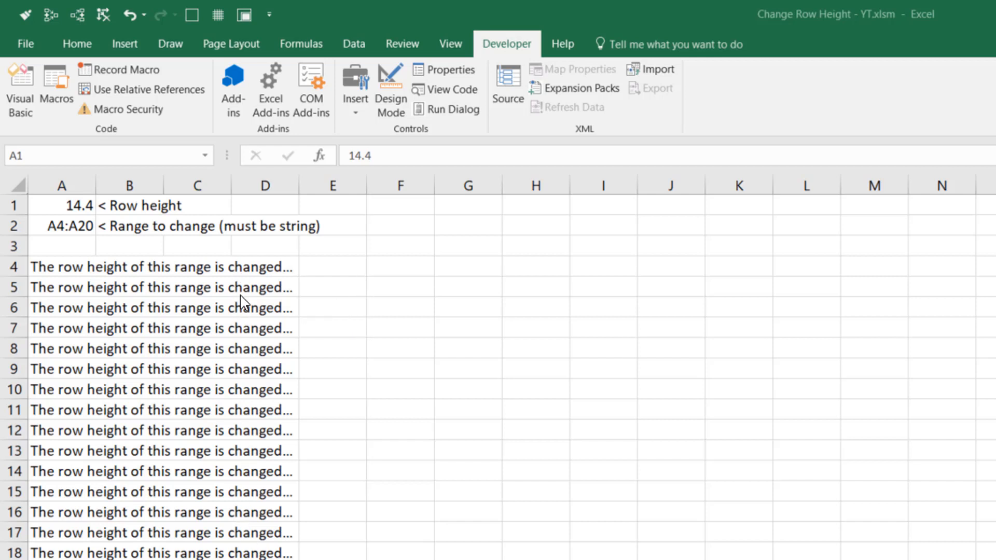
{"action": "mouse_move", "coordinate": [244, 457]}
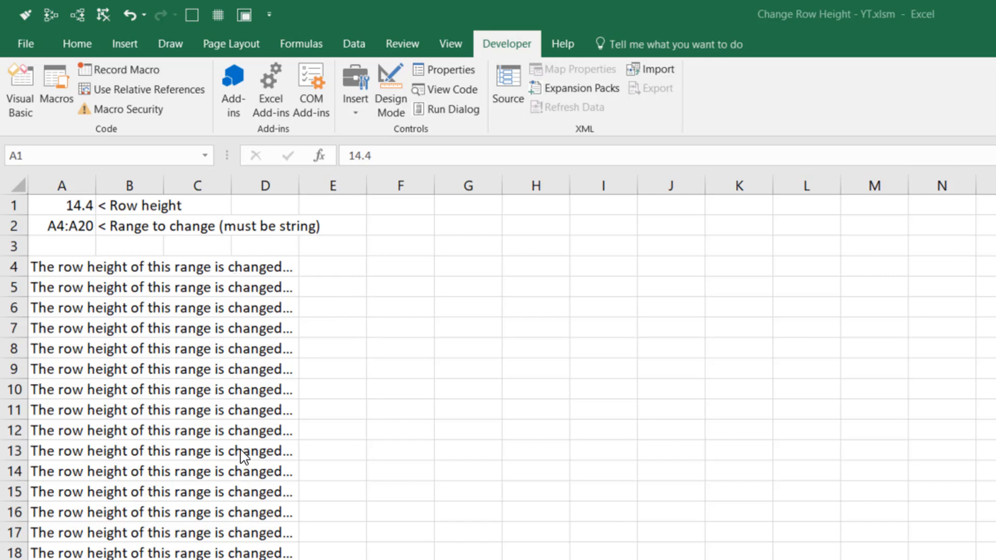
{"action": "mouse_move", "coordinate": [289, 491]}
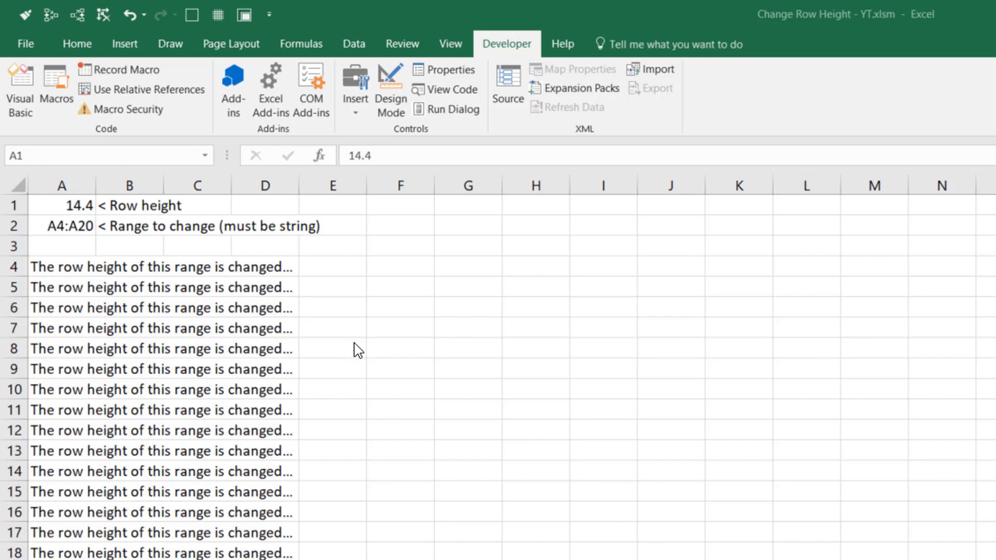
{"action": "mouse_move", "coordinate": [345, 415]}
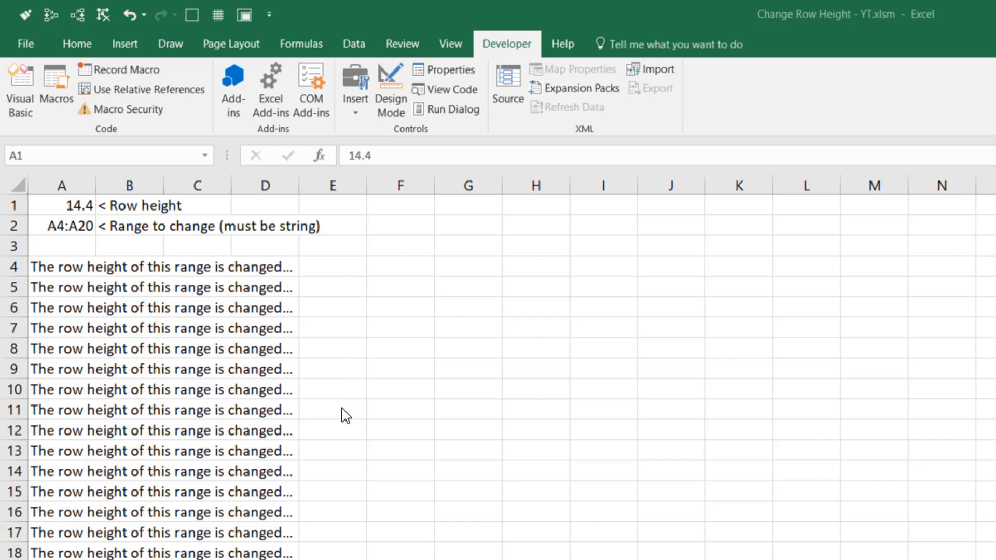
{"action": "mouse_move", "coordinate": [350, 380]}
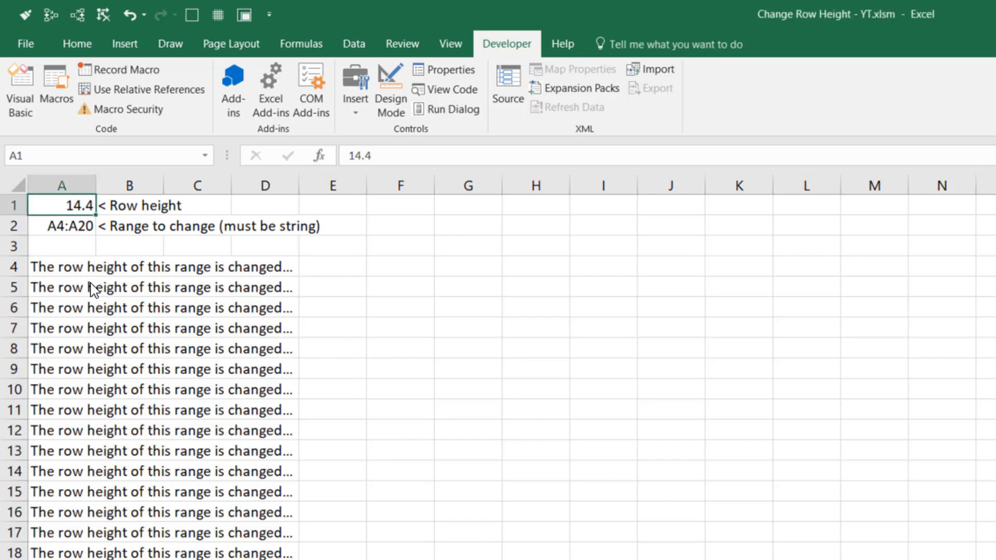
{"action": "mouse_move", "coordinate": [62, 273]}
{"action": "type", "text": "50"}
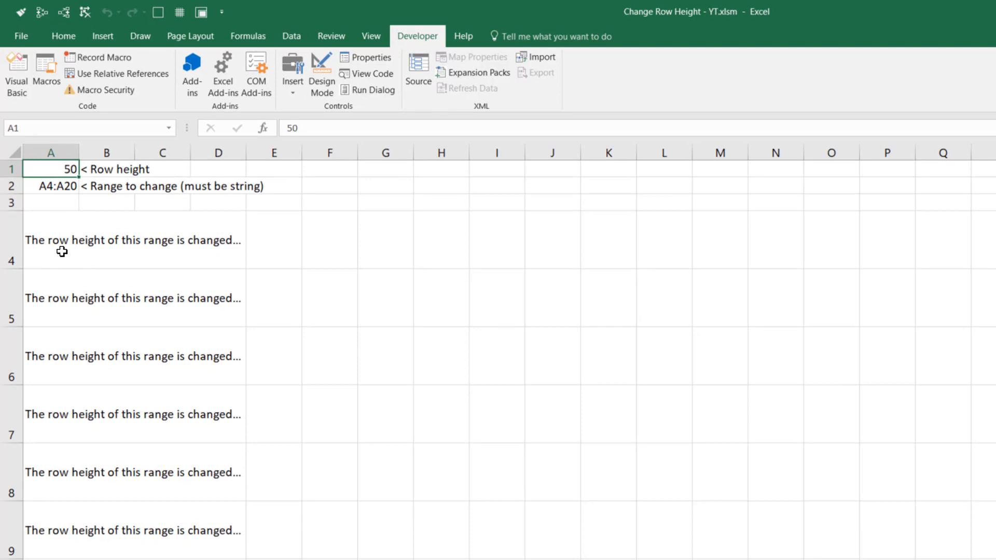
{"action": "type", "text": "14.4"}
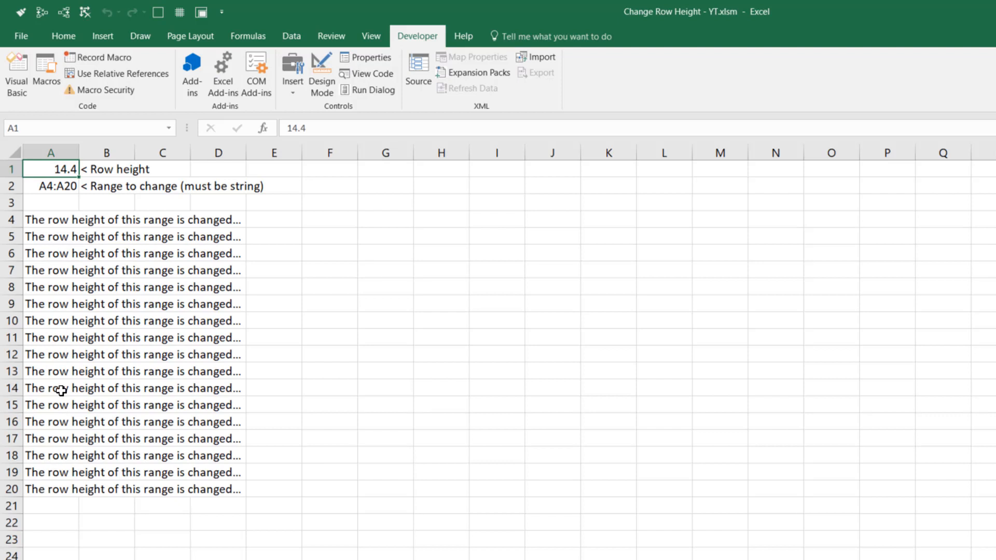
{"action": "left_click", "coordinate": [51, 186]}
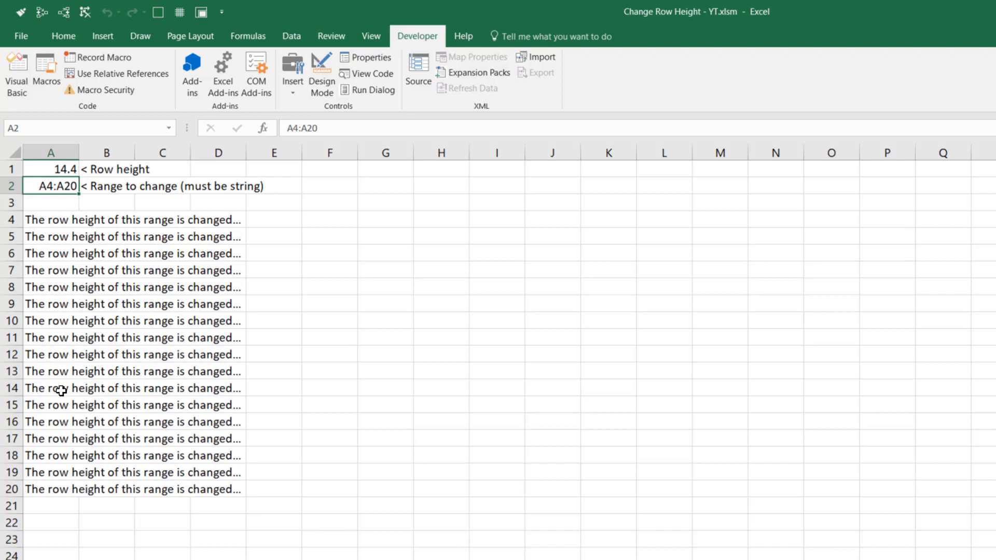
{"action": "key", "text": "Backspace"}
{"action": "type", "text": "1"}
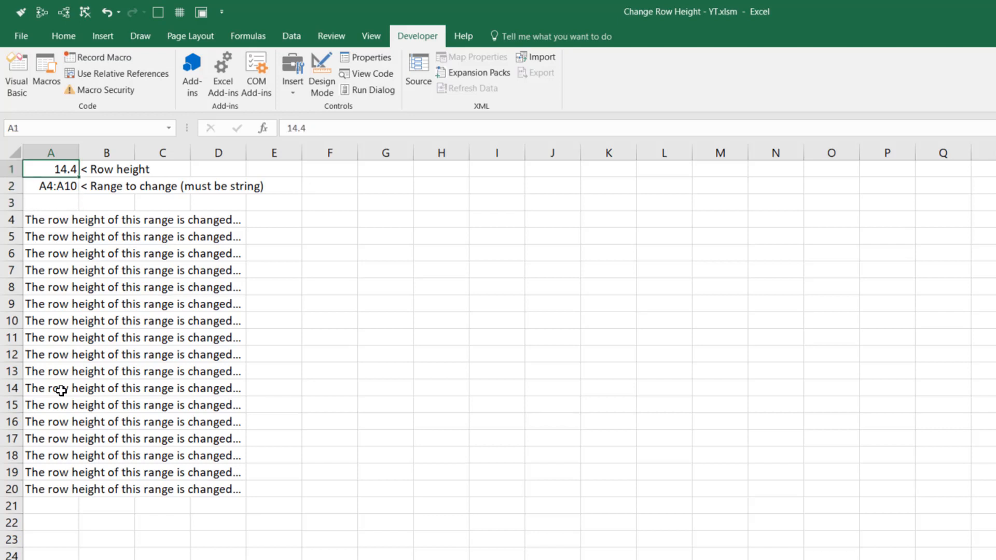
{"action": "type", "text": "20"}
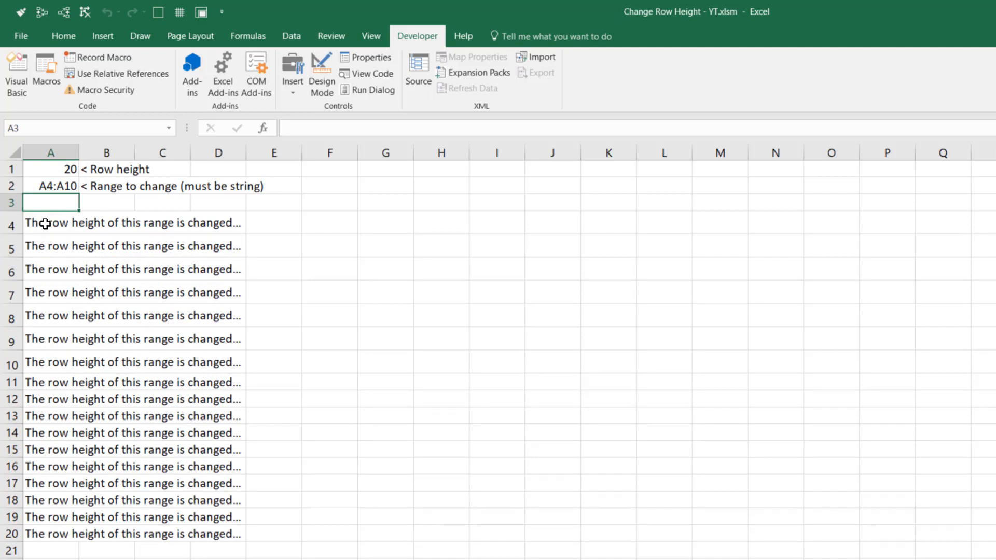
{"action": "mouse_move", "coordinate": [29, 379]}
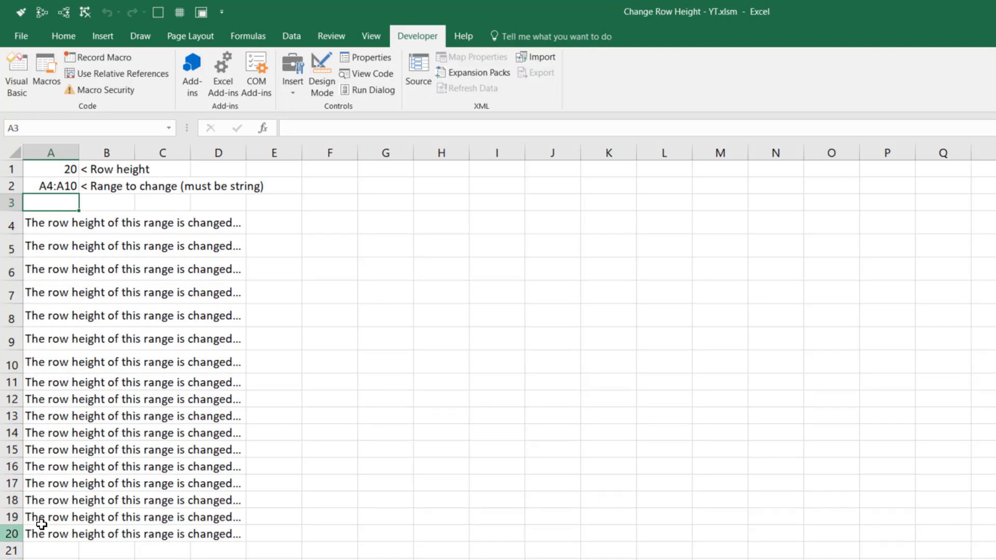
{"action": "left_click", "coordinate": [50, 186]}
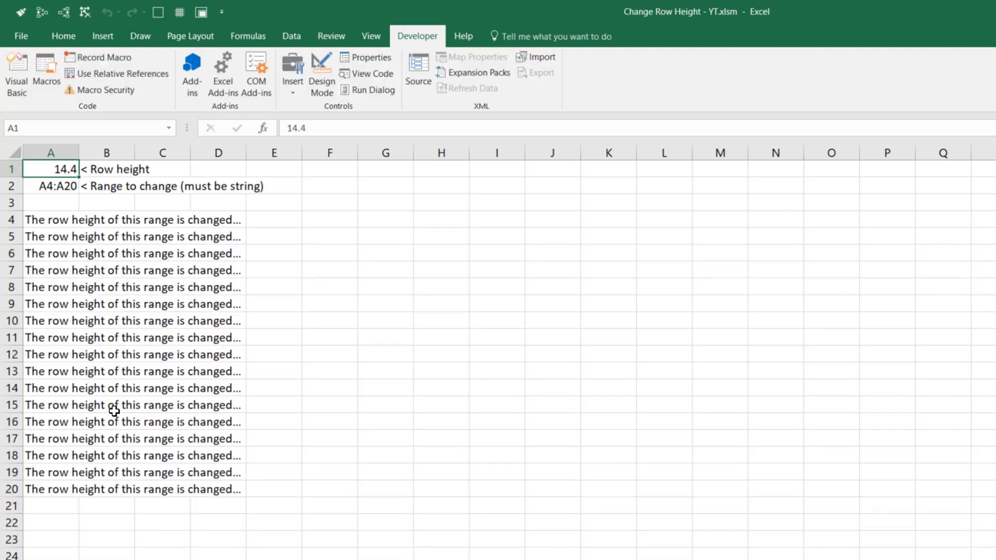
{"action": "left_click", "coordinate": [106, 169]}
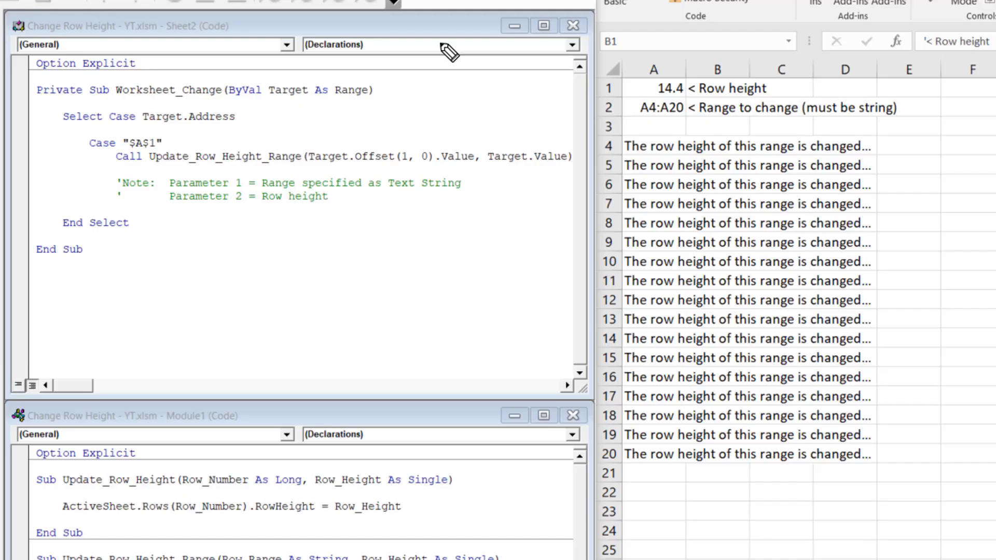
{"action": "mouse_move", "coordinate": [435, 81]}
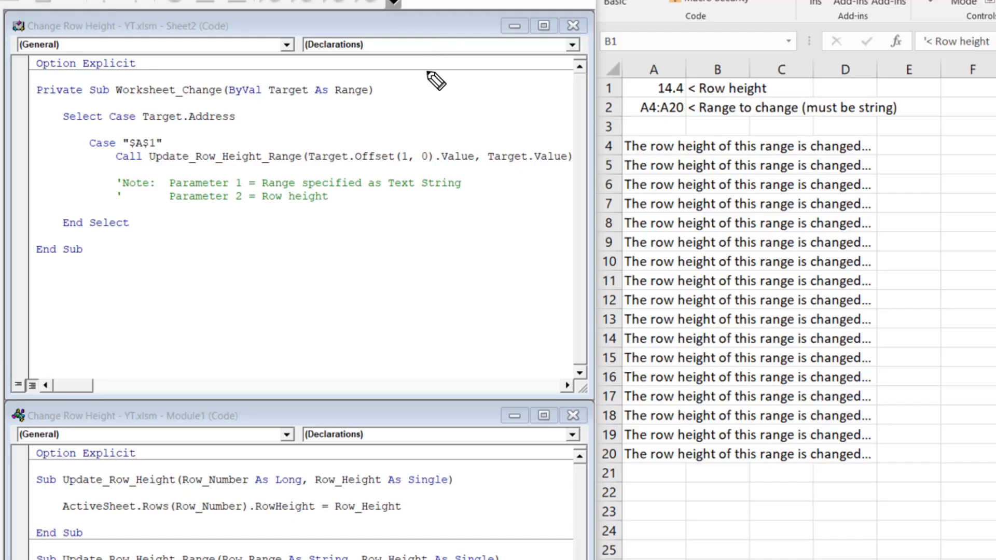
{"action": "mouse_move", "coordinate": [204, 114]}
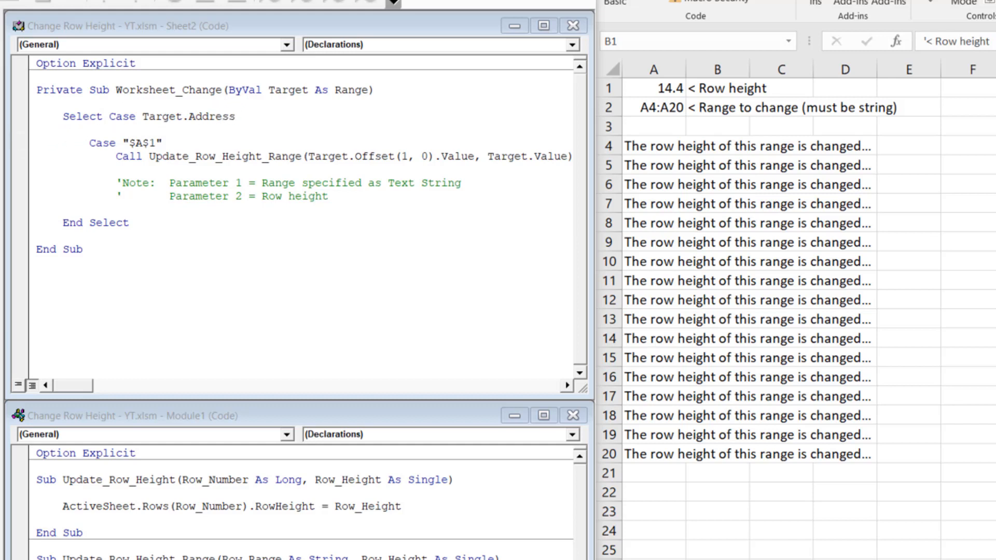
{"action": "mouse_move", "coordinate": [85, 125]}
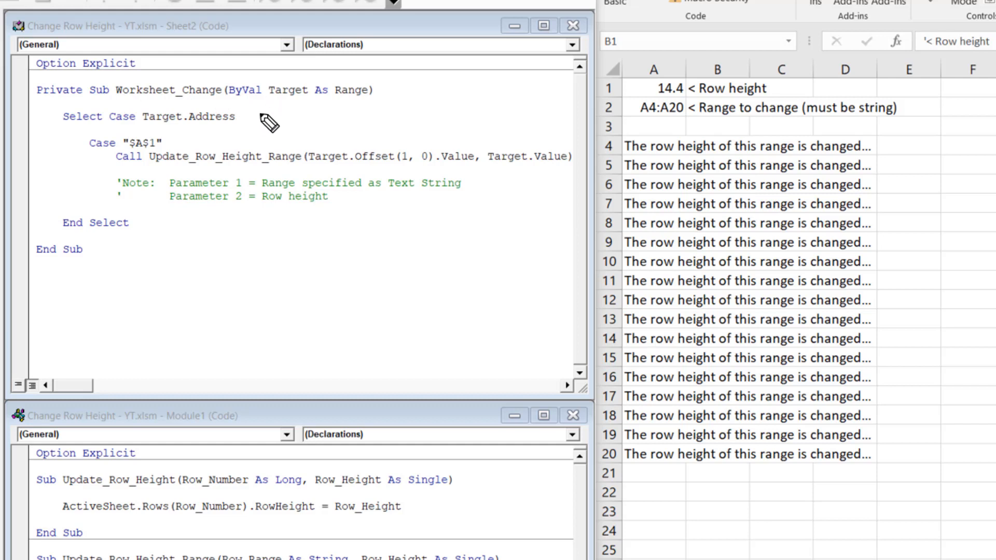
{"action": "mouse_move", "coordinate": [181, 133]}
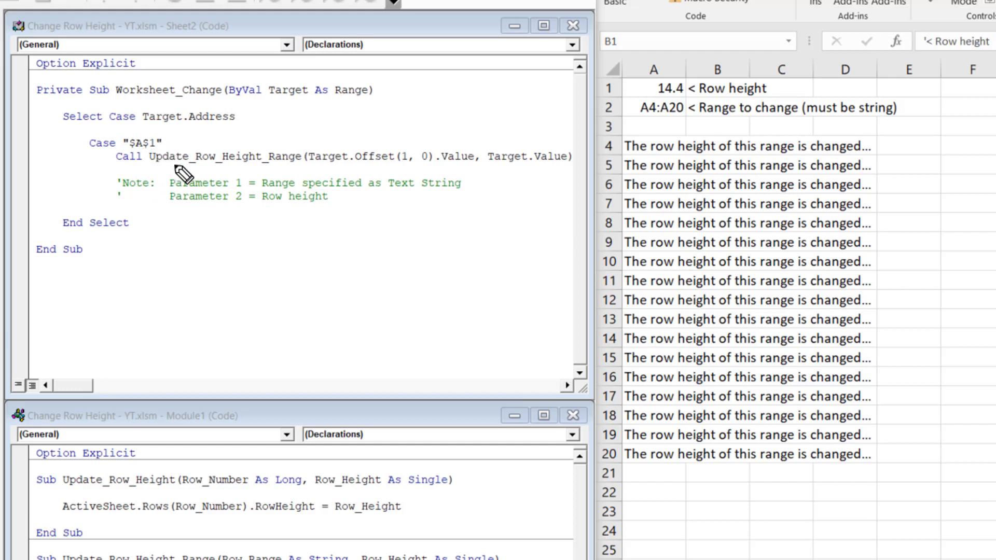
{"action": "mouse_move", "coordinate": [273, 190]}
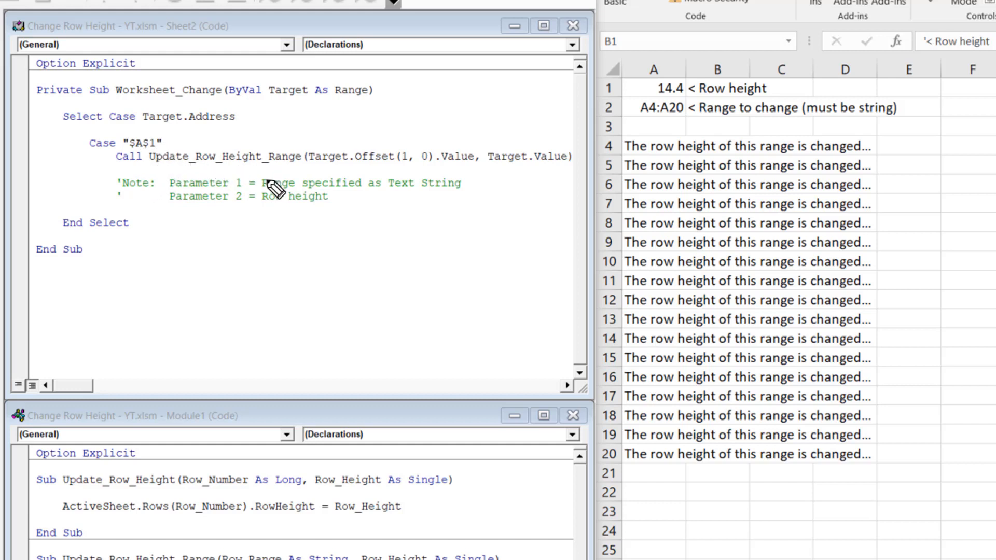
{"action": "mouse_move", "coordinate": [283, 156]}
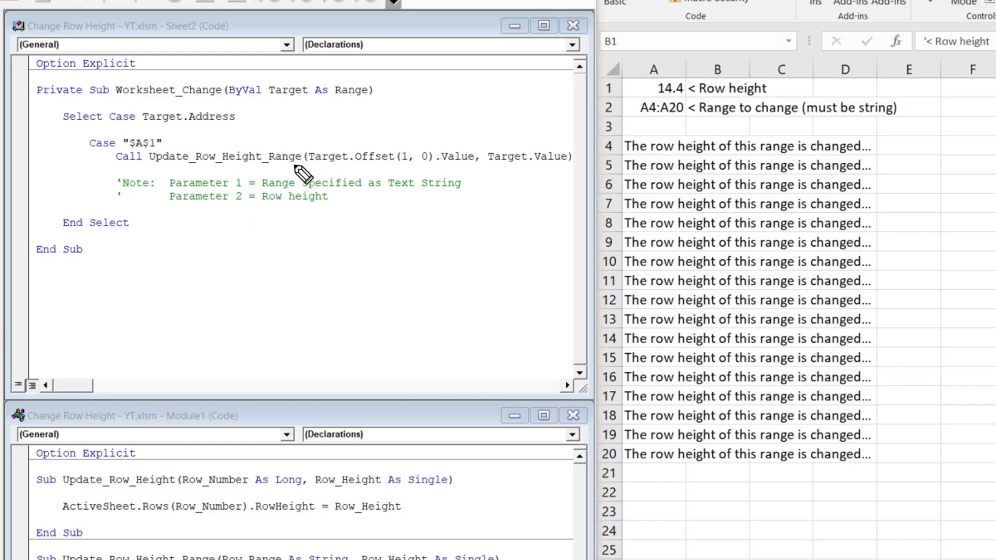
{"action": "mouse_move", "coordinate": [328, 178]}
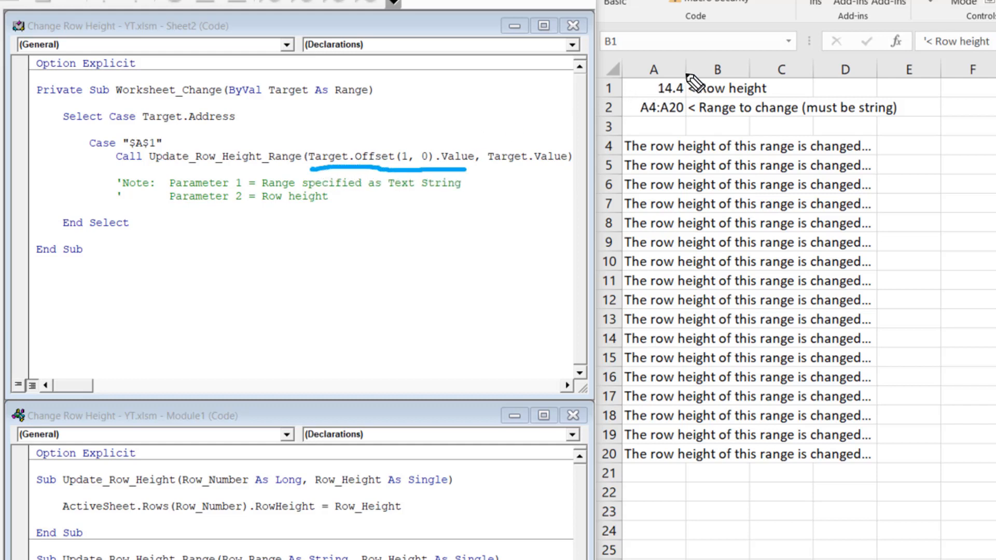
{"action": "left_click", "coordinate": [653, 87]}
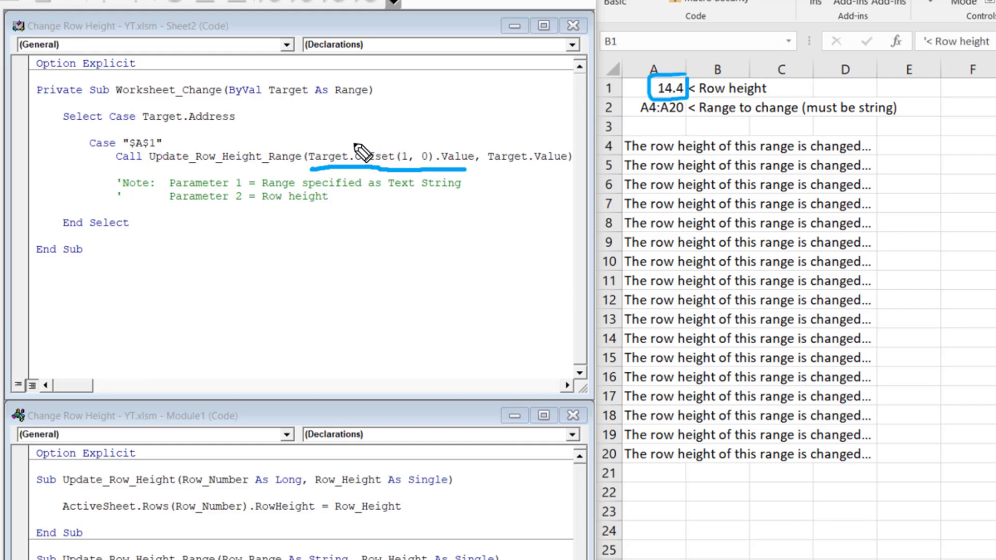
{"action": "mouse_move", "coordinate": [130, 155]}
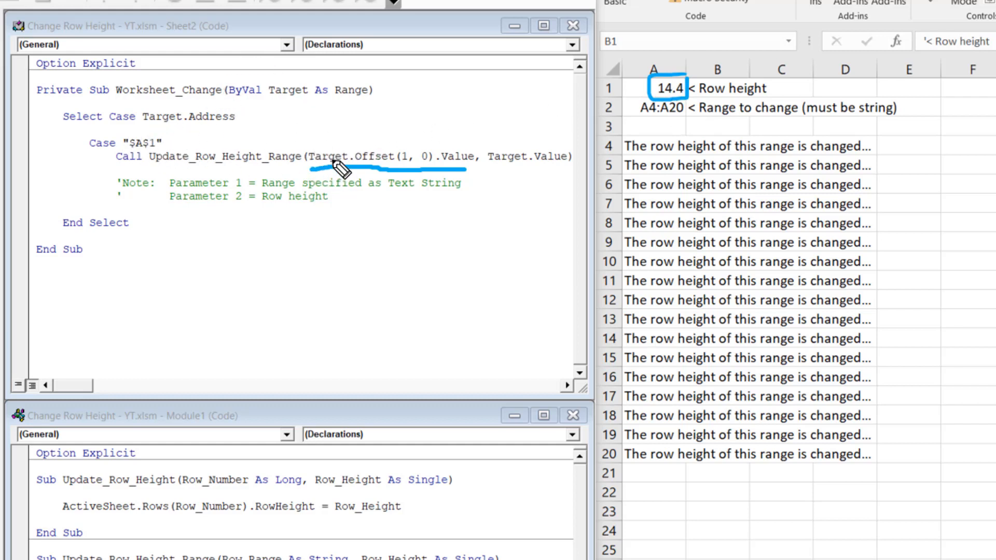
{"action": "mouse_move", "coordinate": [216, 118]}
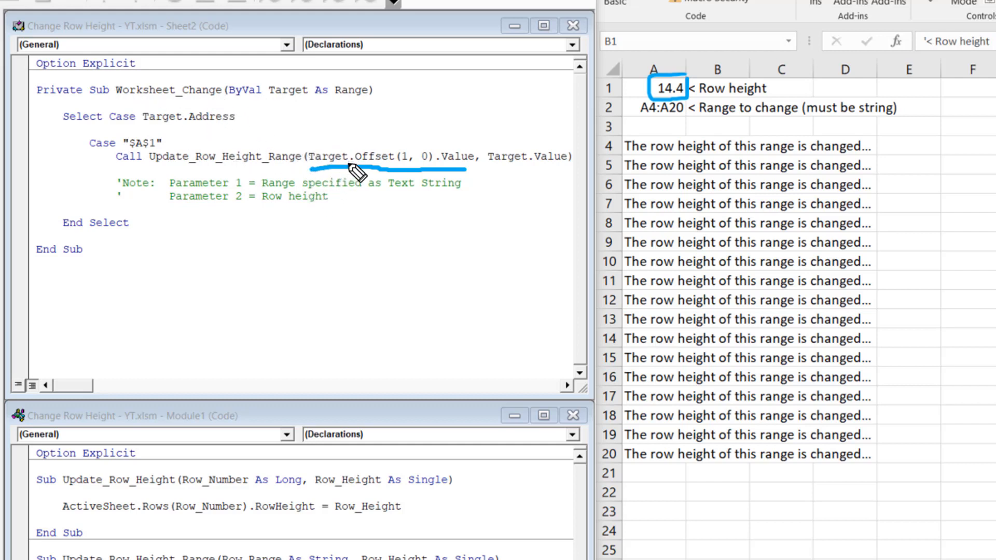
{"action": "mouse_move", "coordinate": [381, 175]}
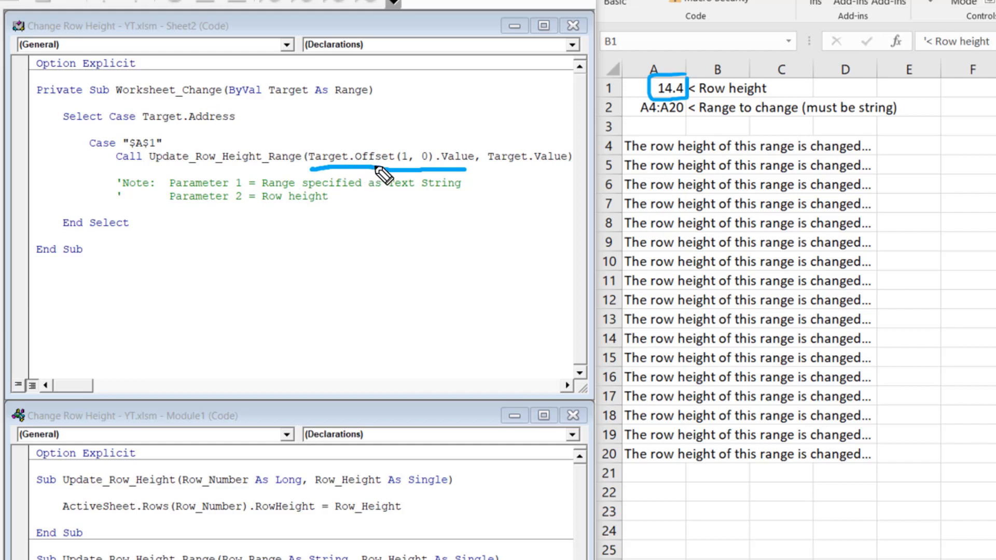
{"action": "mouse_move", "coordinate": [411, 174]}
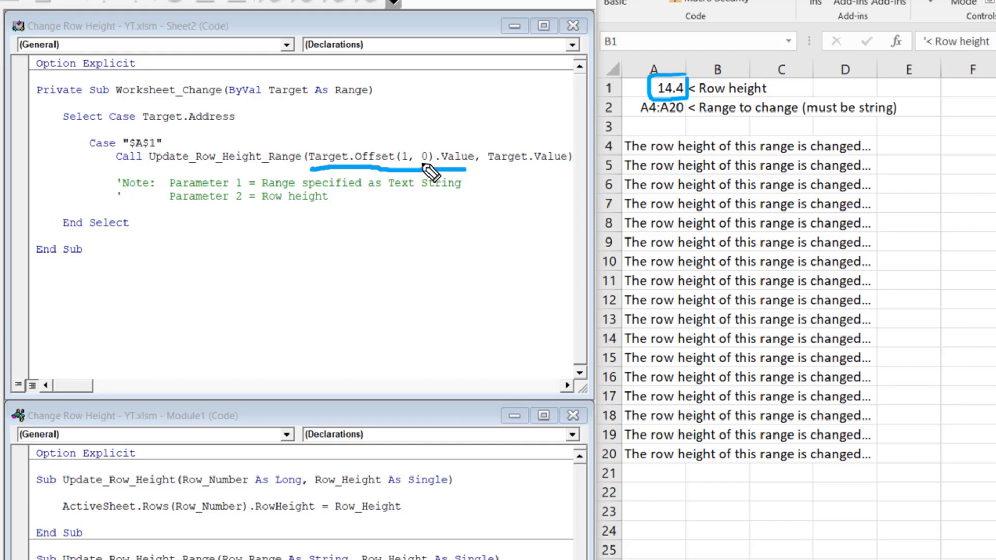
{"action": "mouse_move", "coordinate": [601, 145]}
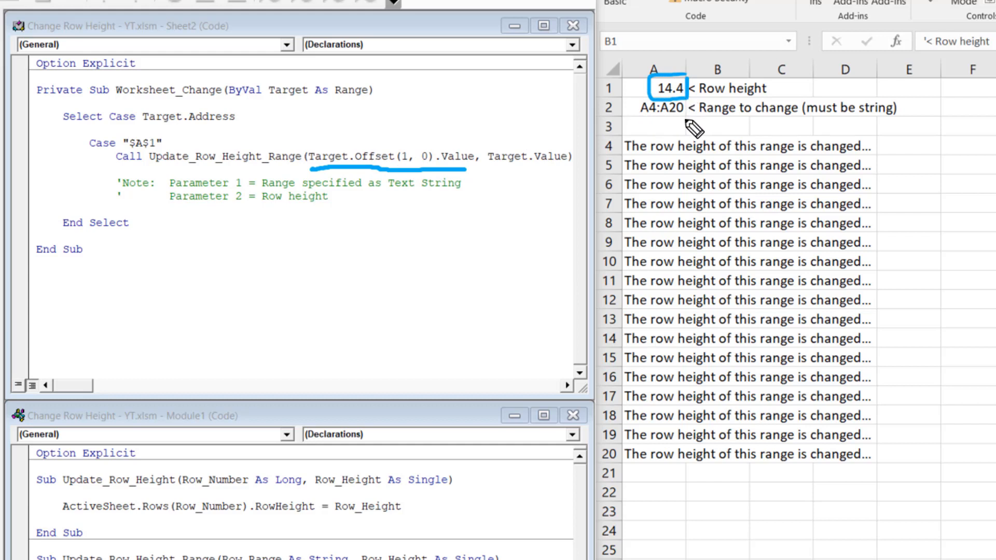
{"action": "mouse_move", "coordinate": [651, 131]}
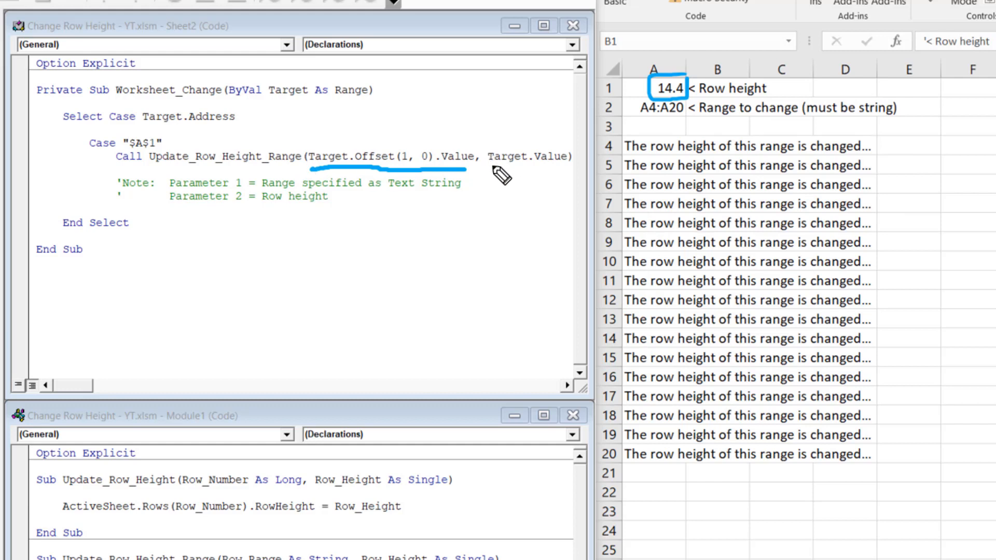
{"action": "mouse_move", "coordinate": [567, 143]}
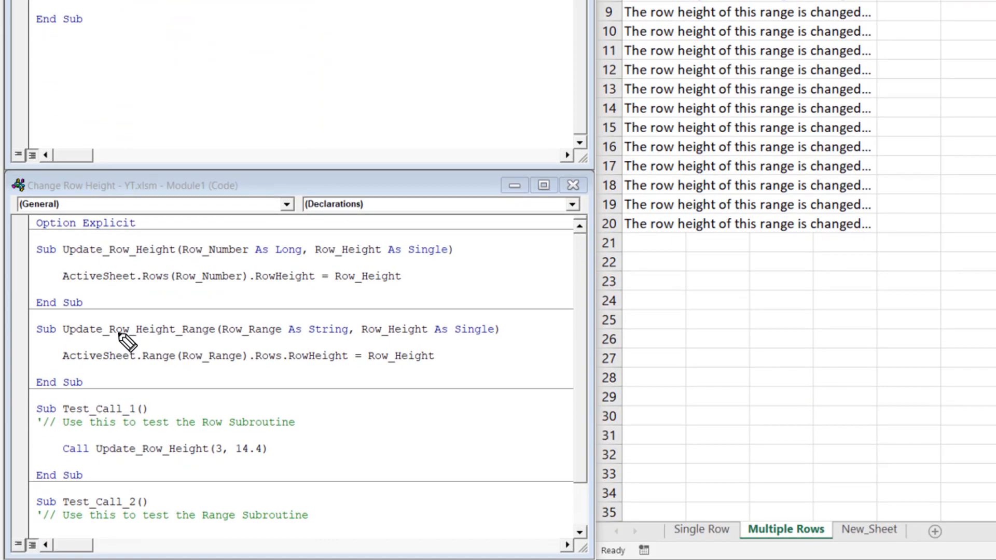
{"action": "mouse_move", "coordinate": [222, 337]}
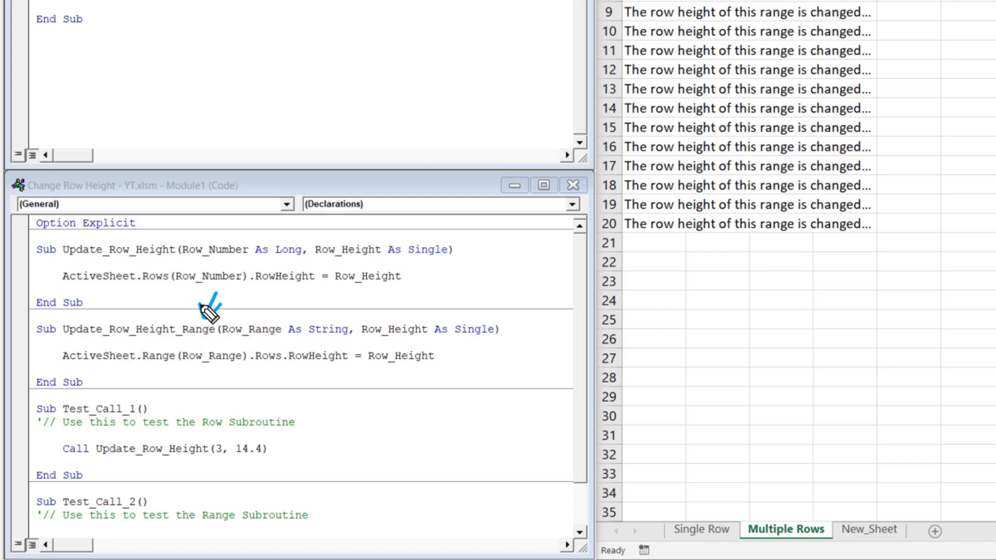
{"action": "mouse_move", "coordinate": [241, 352]}
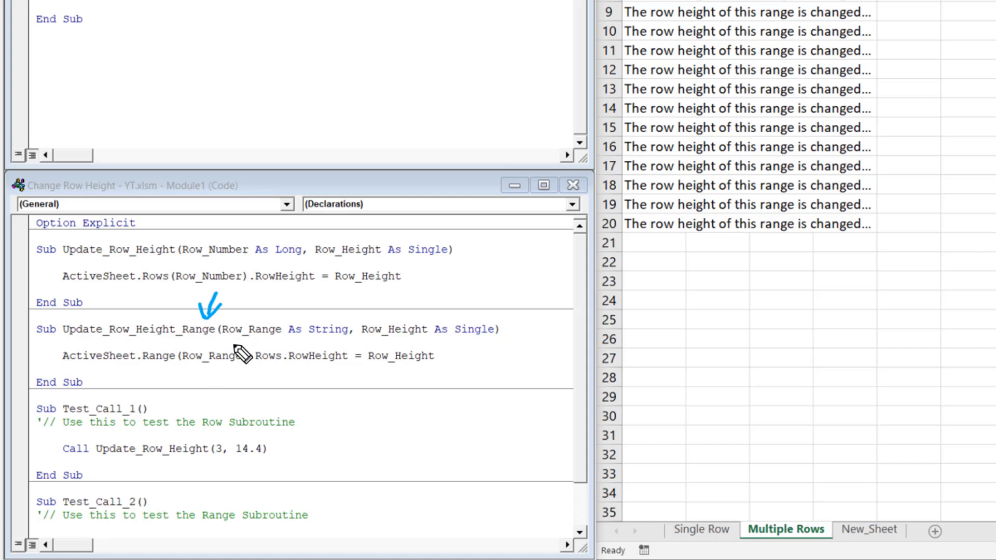
{"action": "mouse_move", "coordinate": [239, 277]}
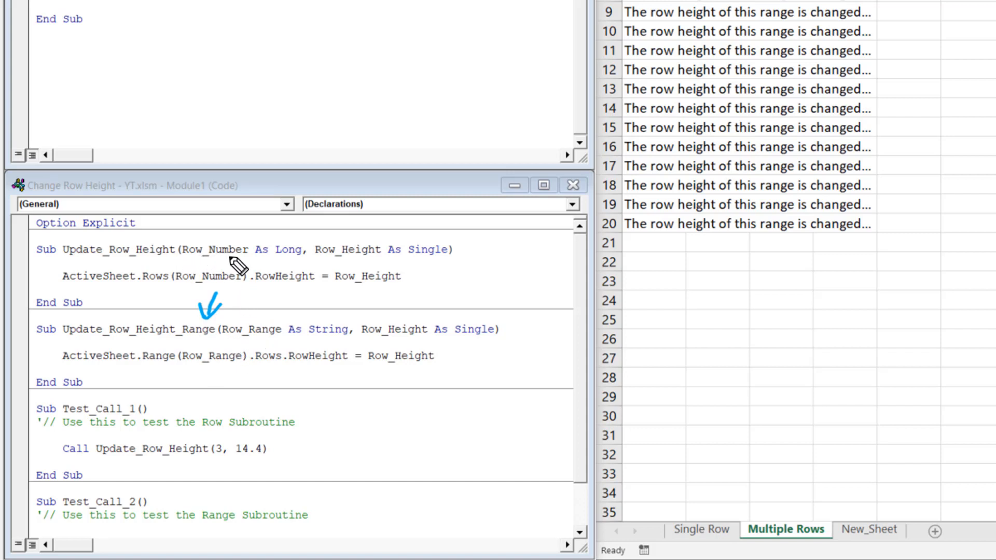
{"action": "mouse_move", "coordinate": [260, 334]}
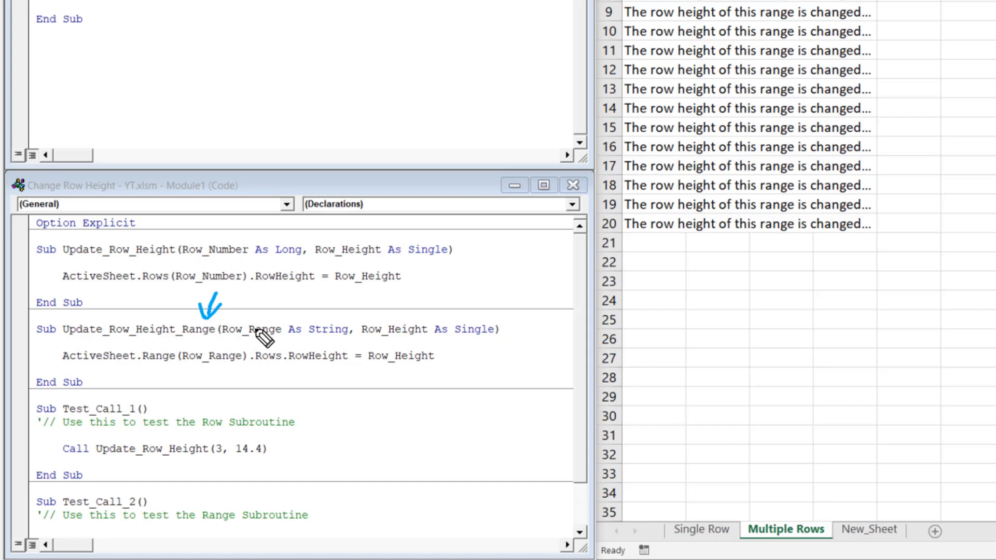
{"action": "mouse_move", "coordinate": [289, 352]}
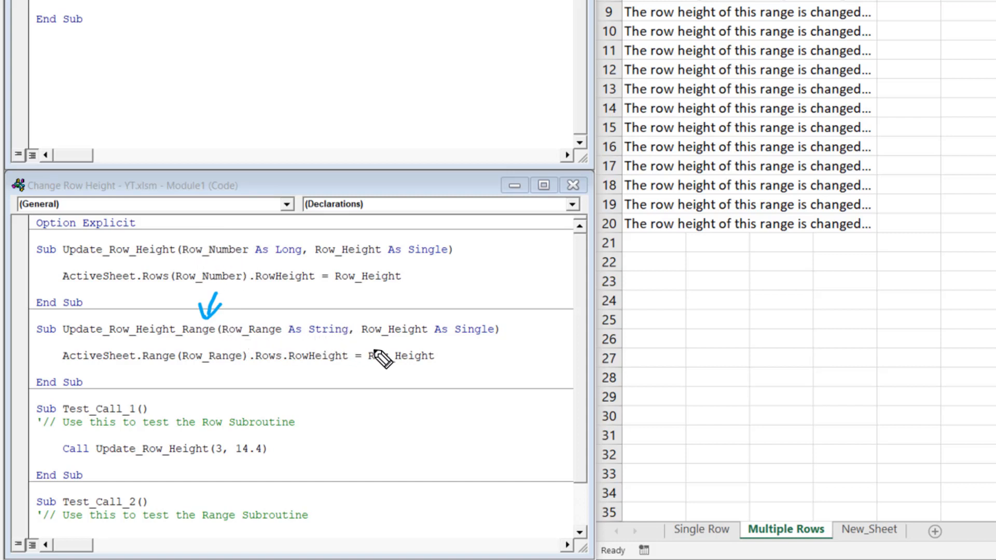
{"action": "mouse_move", "coordinate": [470, 343]}
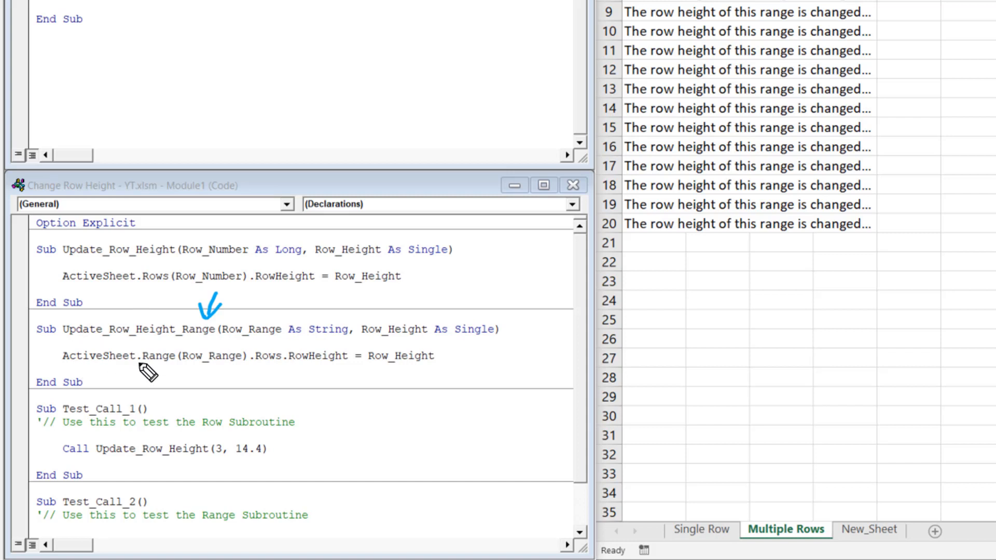
{"action": "mouse_move", "coordinate": [136, 381]}
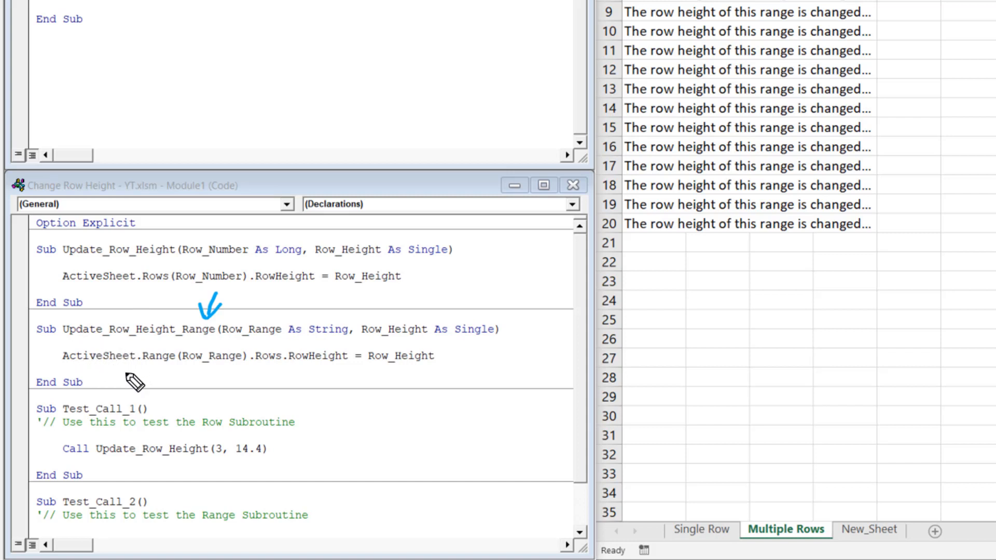
{"action": "mouse_move", "coordinate": [175, 326]}
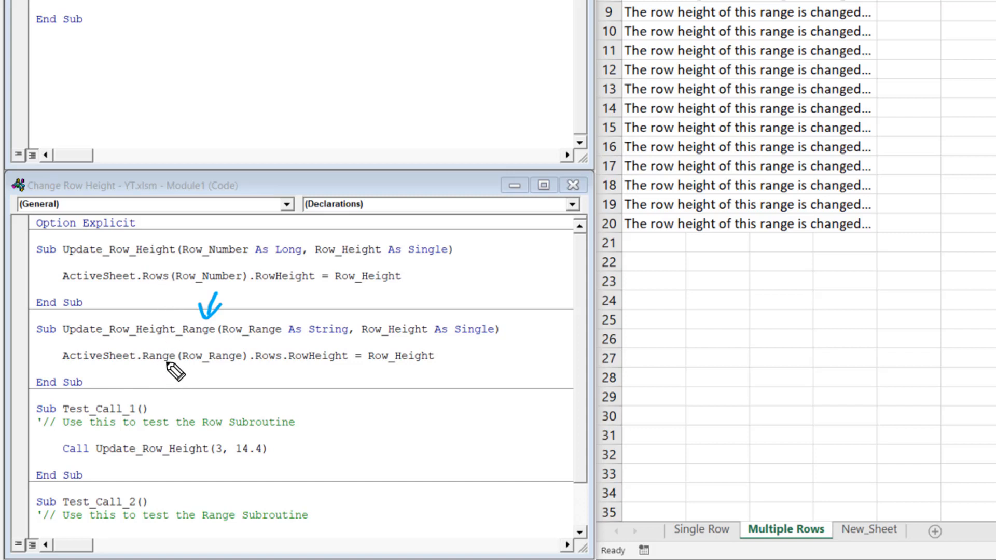
{"action": "mouse_move", "coordinate": [195, 373]}
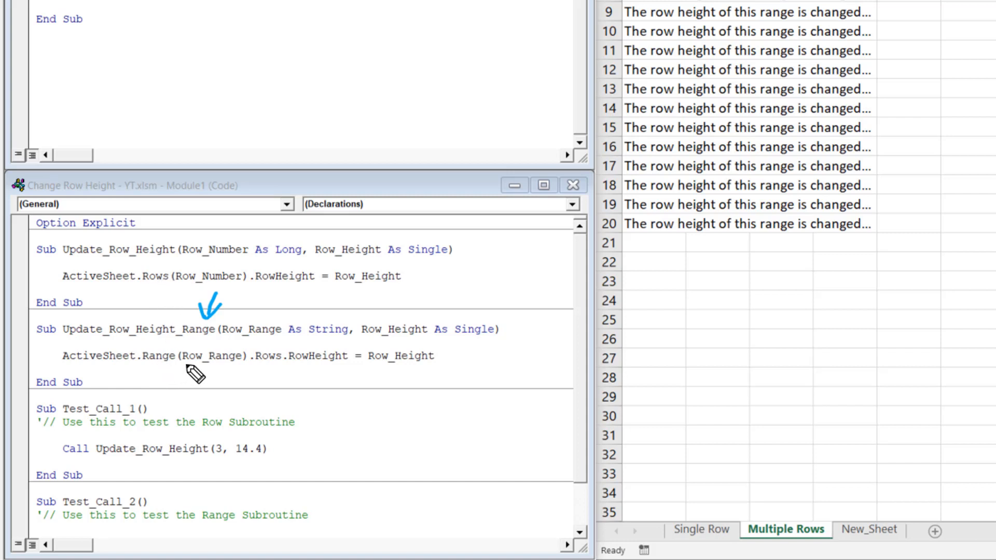
{"action": "mouse_move", "coordinate": [235, 371]}
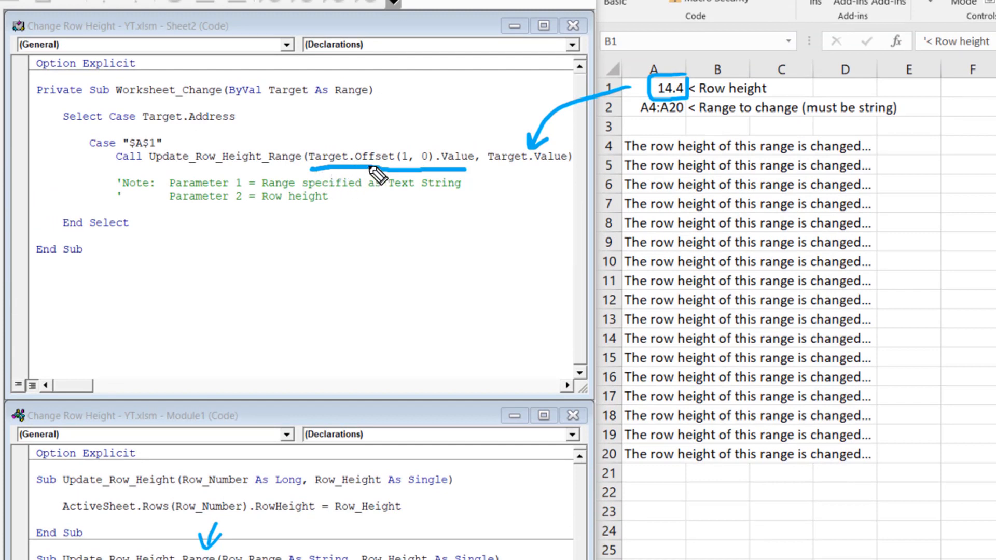
{"action": "mouse_move", "coordinate": [435, 176]}
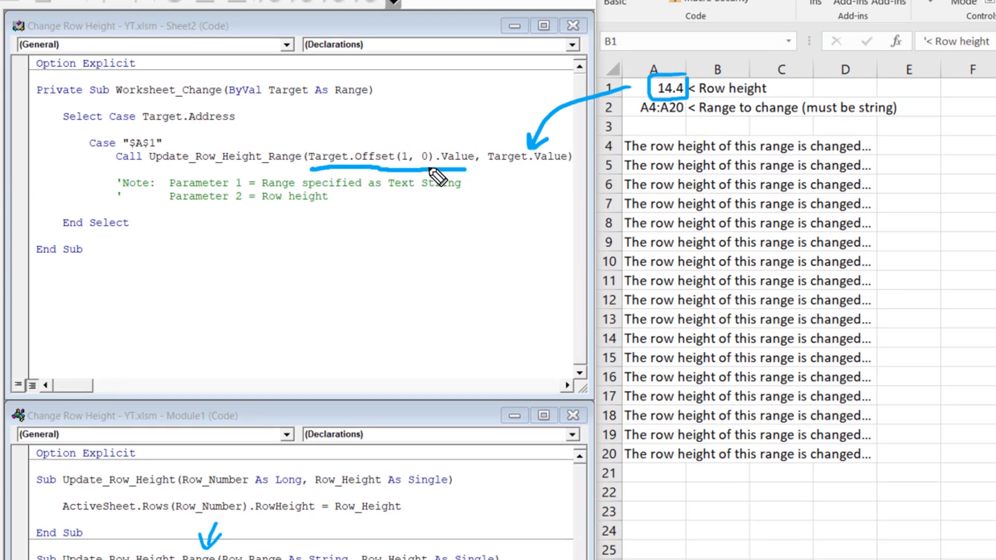
{"action": "mouse_move", "coordinate": [530, 144]}
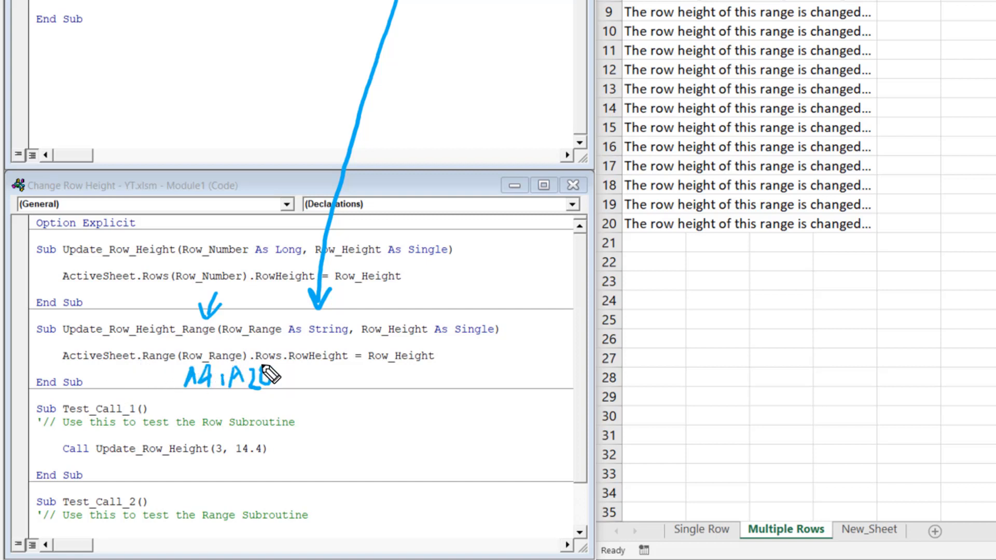
{"action": "mouse_move", "coordinate": [277, 356]}
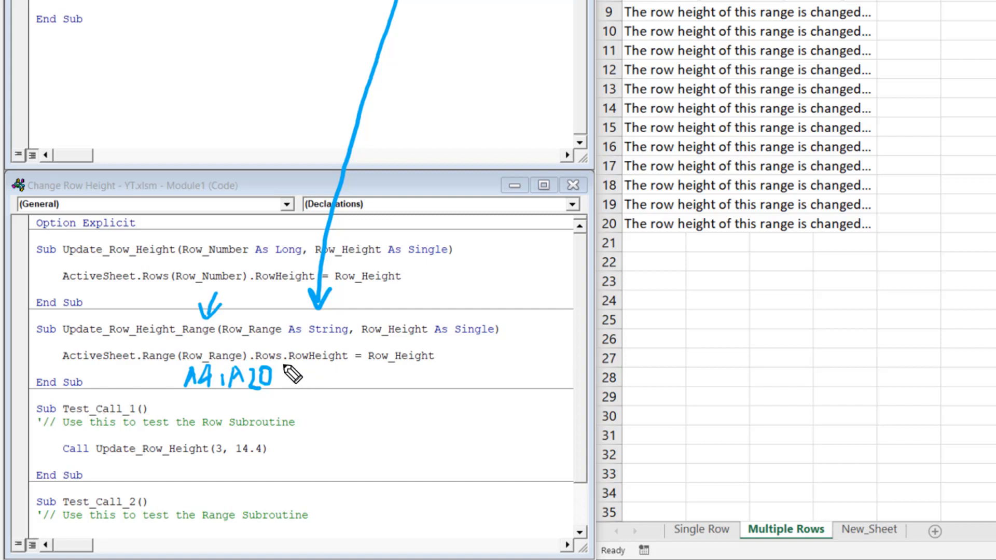
{"action": "mouse_move", "coordinate": [422, 353]}
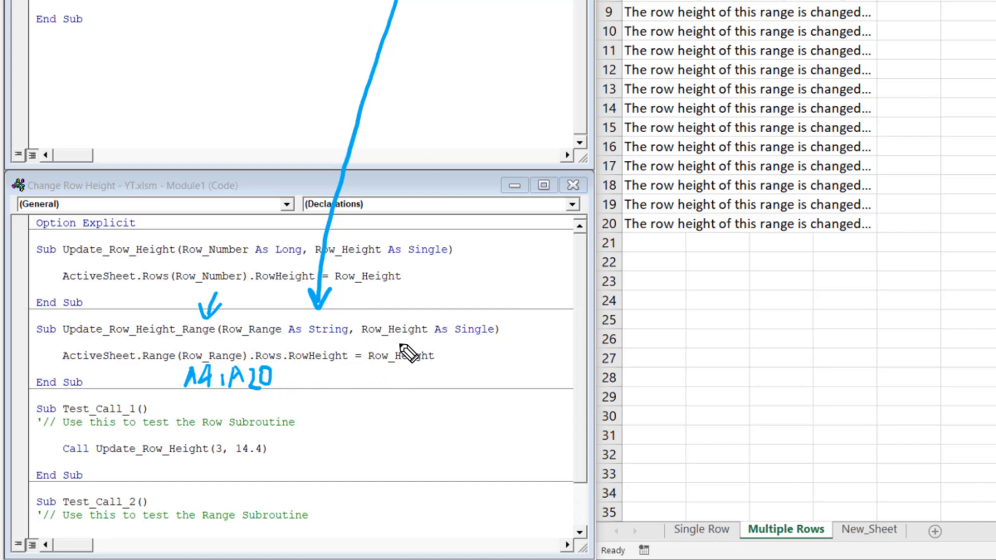
{"action": "mouse_move", "coordinate": [454, 375]}
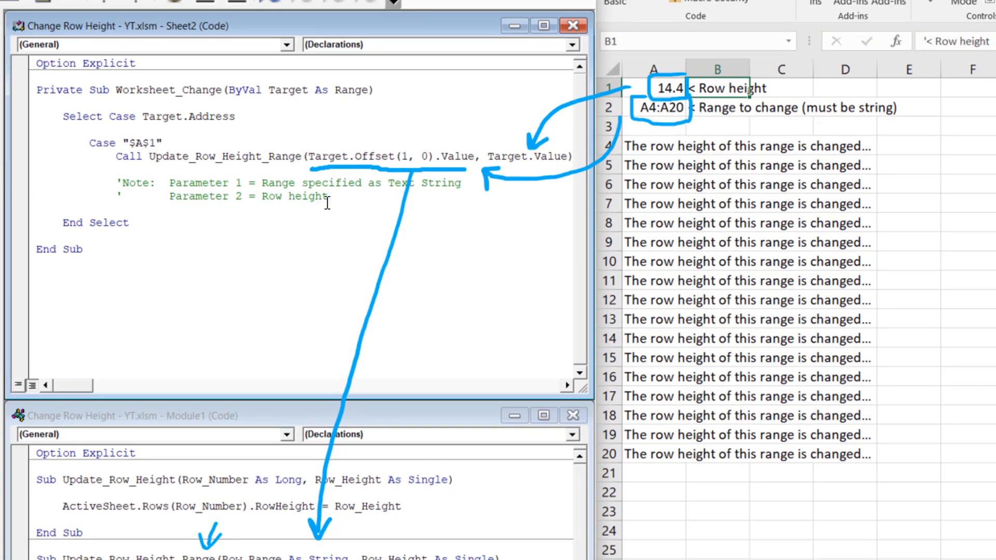
{"action": "mouse_move", "coordinate": [340, 253]}
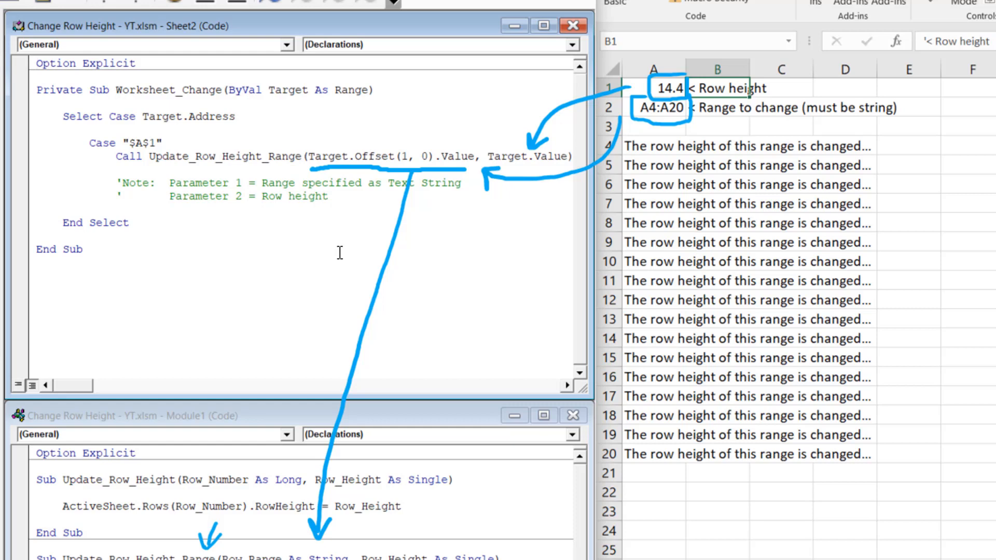
{"action": "mouse_move", "coordinate": [521, 288]}
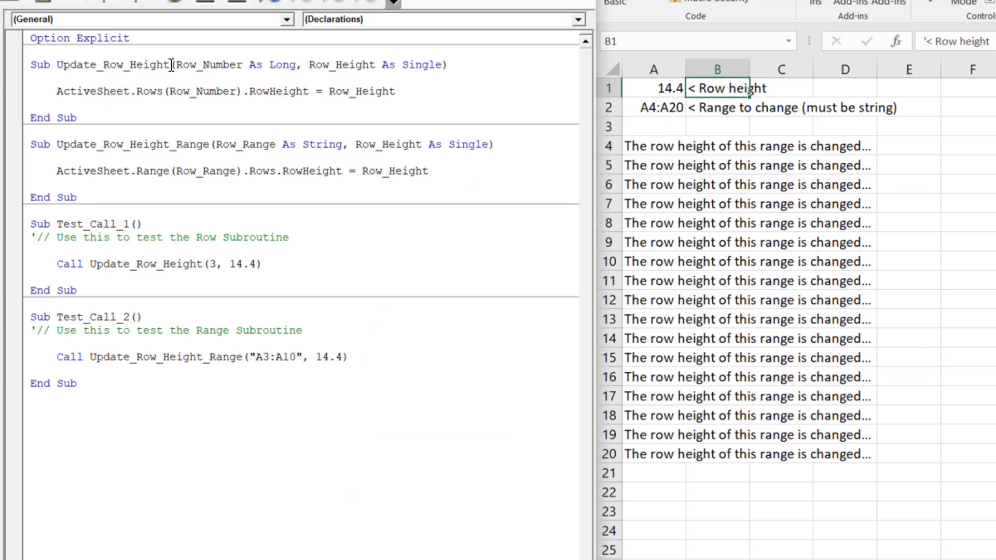
Open the Macros dialog listing Test_Call_1 and Test_Call_2.
{"action": "left_click", "coordinate": [57, 91]}
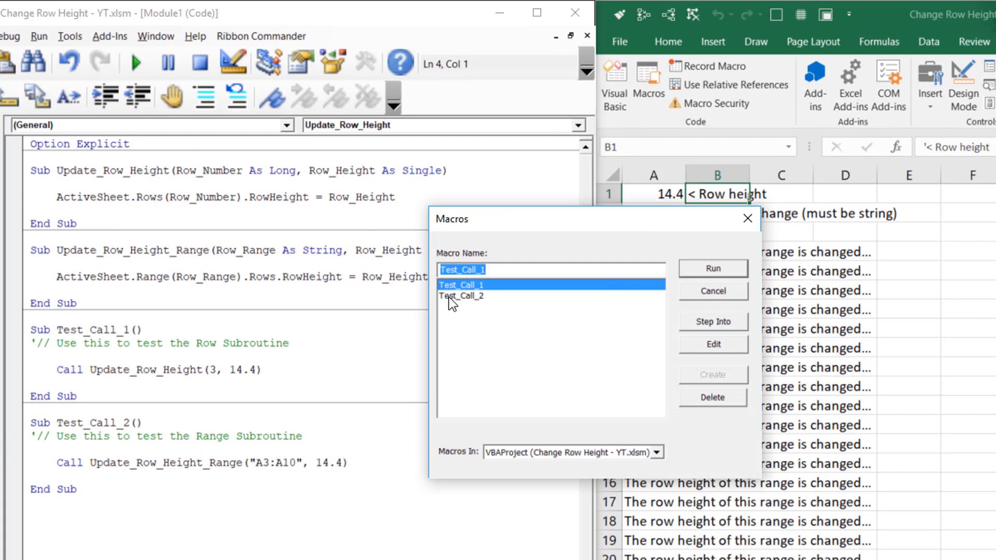
{"action": "mouse_move", "coordinate": [76, 172]}
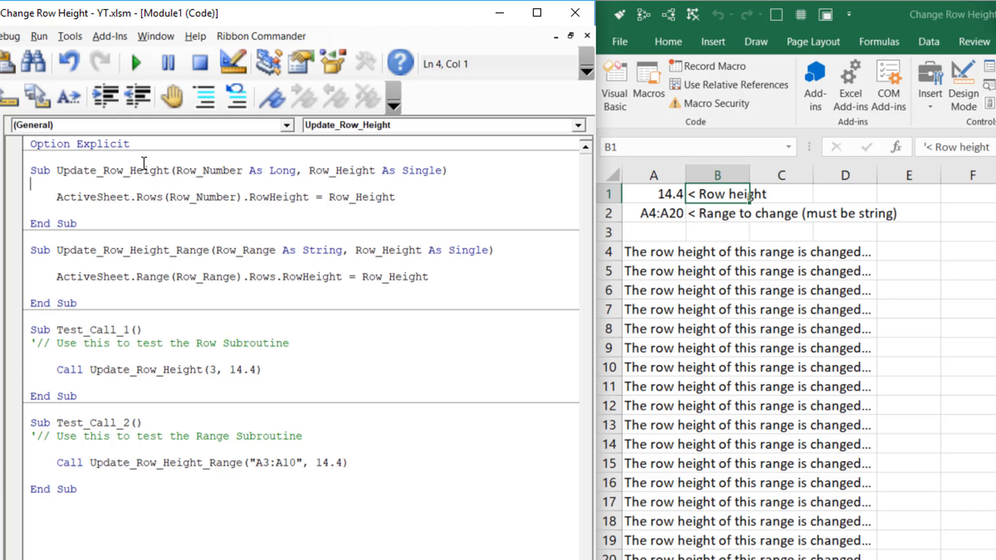
{"action": "mouse_move", "coordinate": [130, 194]}
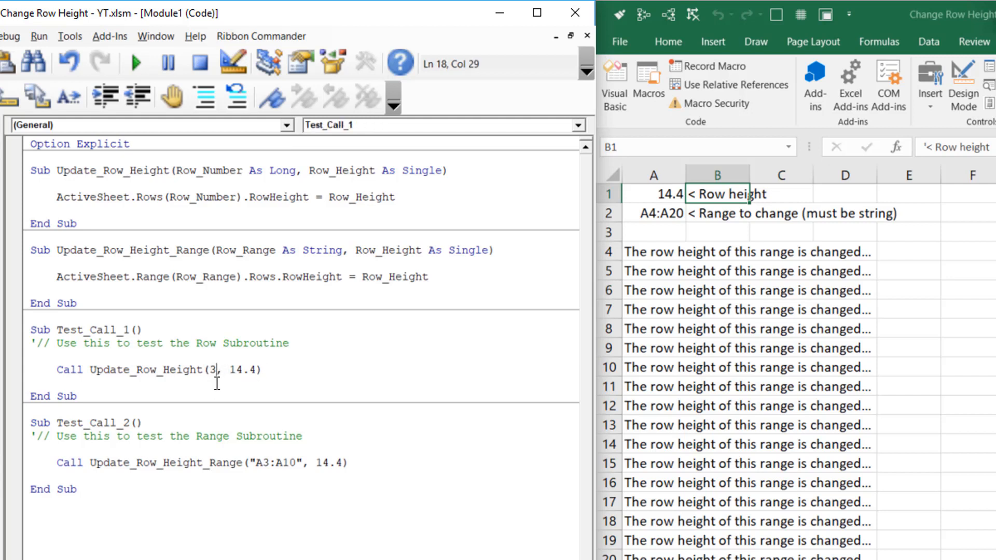
{"action": "mouse_move", "coordinate": [248, 390]}
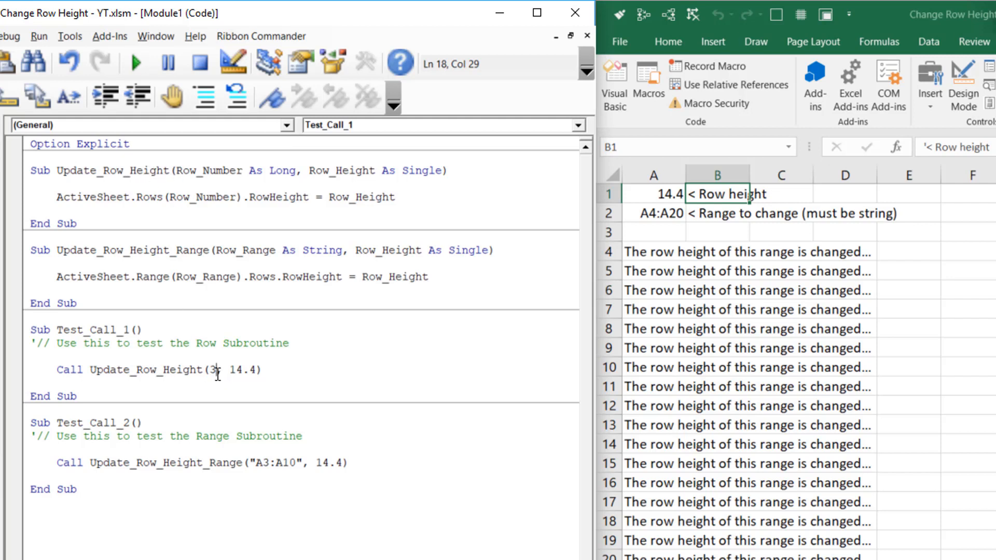
{"action": "mouse_move", "coordinate": [205, 386]}
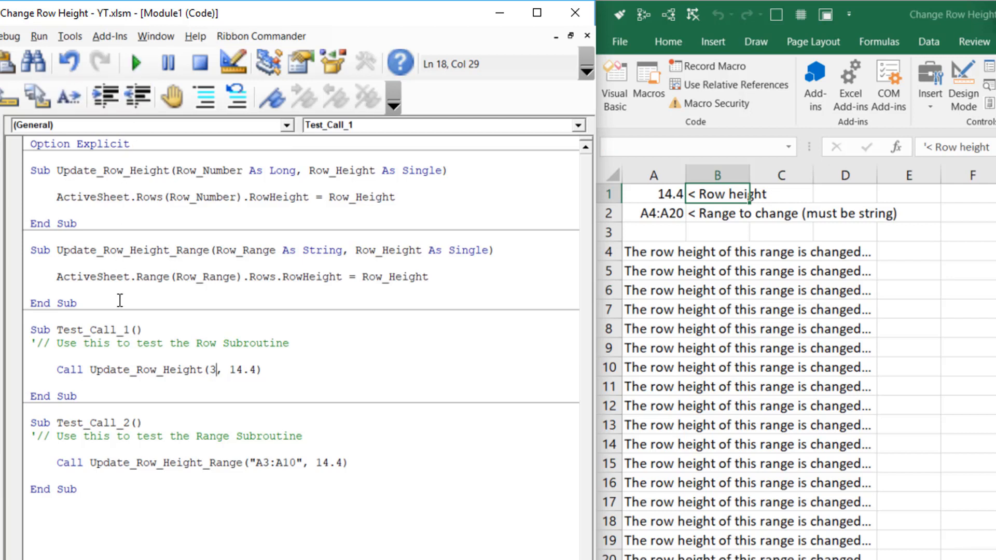
{"action": "mouse_move", "coordinate": [176, 372]}
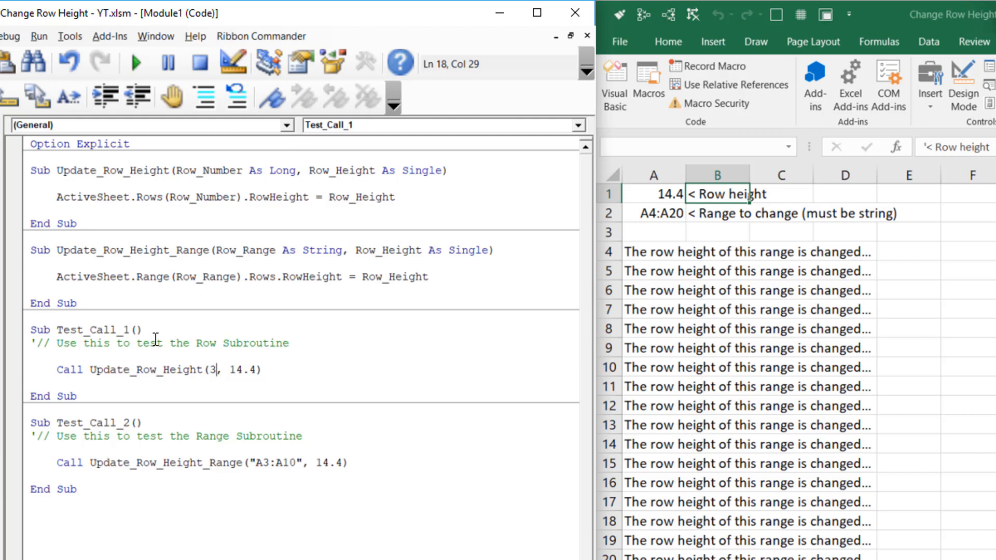
{"action": "mouse_move", "coordinate": [180, 172]}
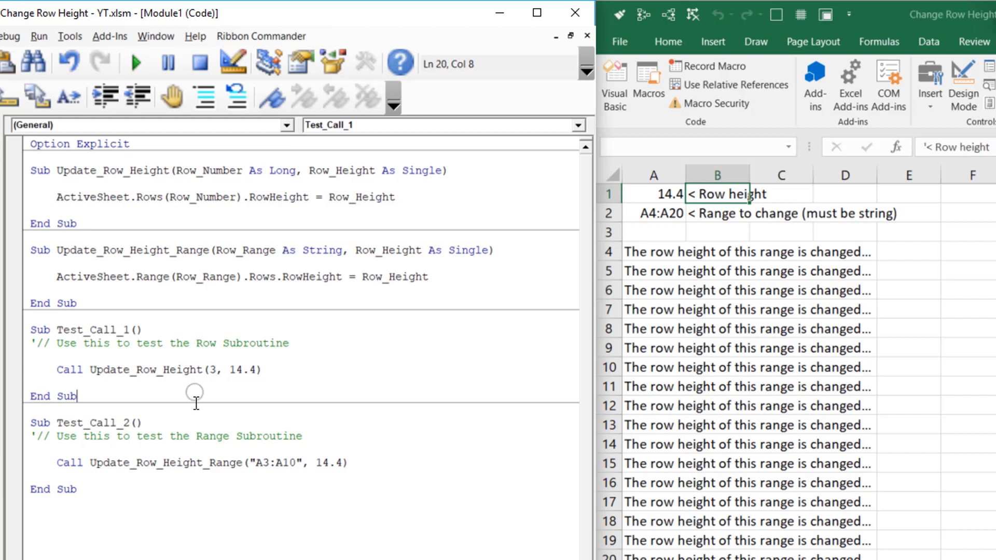
{"action": "mouse_move", "coordinate": [212, 386]}
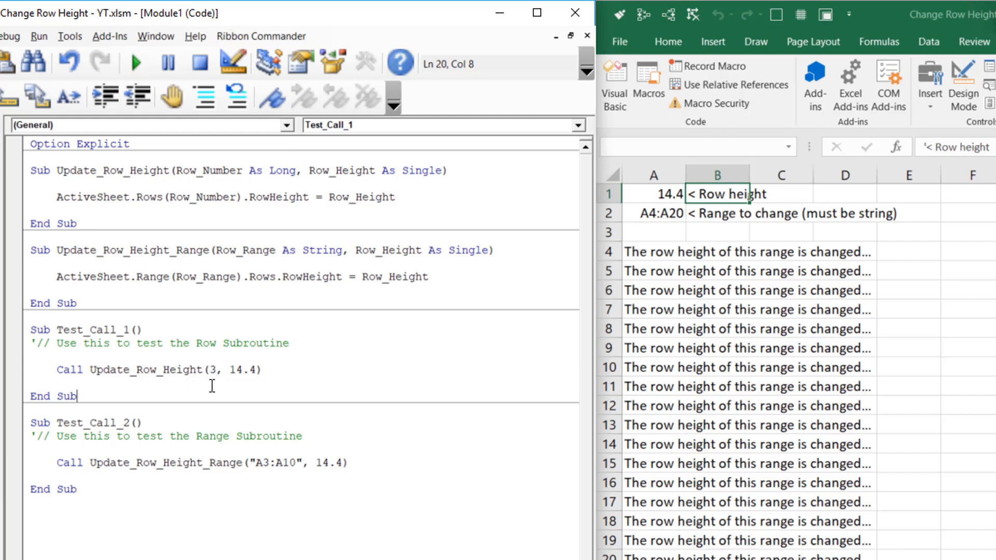
{"action": "mouse_move", "coordinate": [212, 407]}
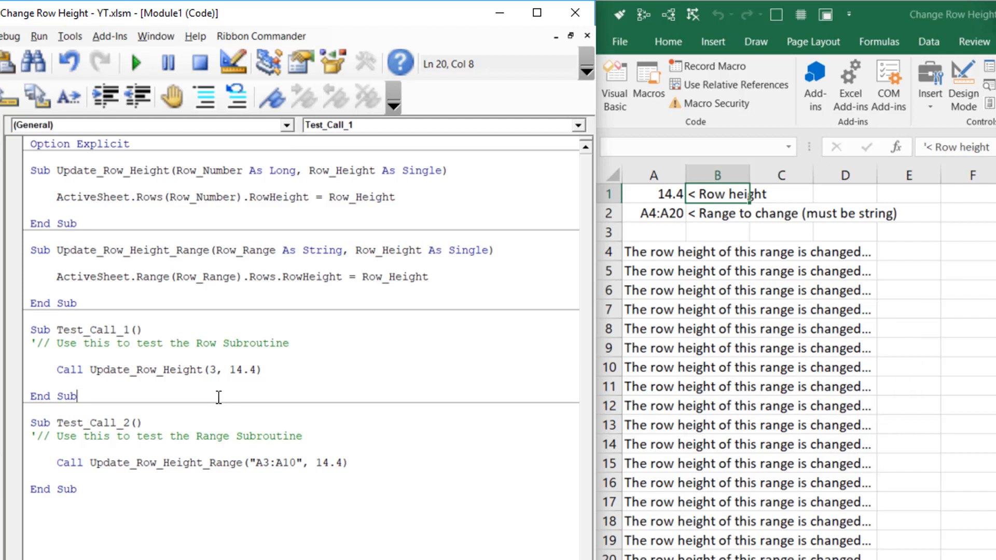
{"action": "mouse_move", "coordinate": [432, 372]}
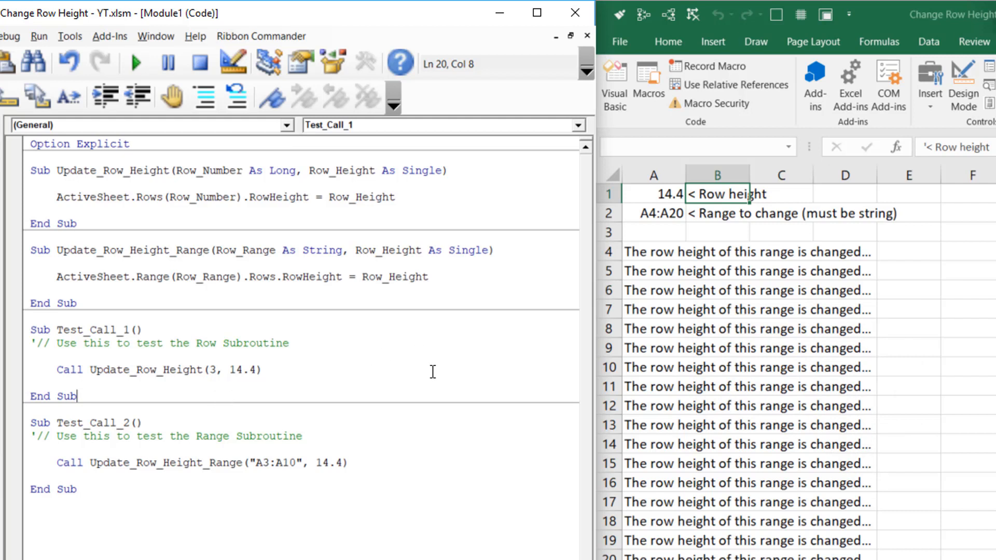
{"action": "mouse_move", "coordinate": [432, 368]}
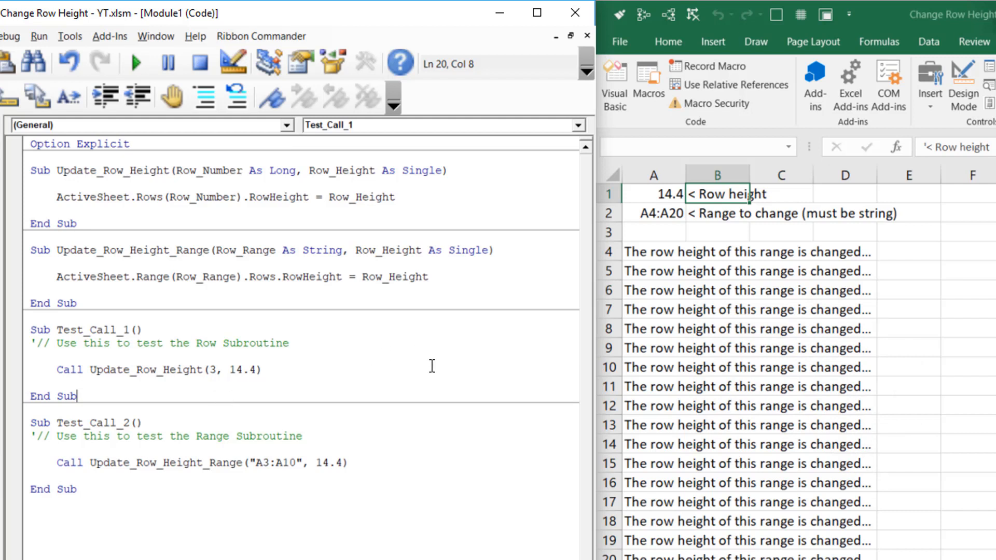
{"action": "mouse_move", "coordinate": [435, 361]}
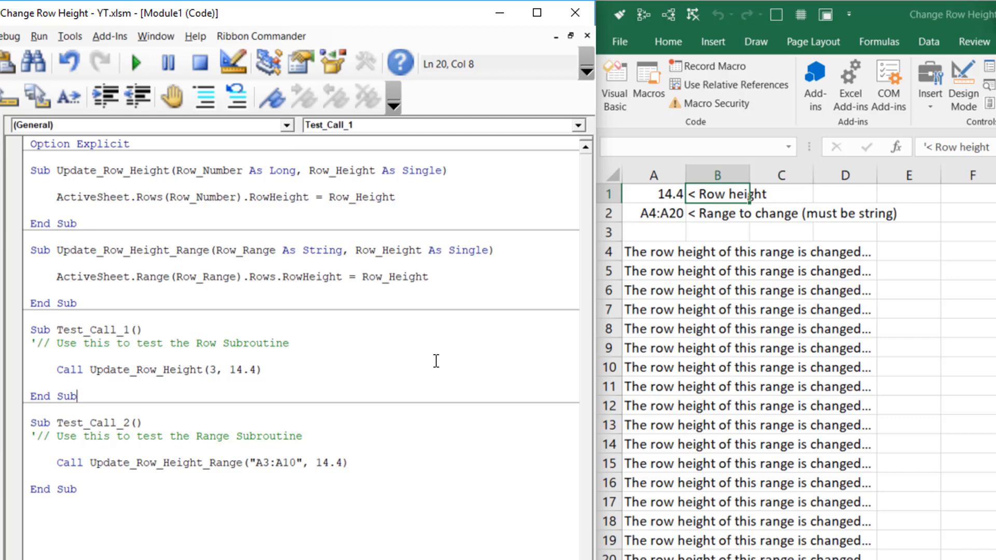